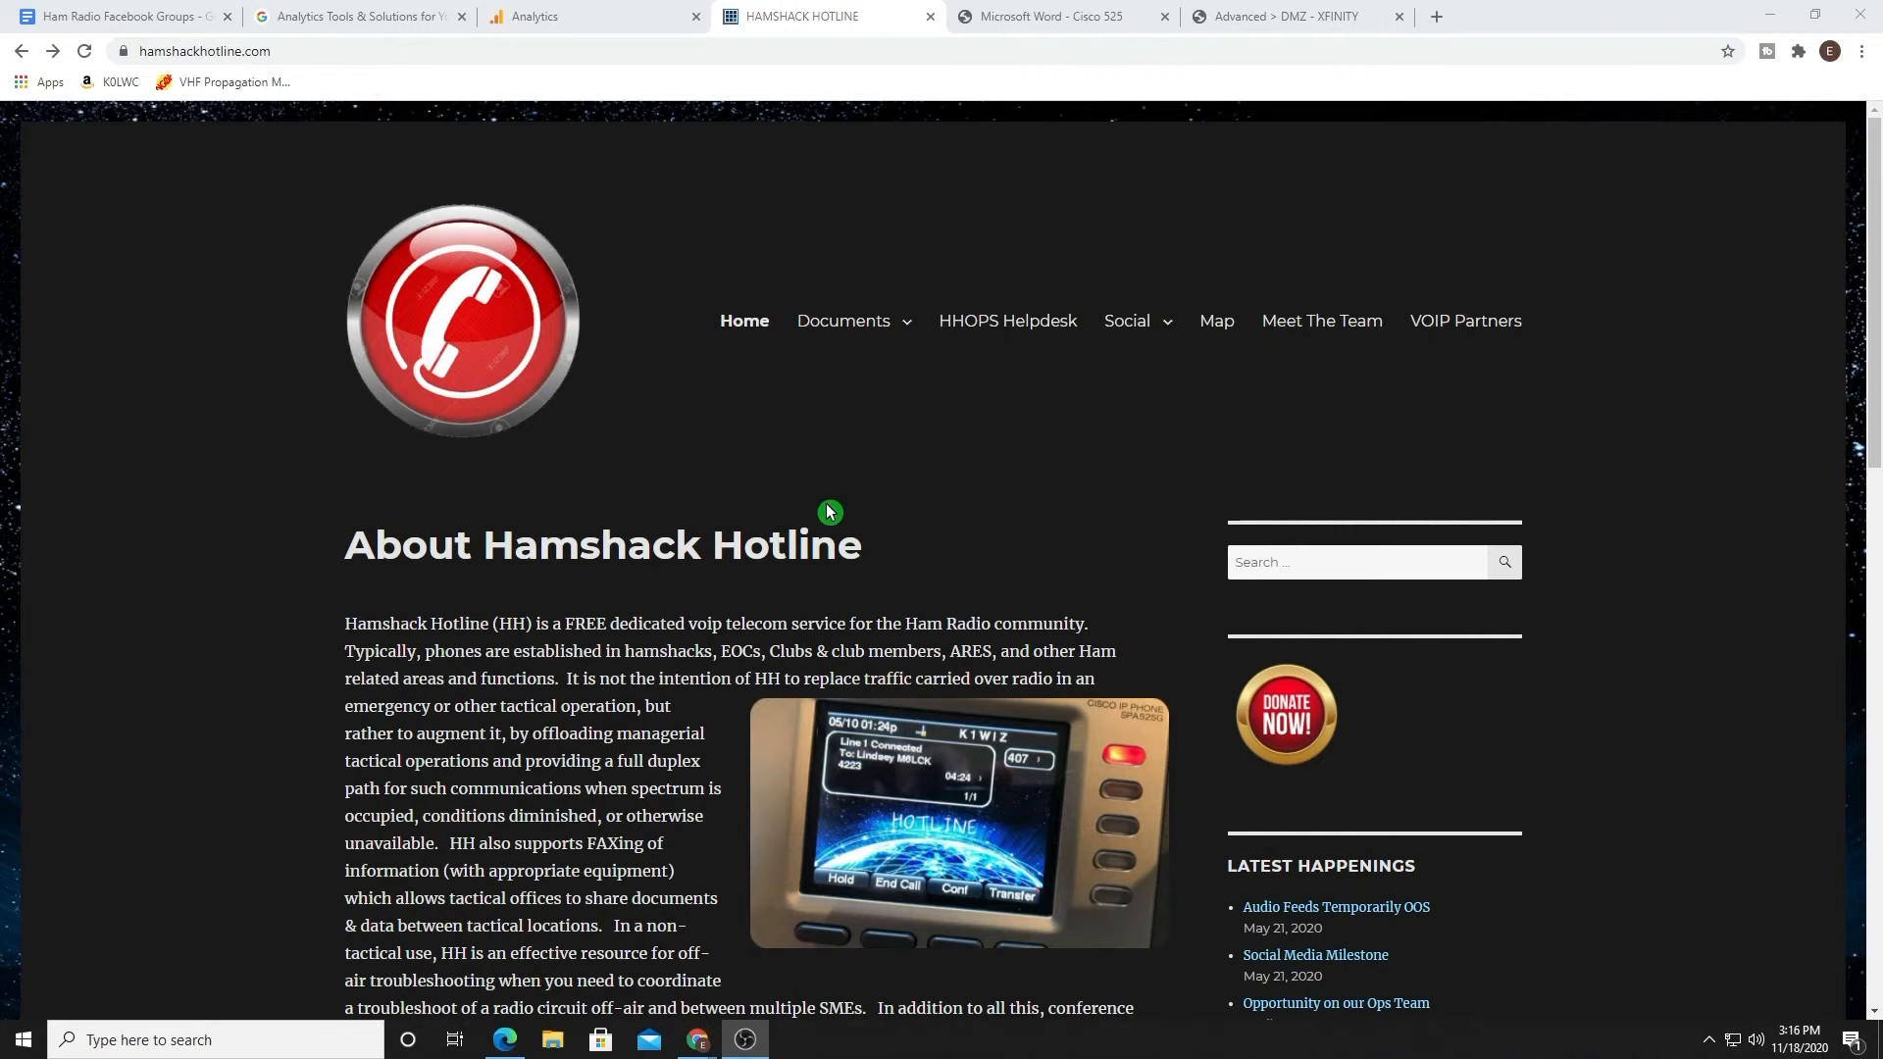
pyautogui.moveTo(1006, 320)
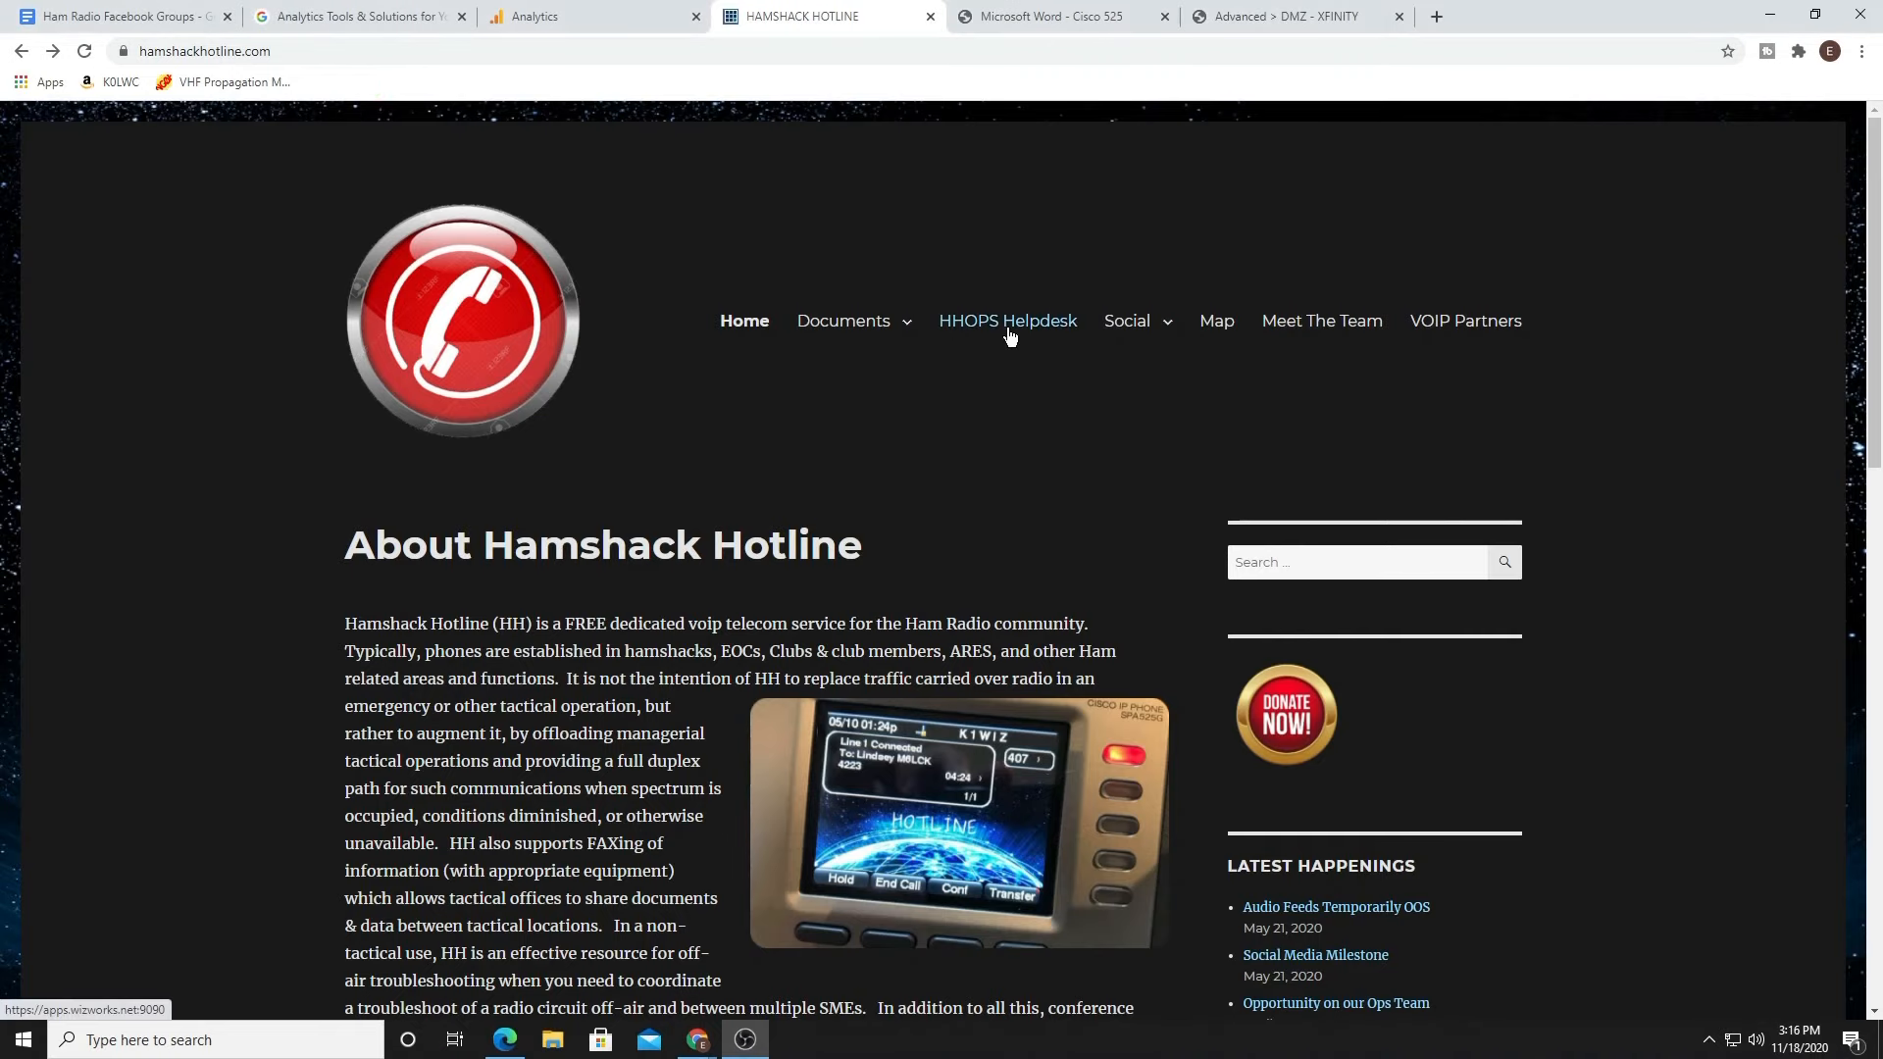
pyautogui.click(1006, 319)
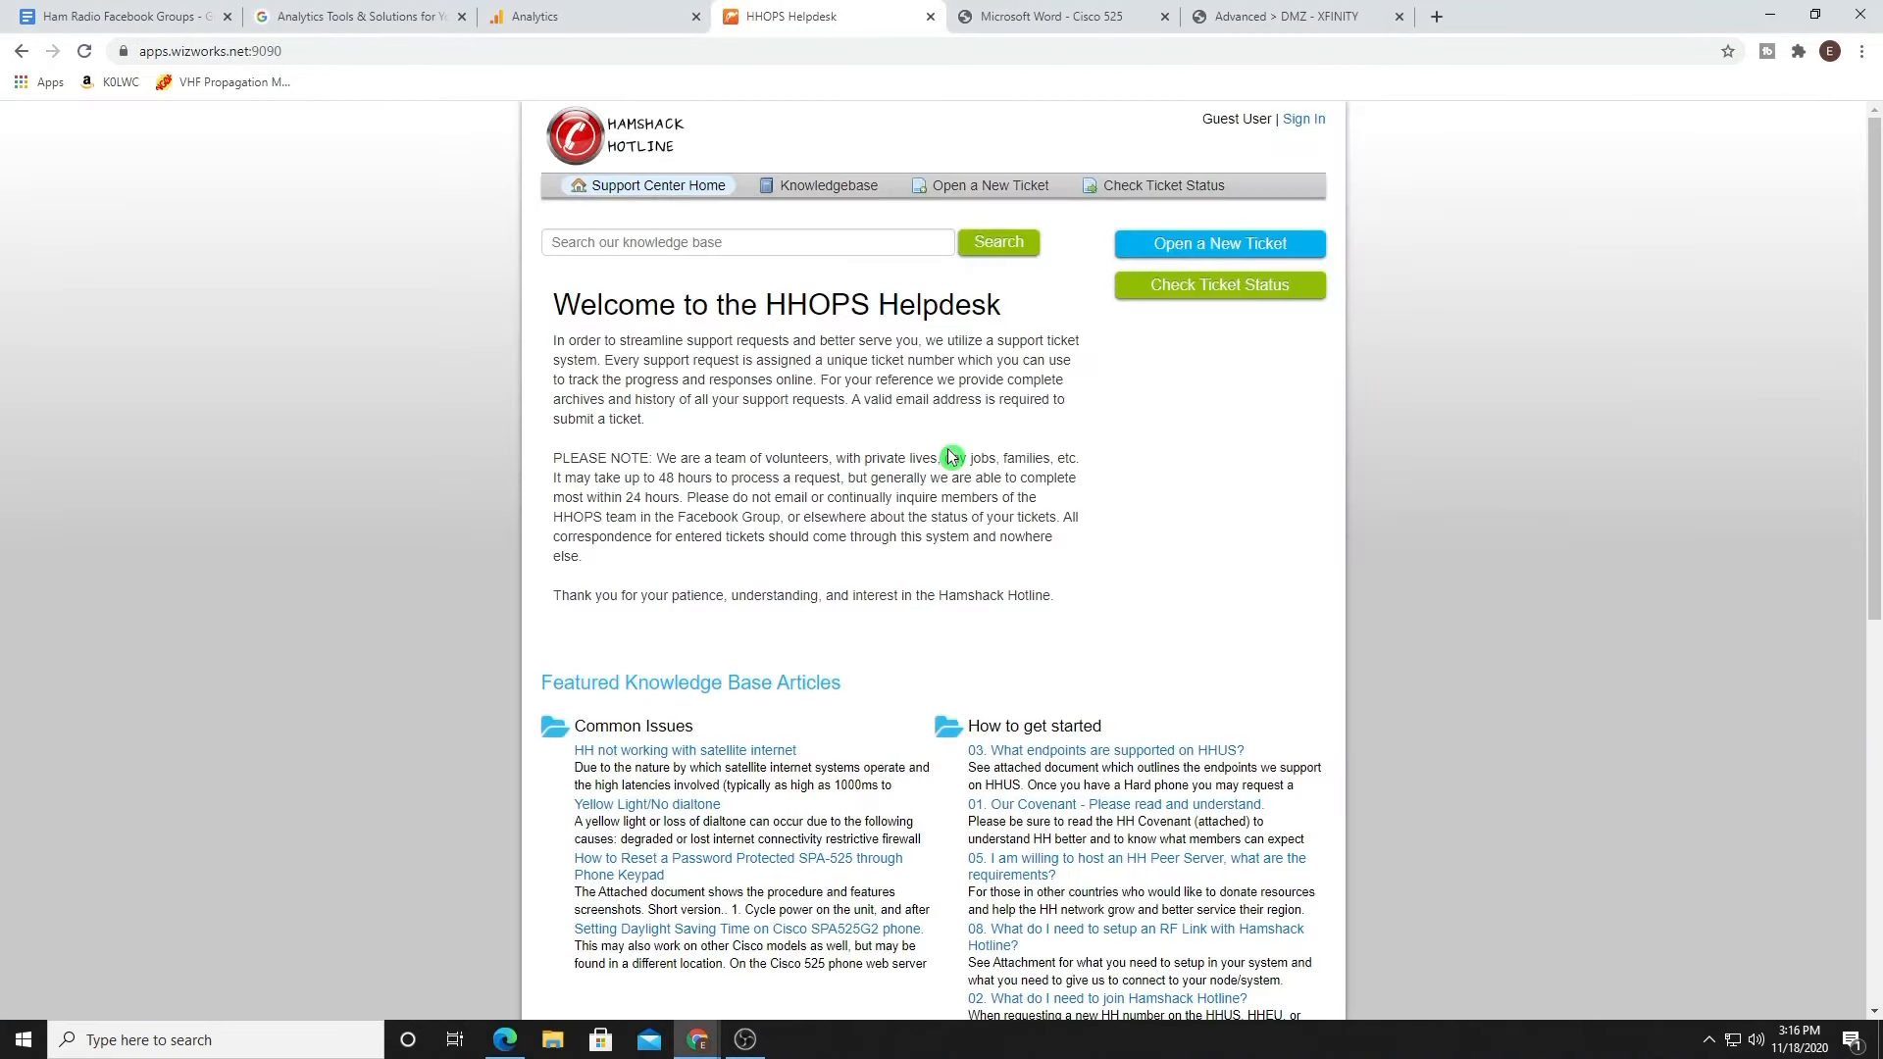
pyautogui.click(1217, 243)
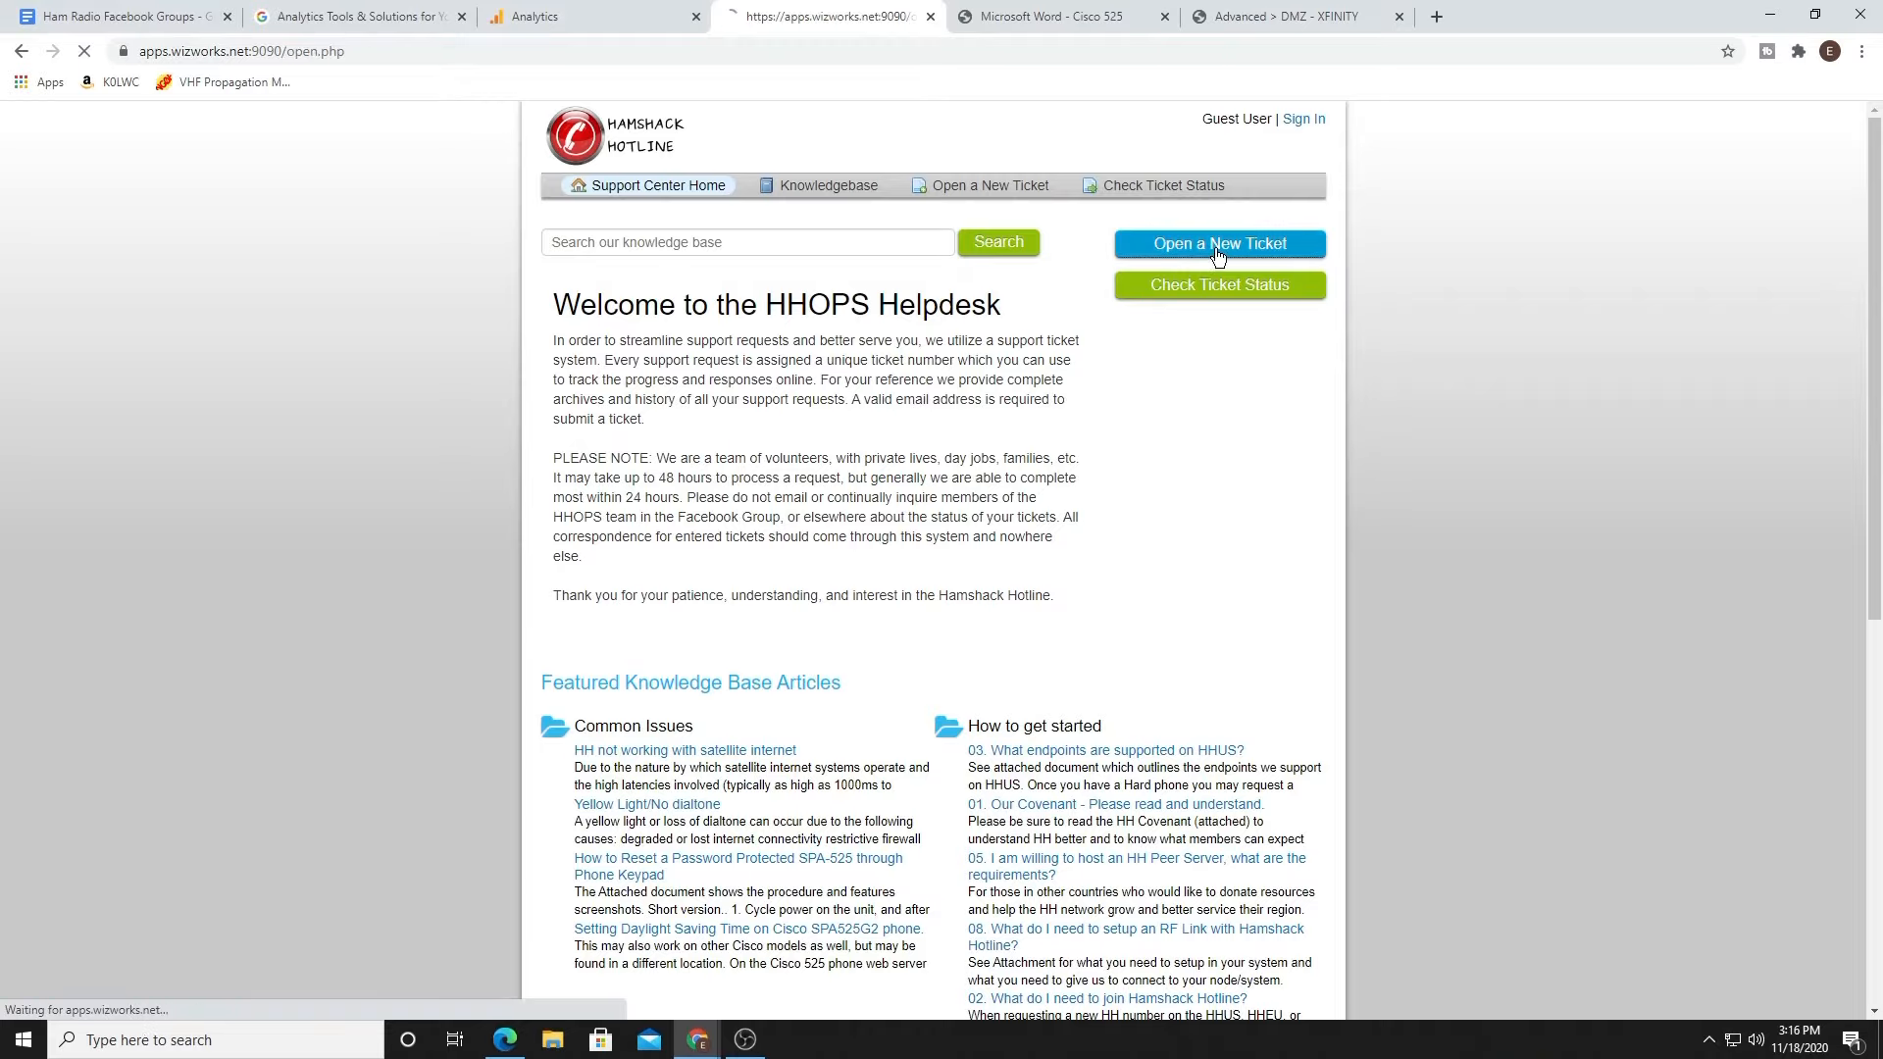
pyautogui.click(1218, 243)
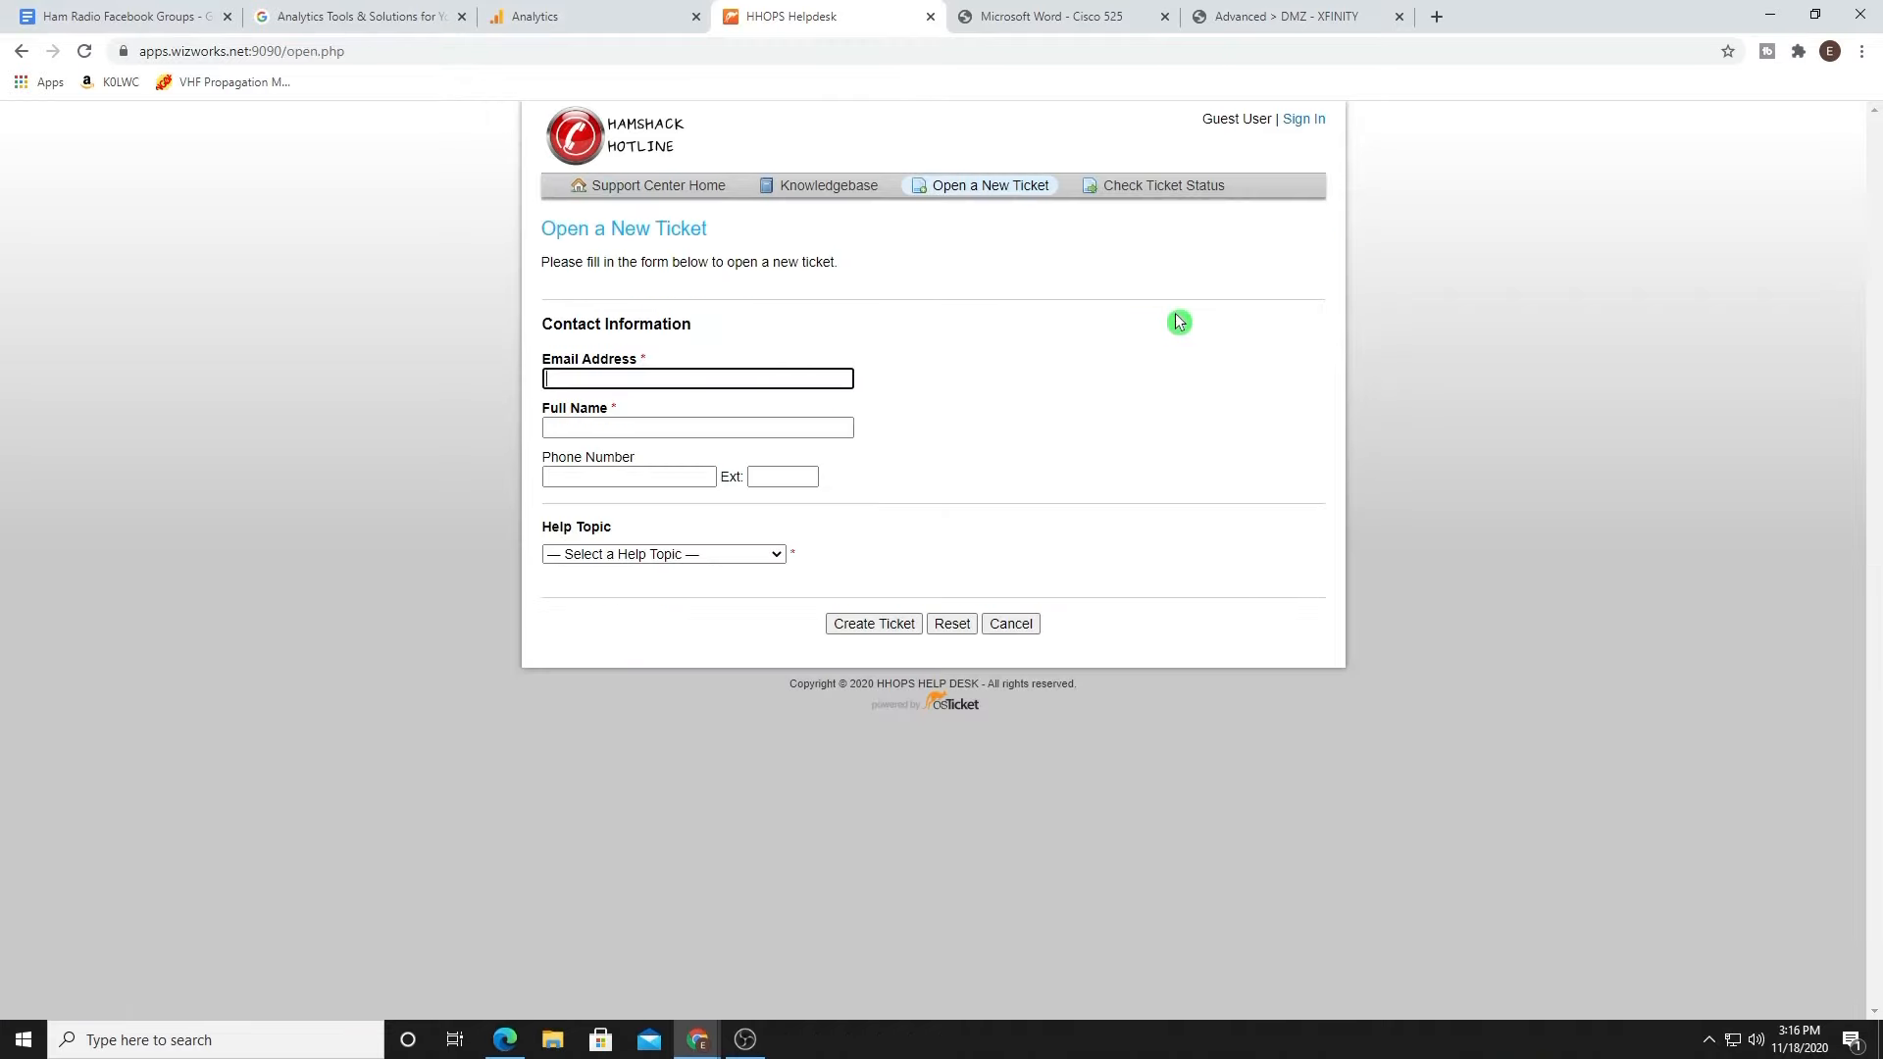
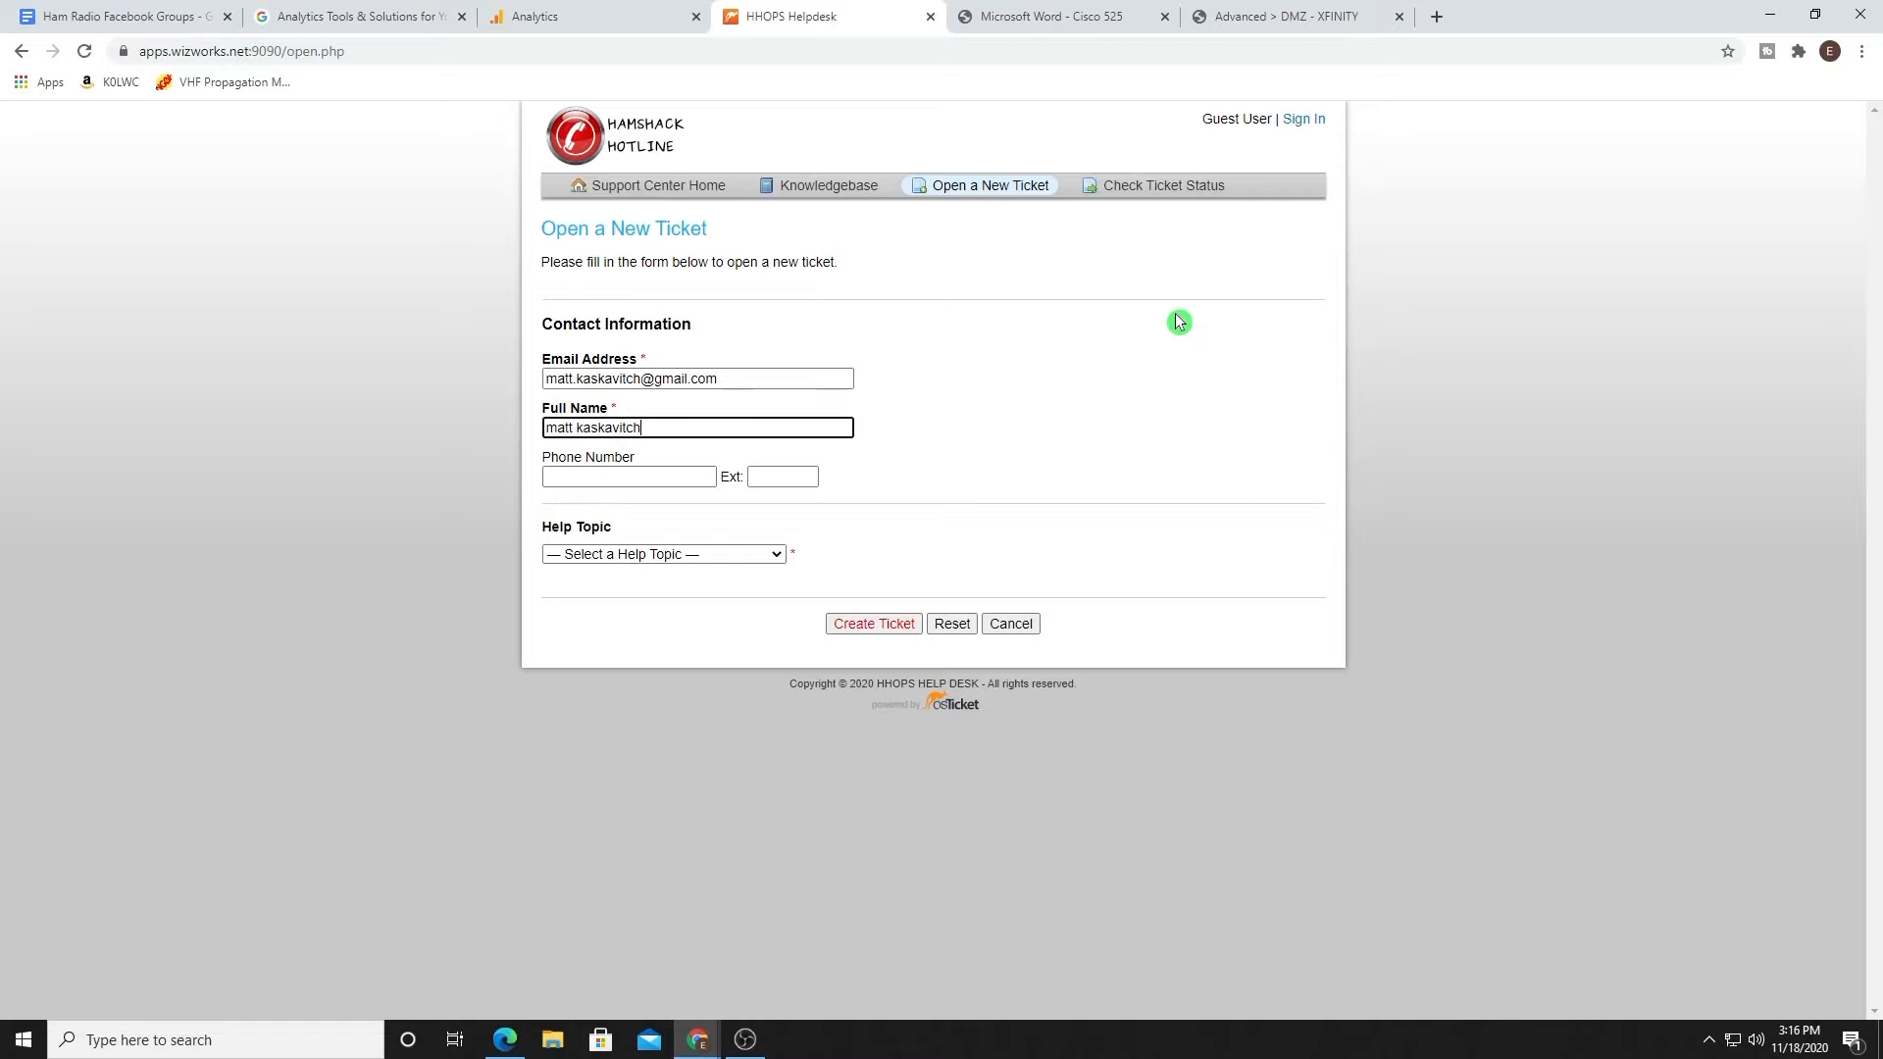
# Enter the phone number beginning 715-41 and bring up the Help Topic choices.
pyautogui.write('715-432-11')
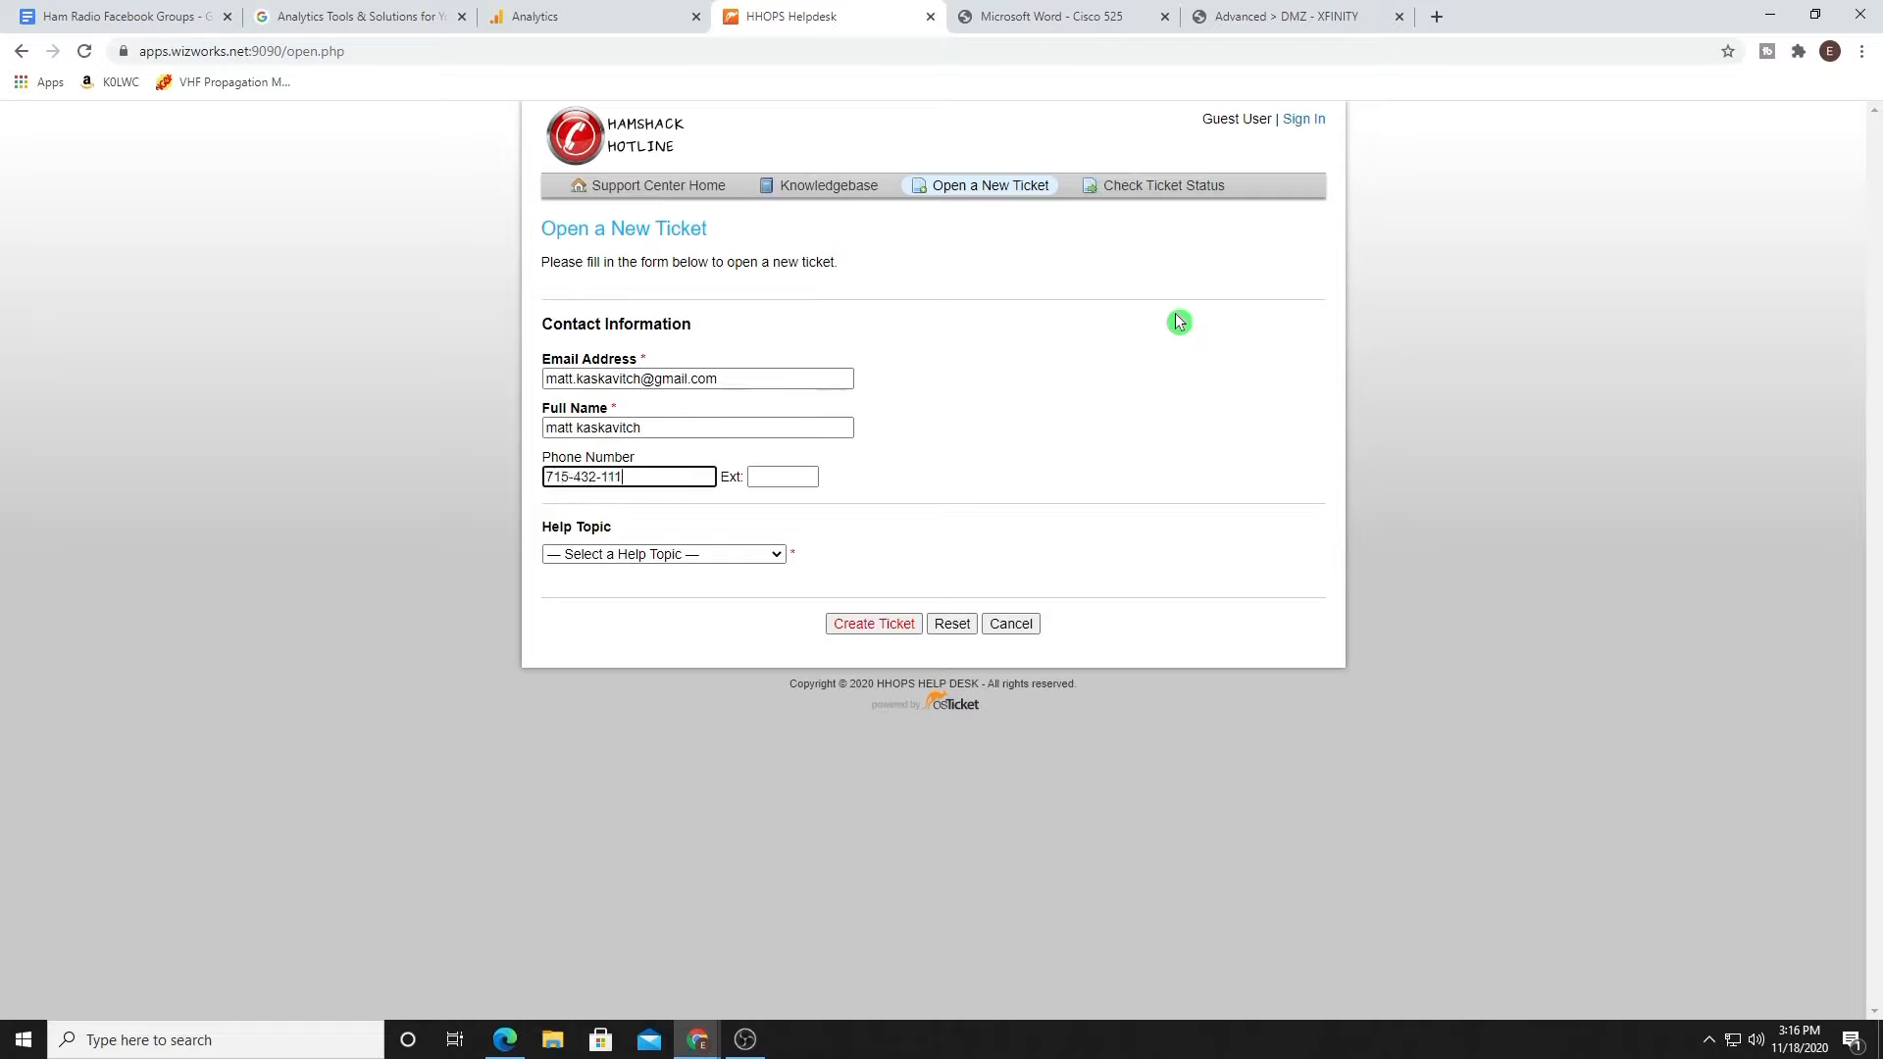
pyautogui.write('1')
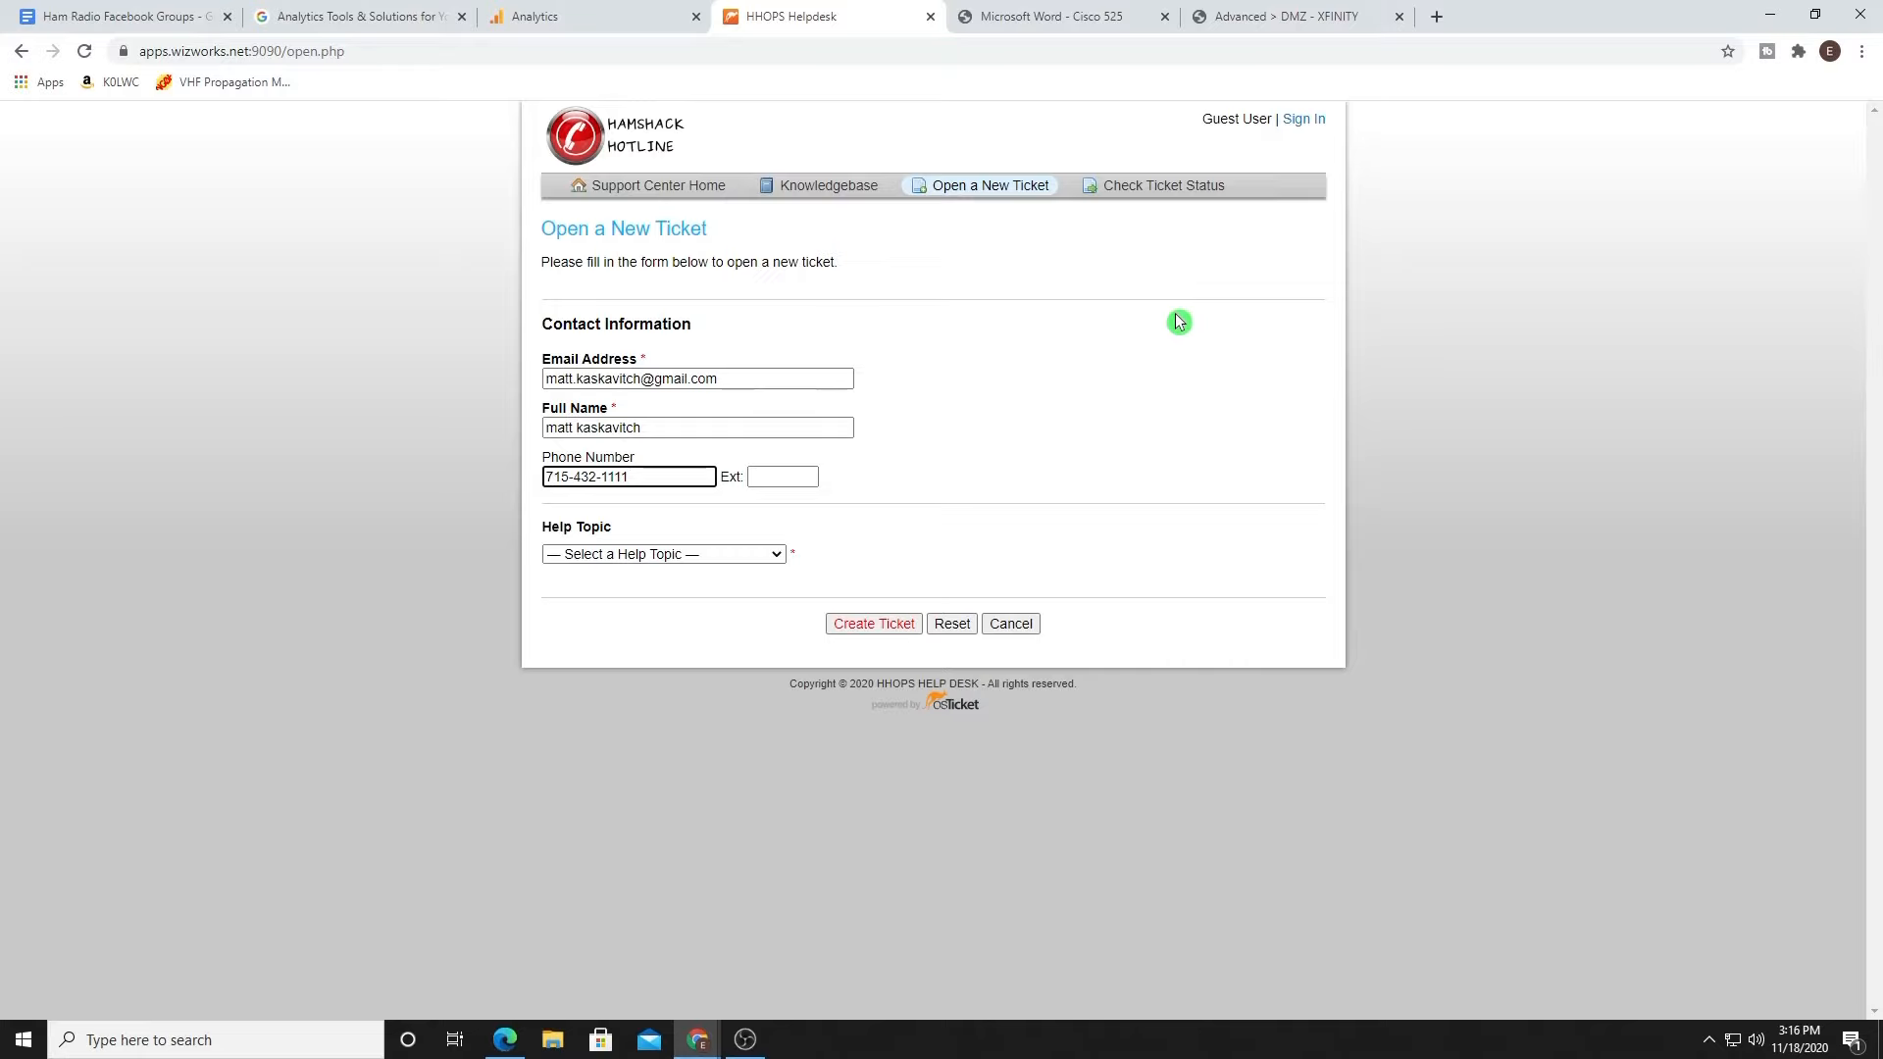
pyautogui.click(663, 553)
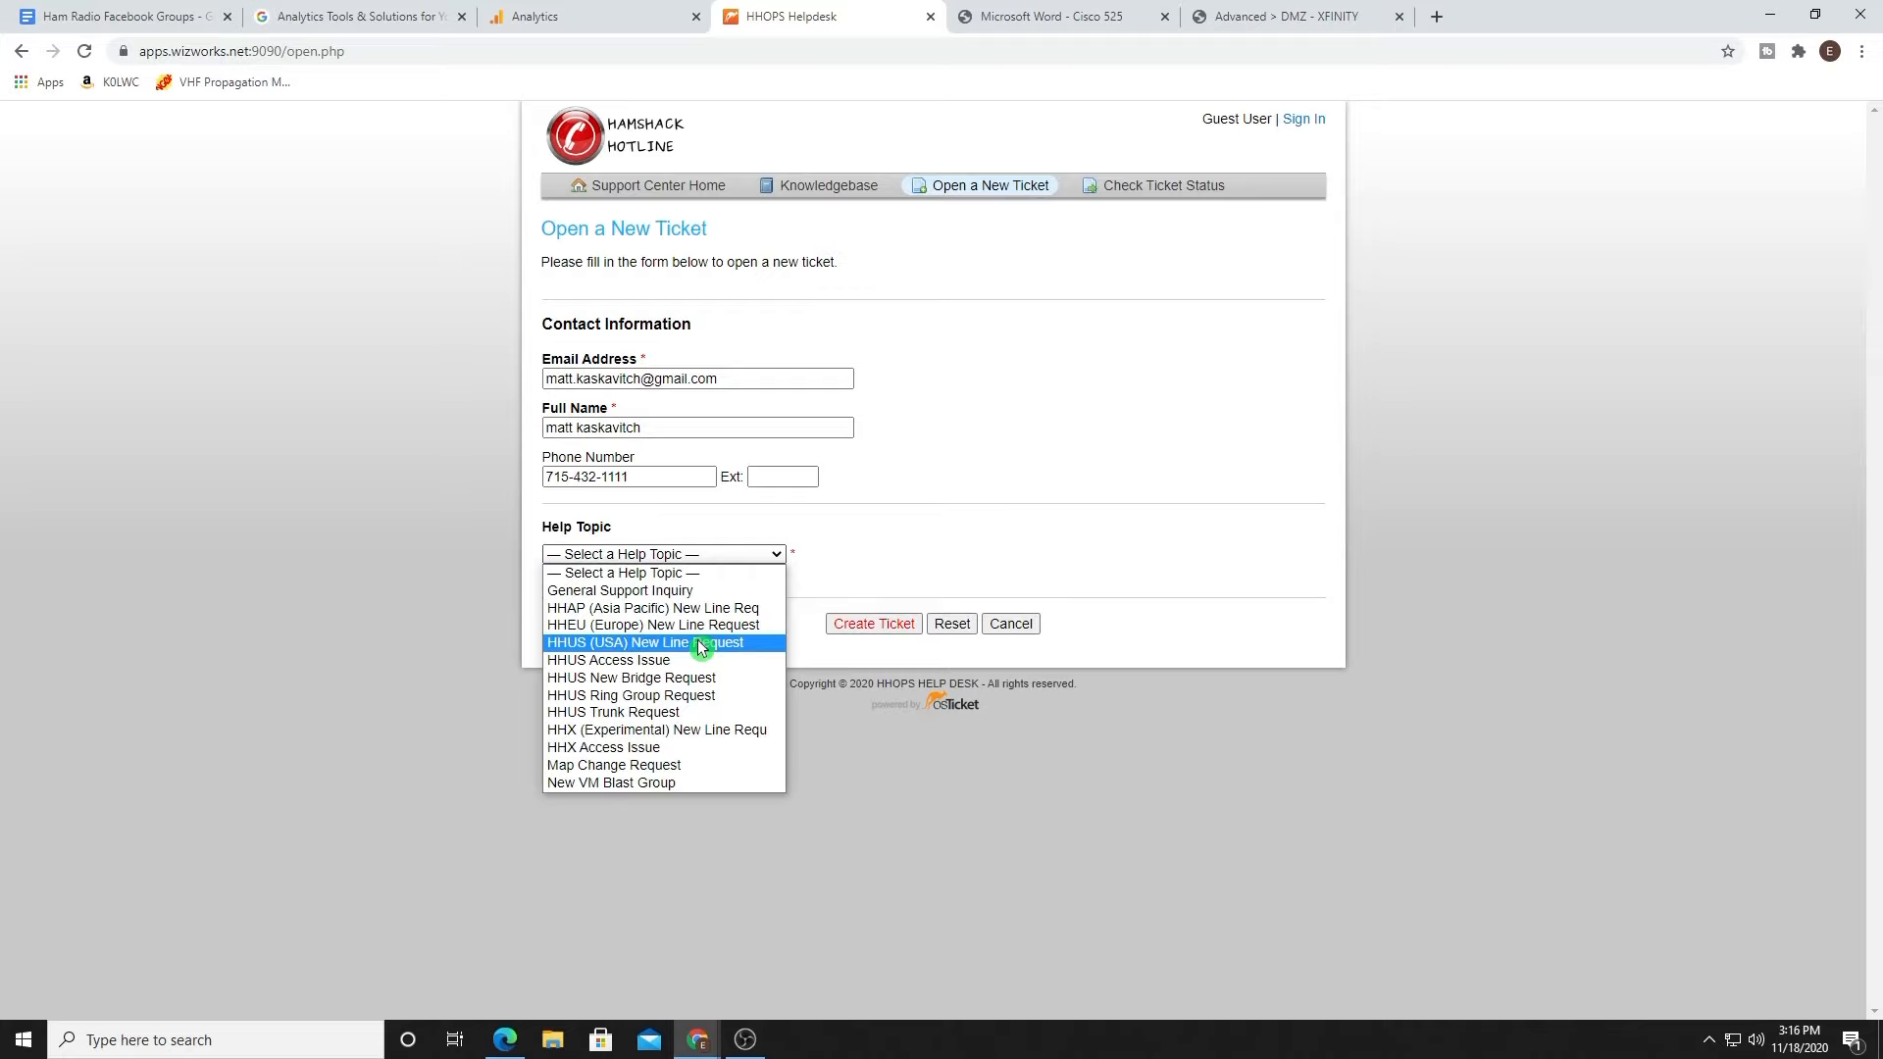
# Choose the HHUS (USA) New Line Request topic with phone model SPA and callsign K0LWC.
pyautogui.click(661, 641)
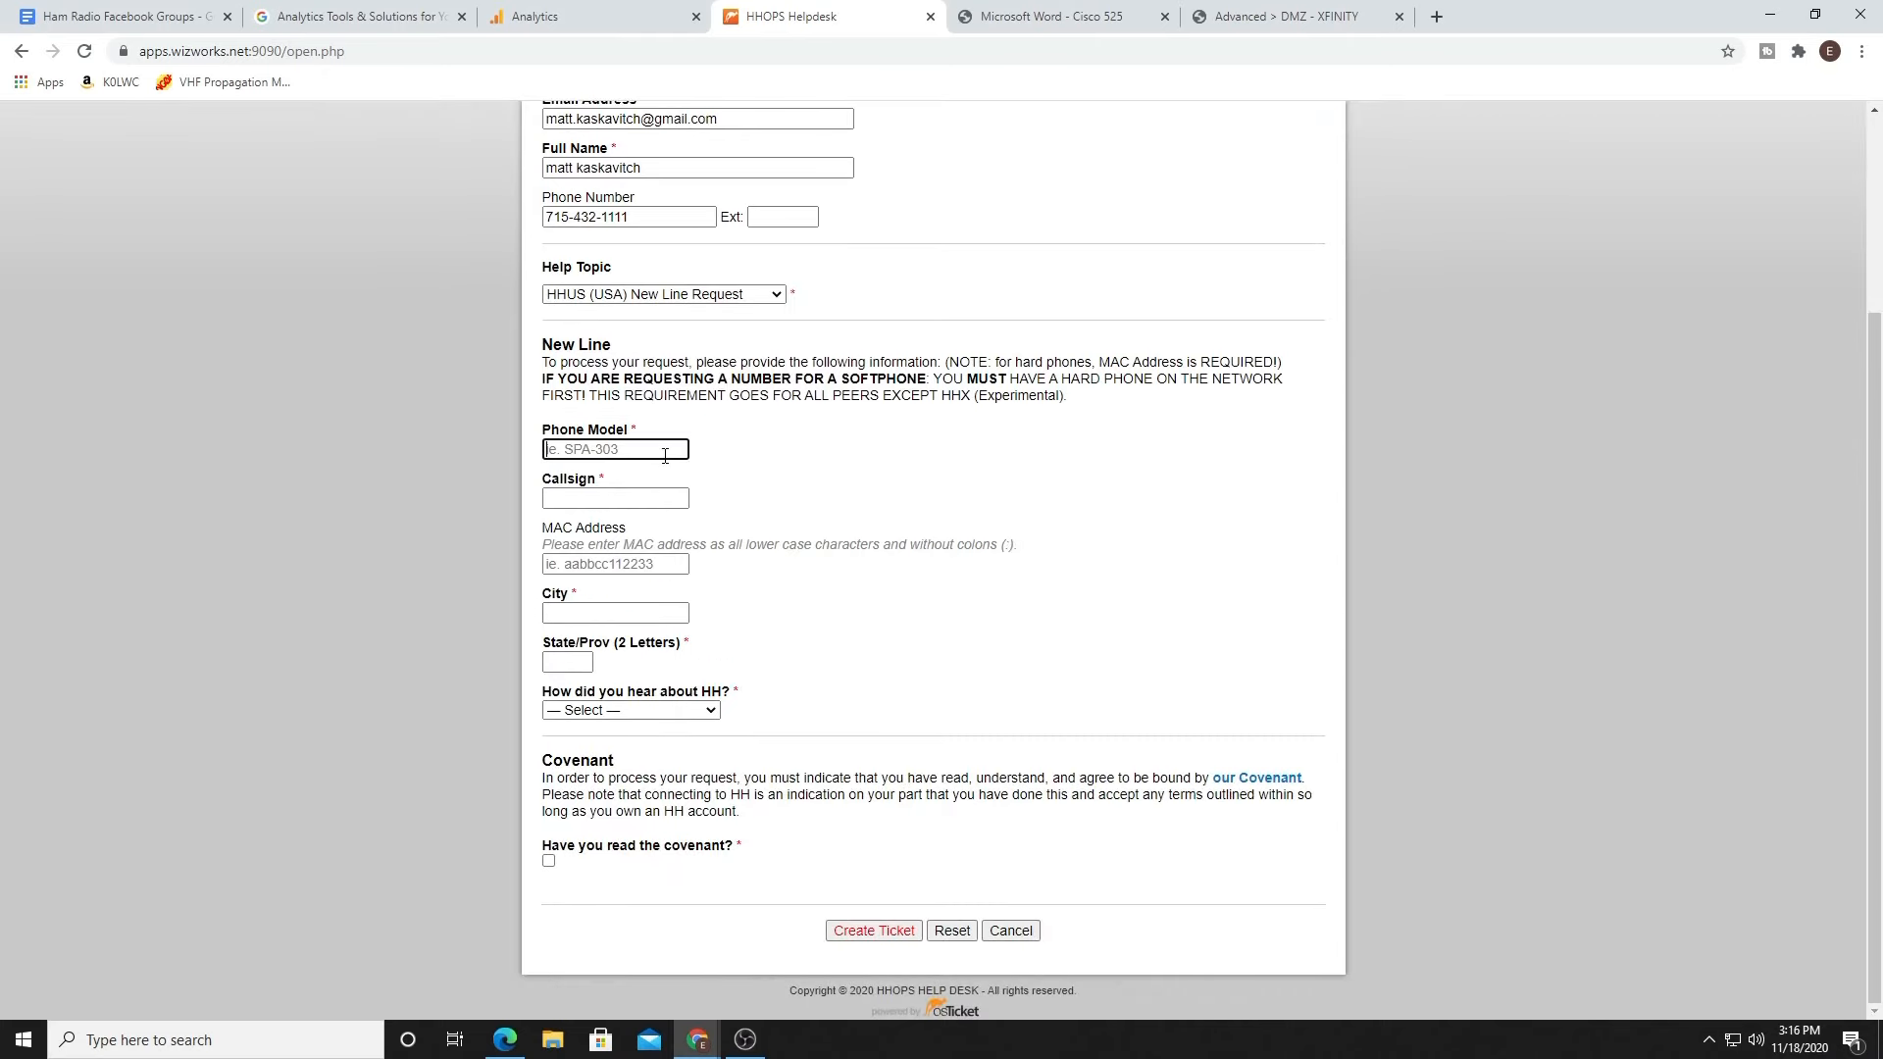
pyautogui.write('SPA525G')
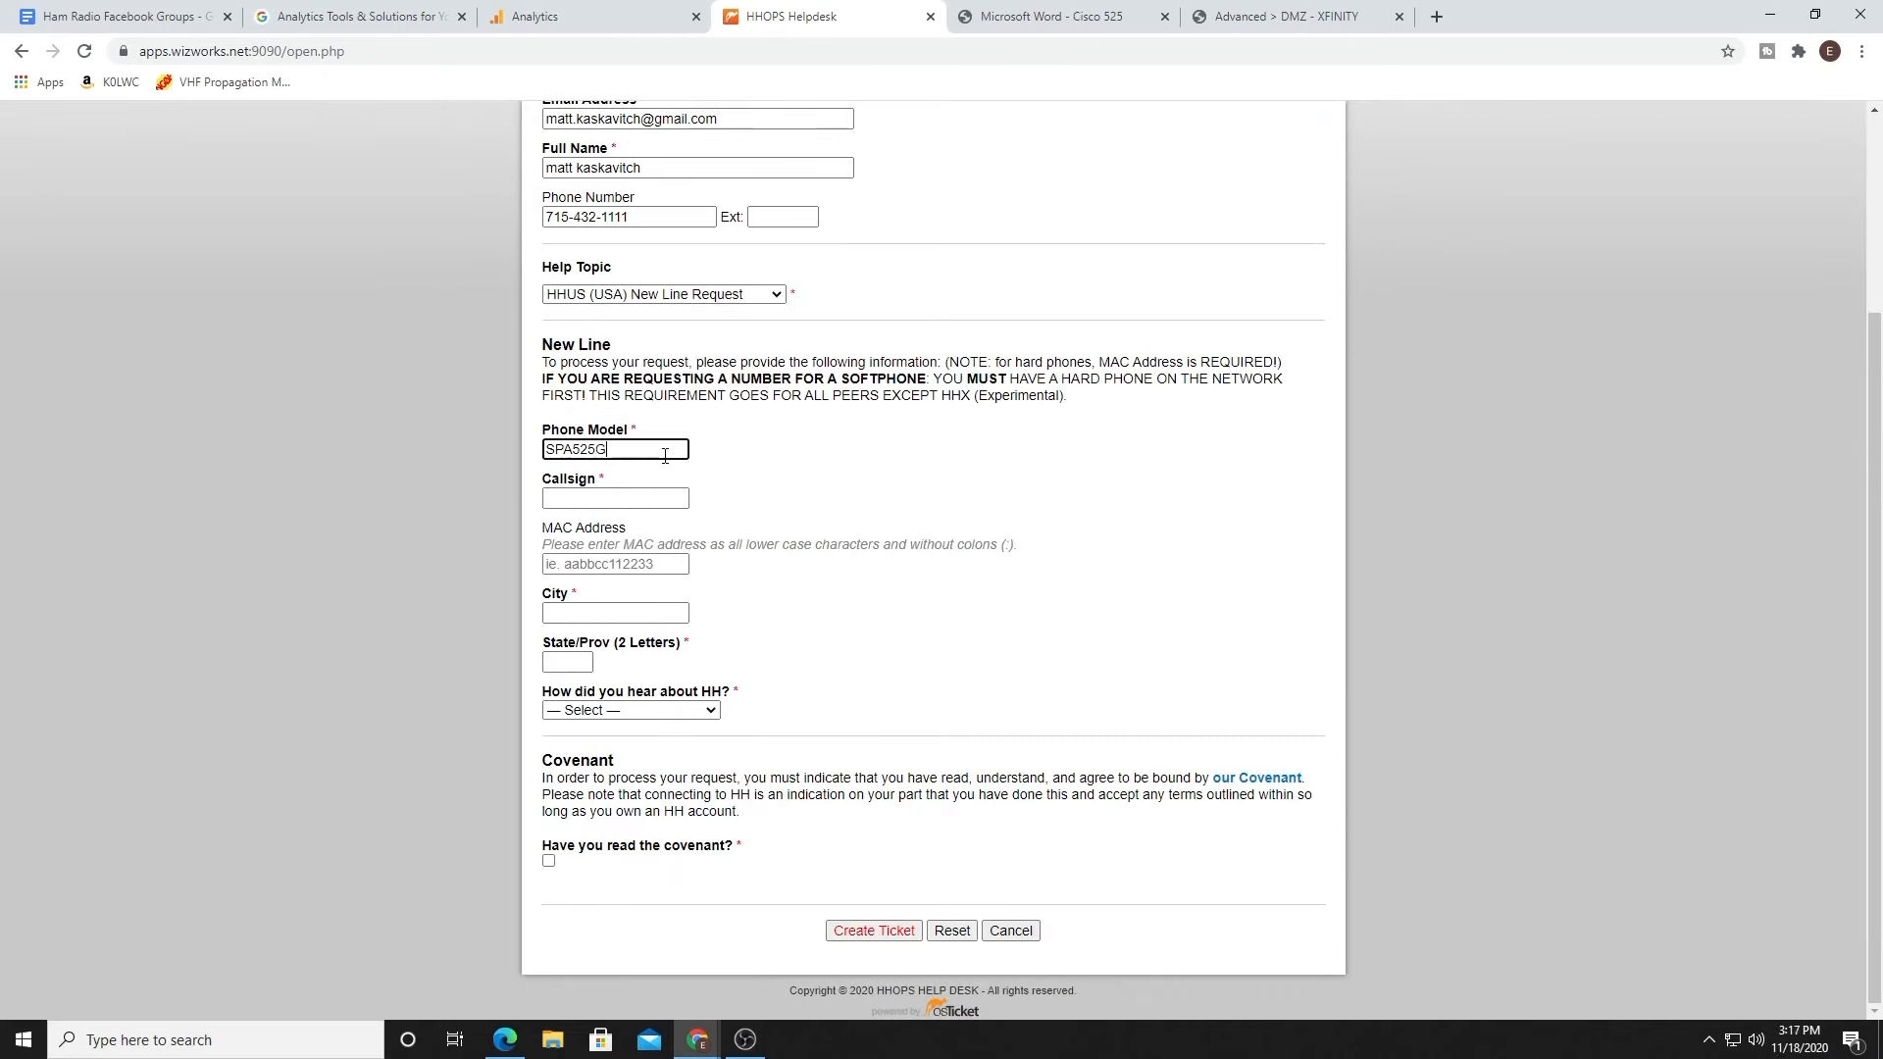
pyautogui.write('K0LWC')
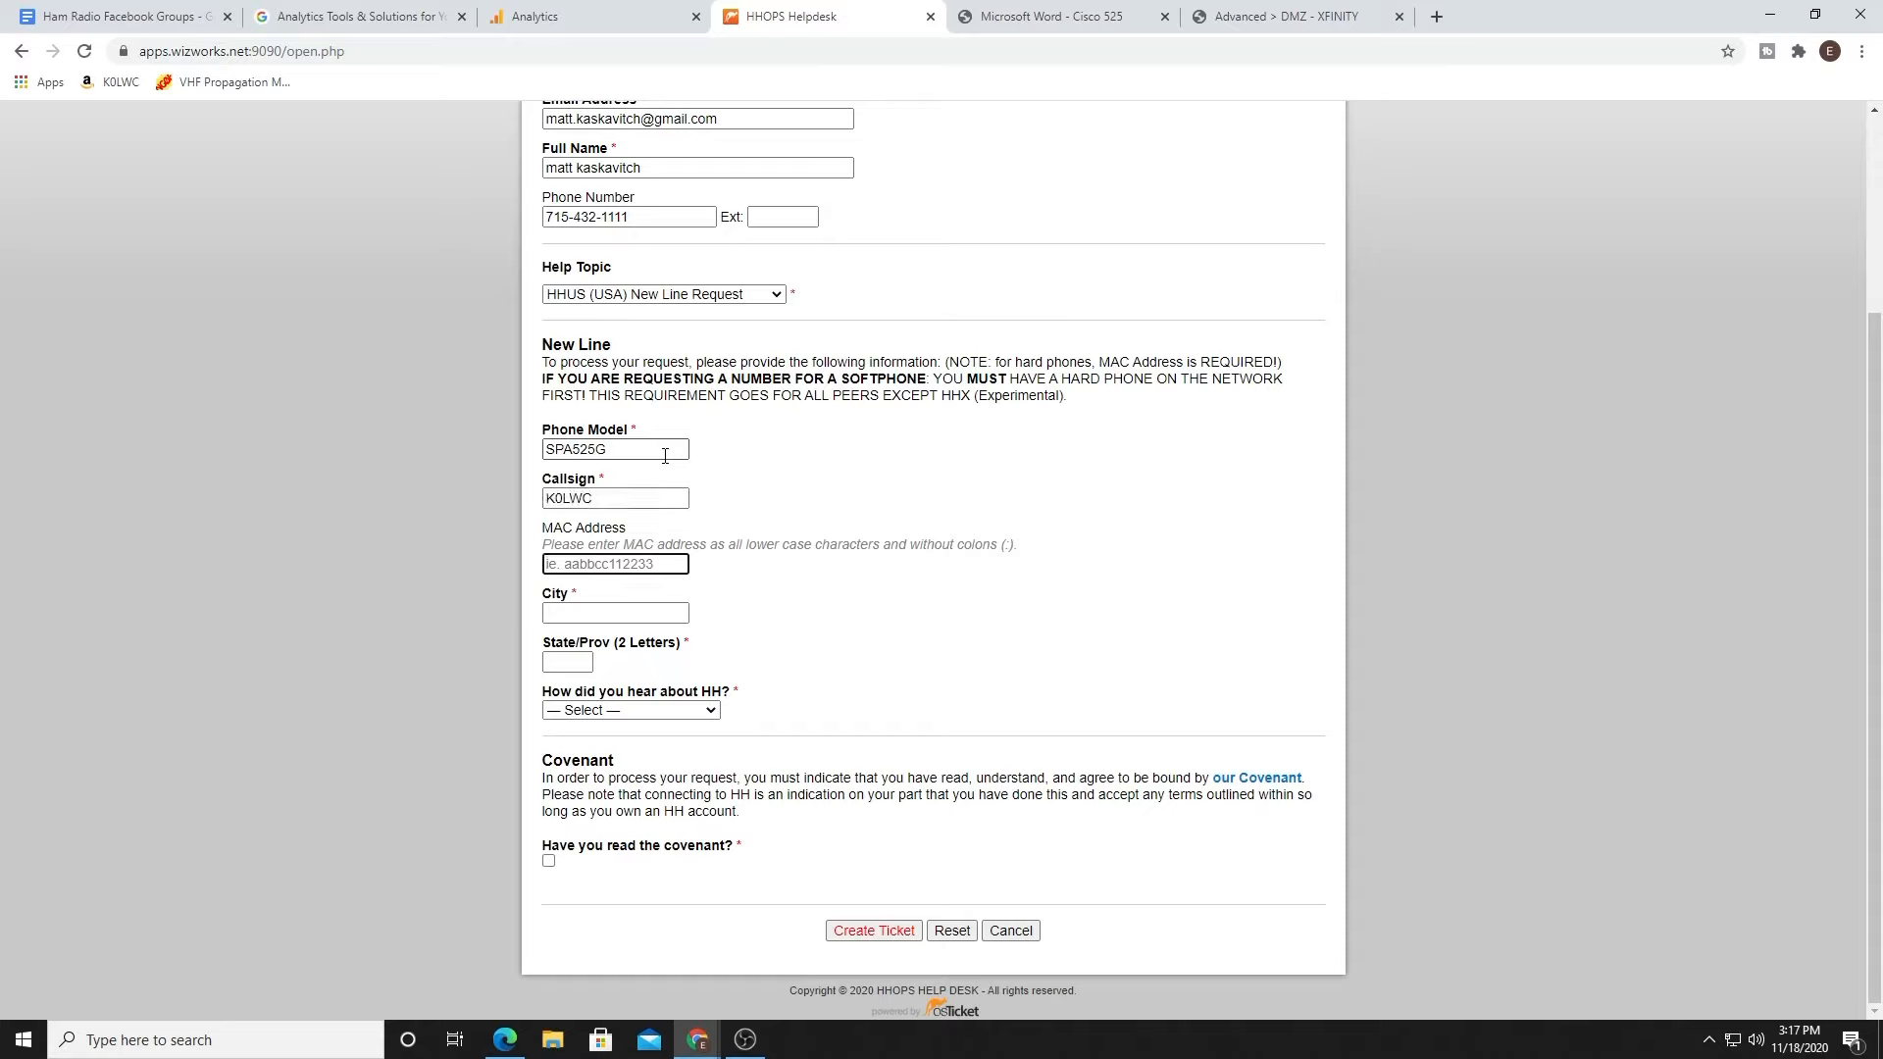
pyautogui.write('A1"C')
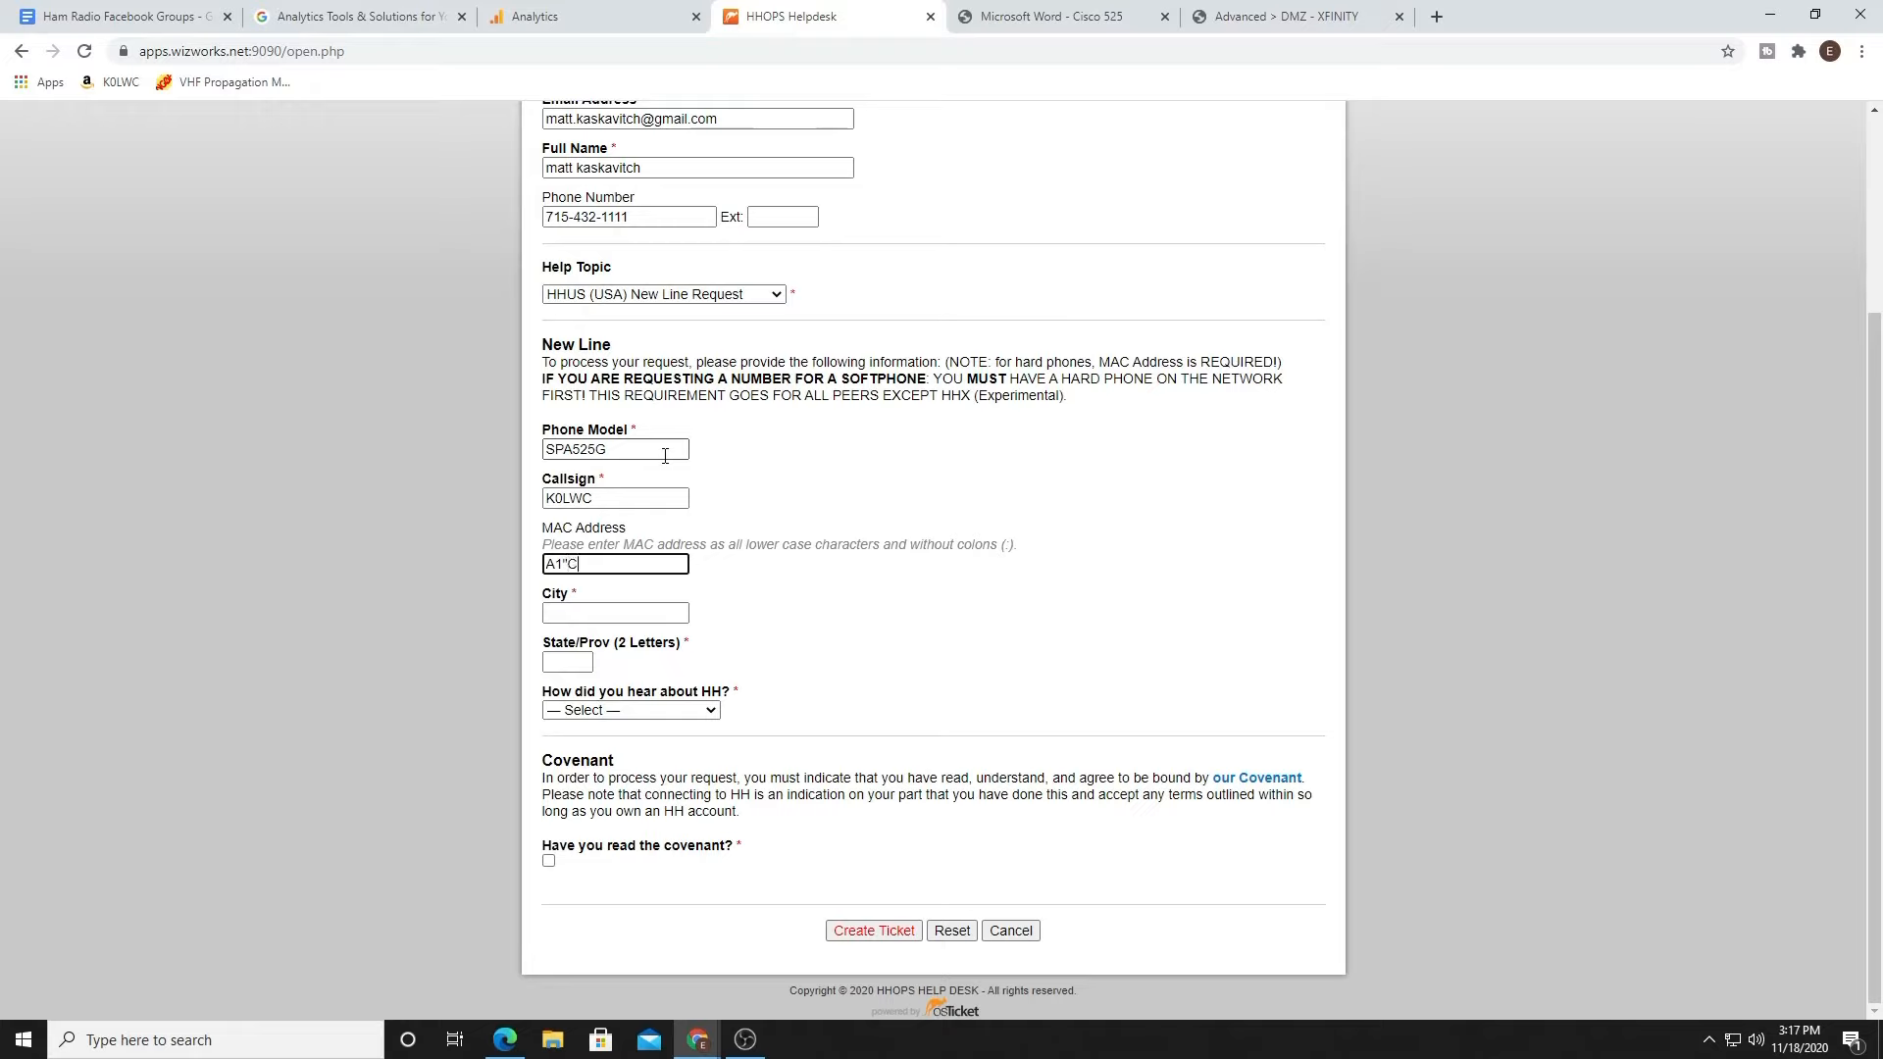
pyautogui.write('4:F5:')
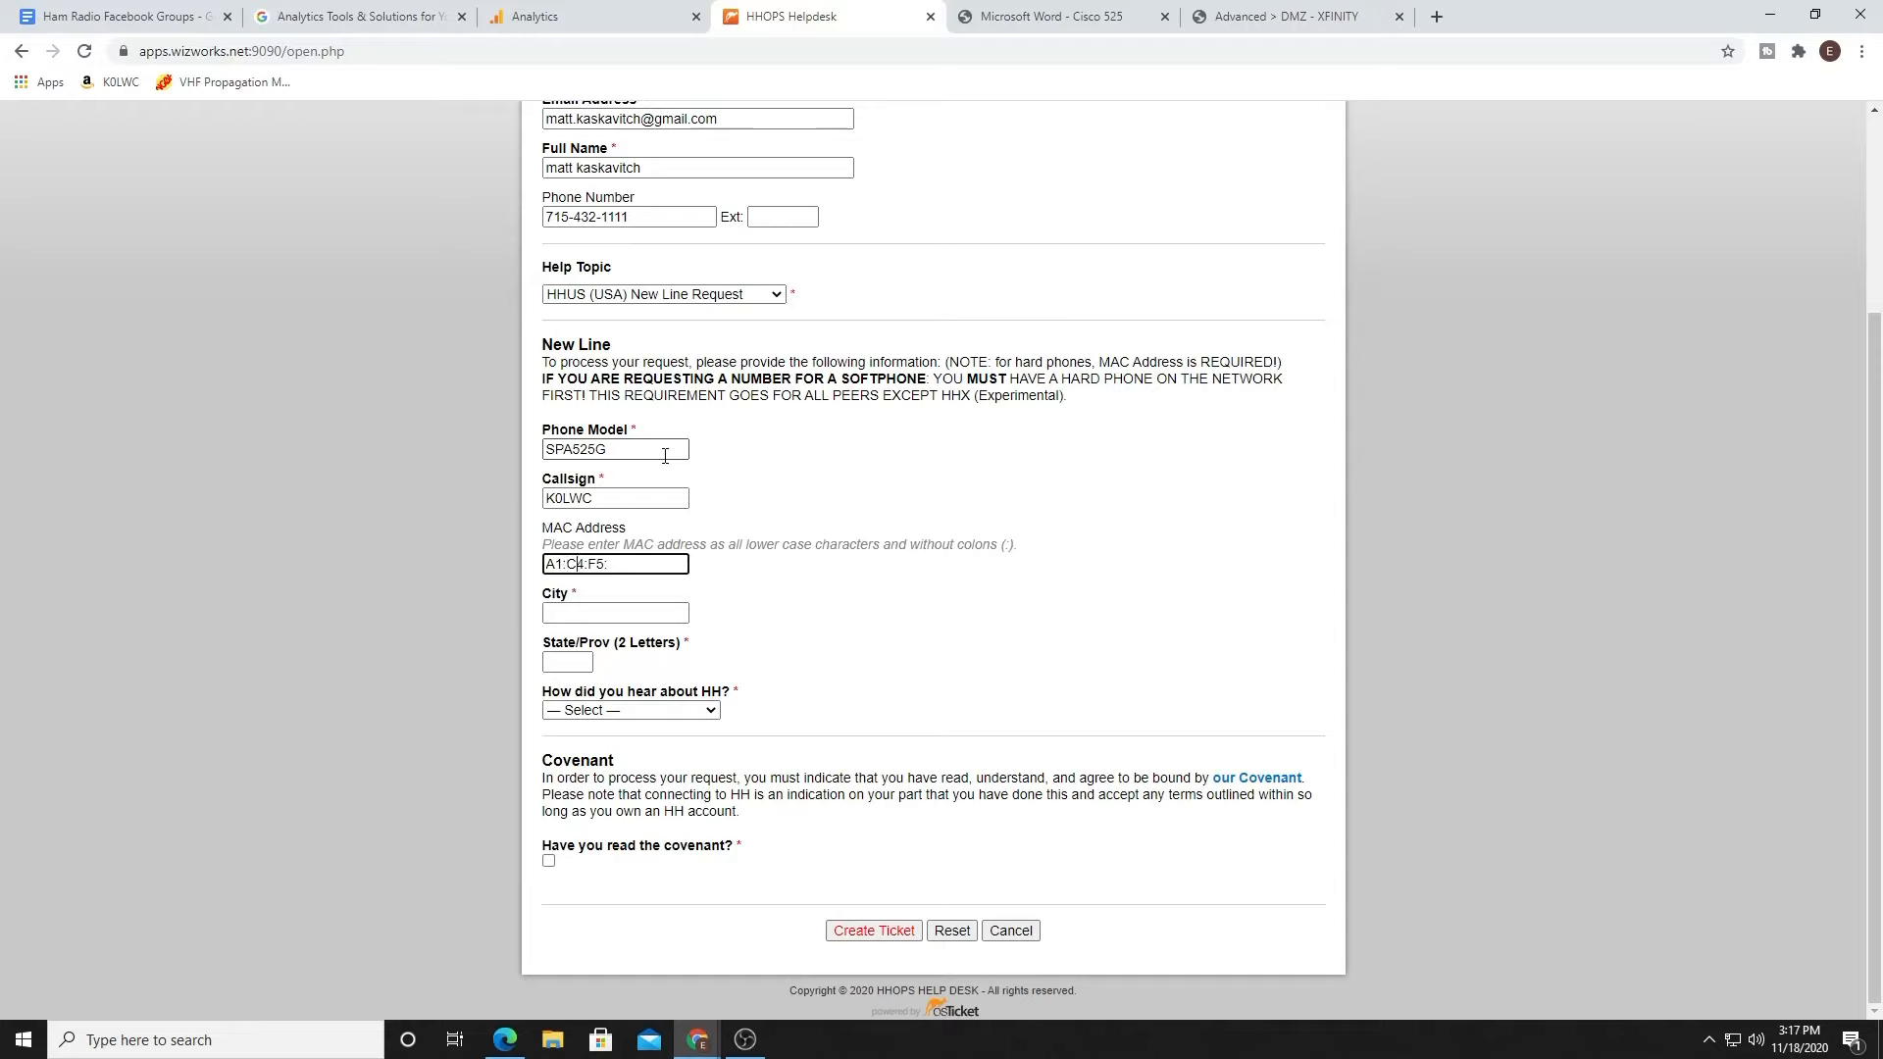
pyautogui.write('A9:')
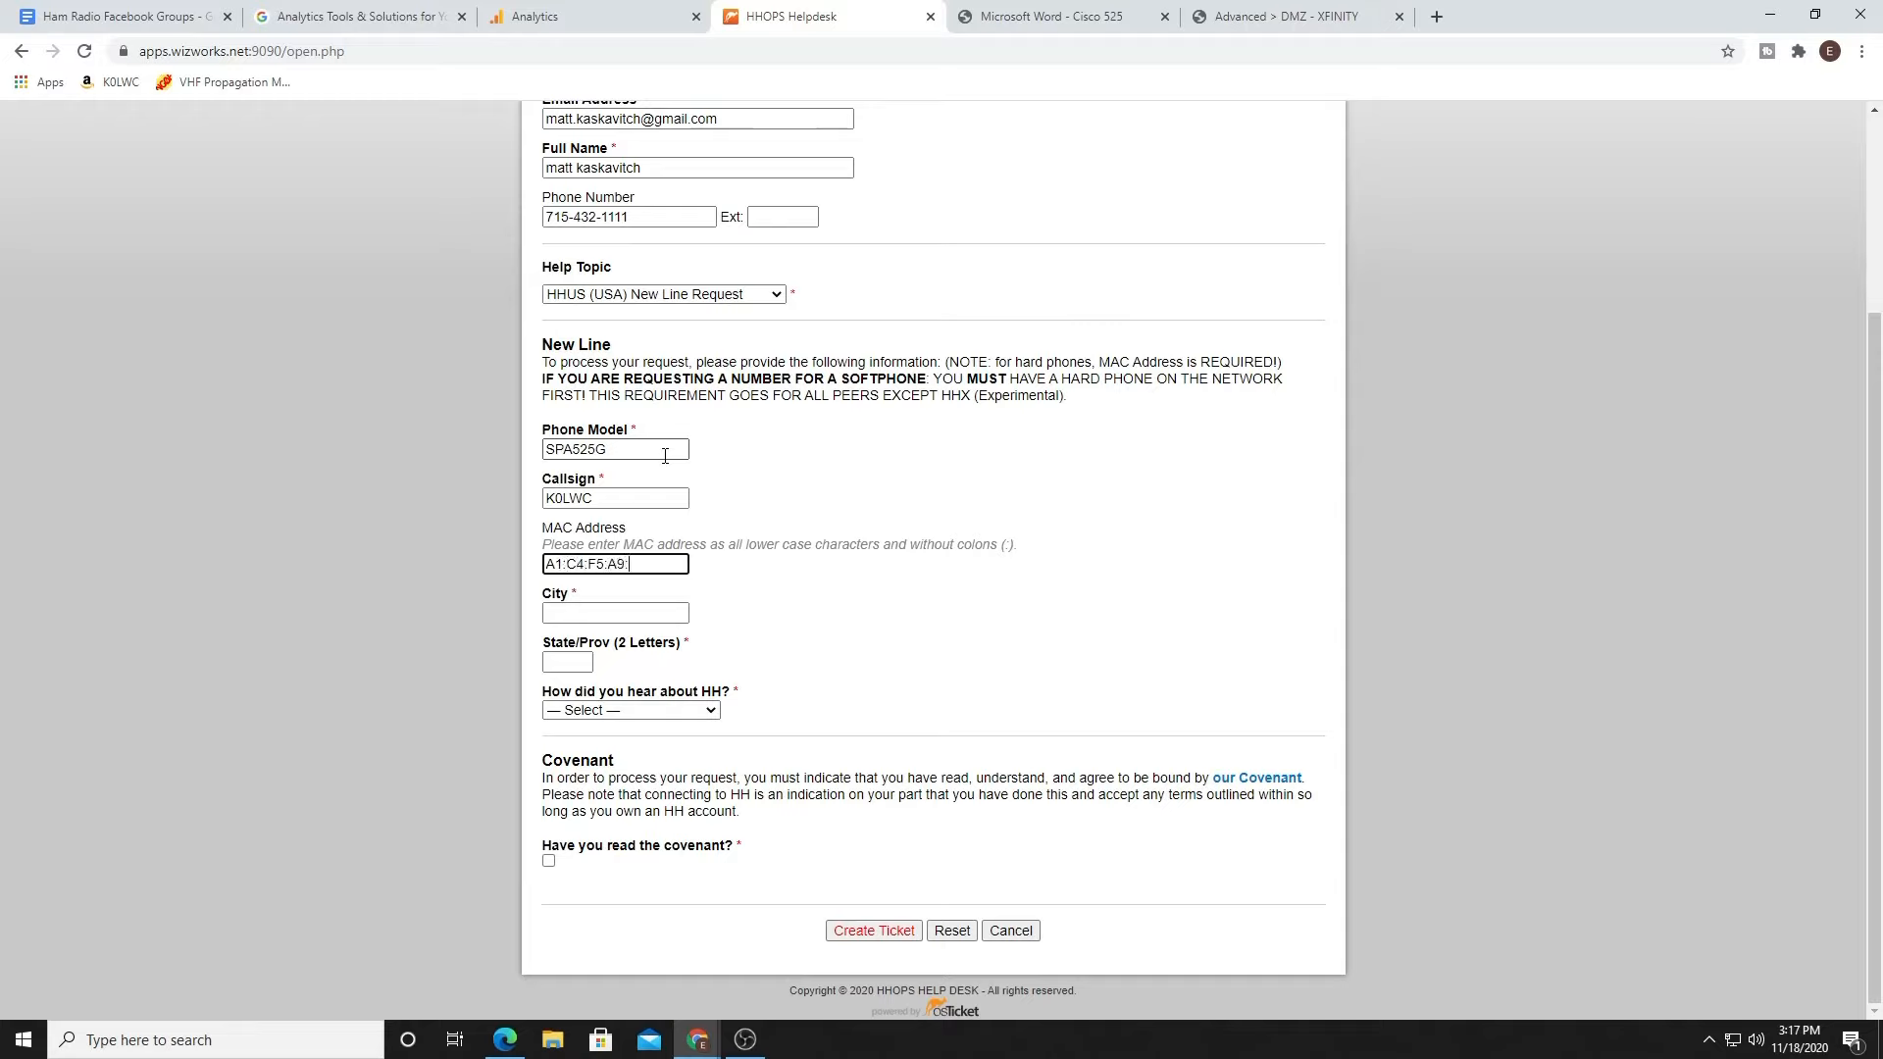
pyautogui.write('c7')
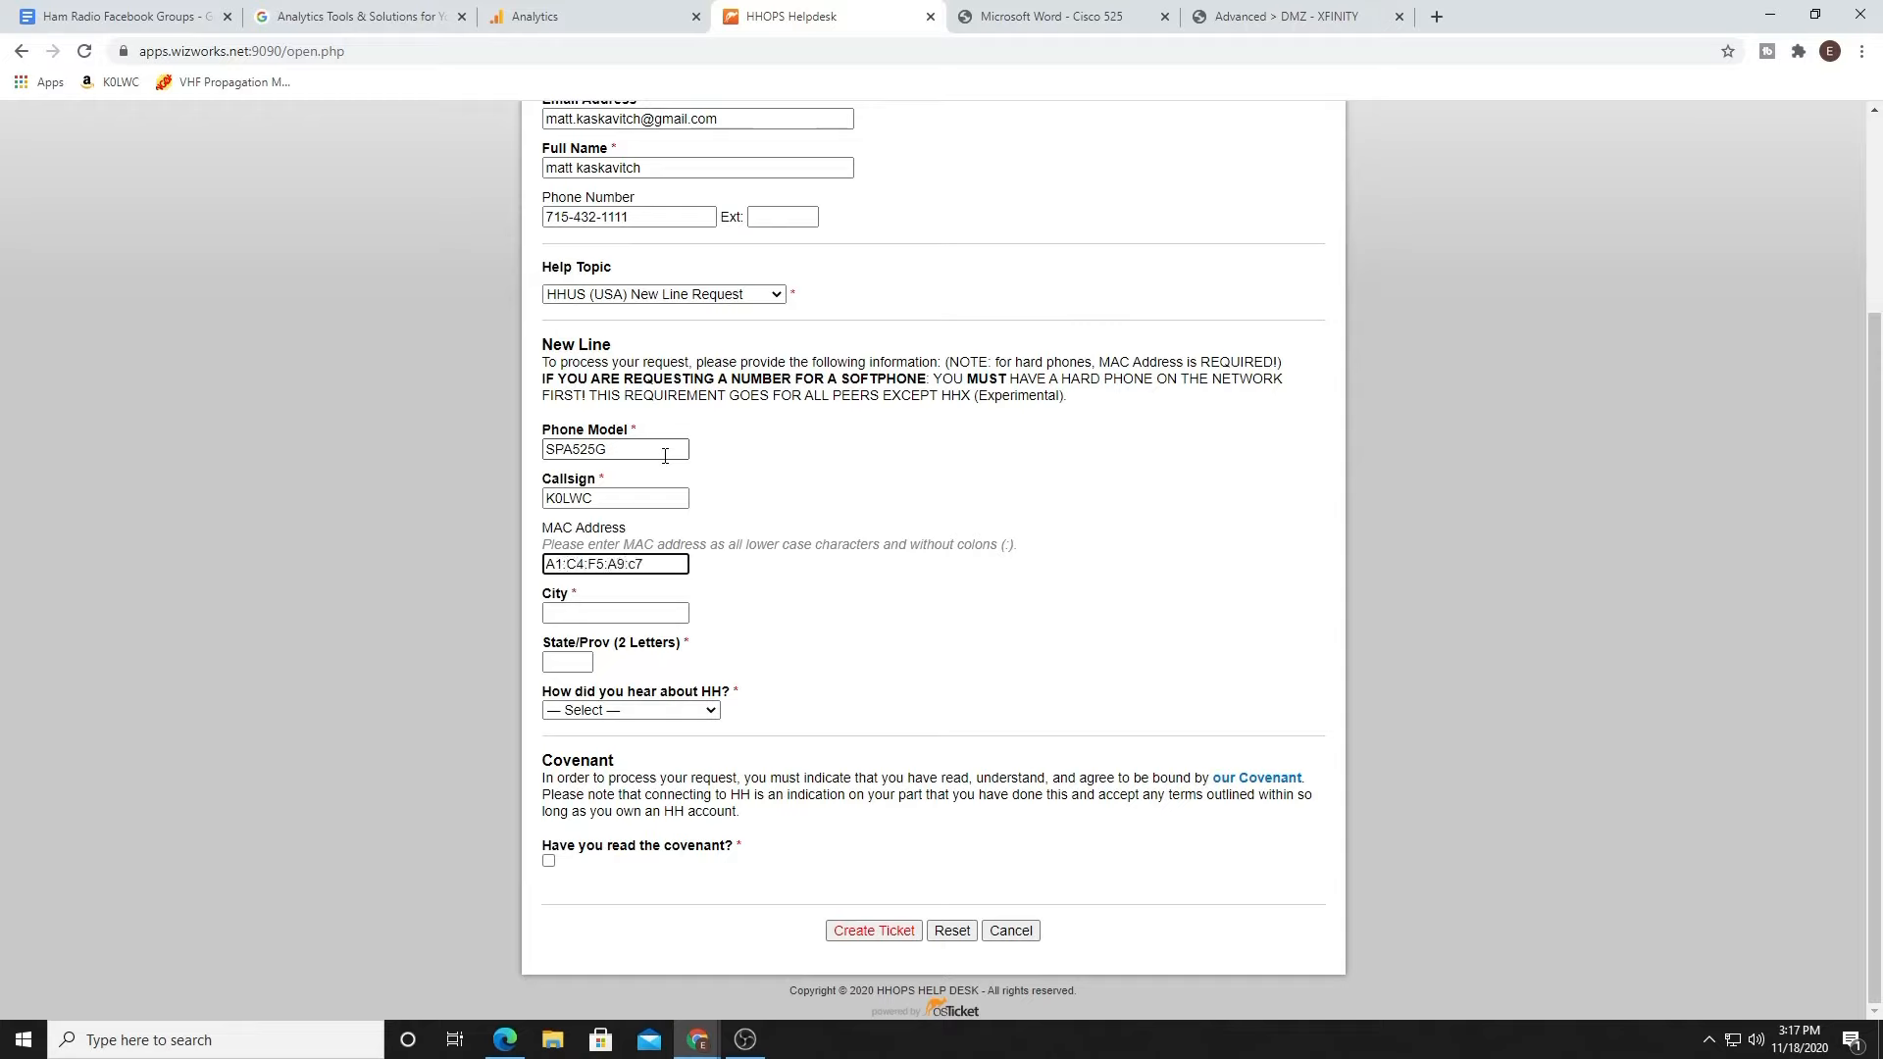
pyautogui.write(':a9')
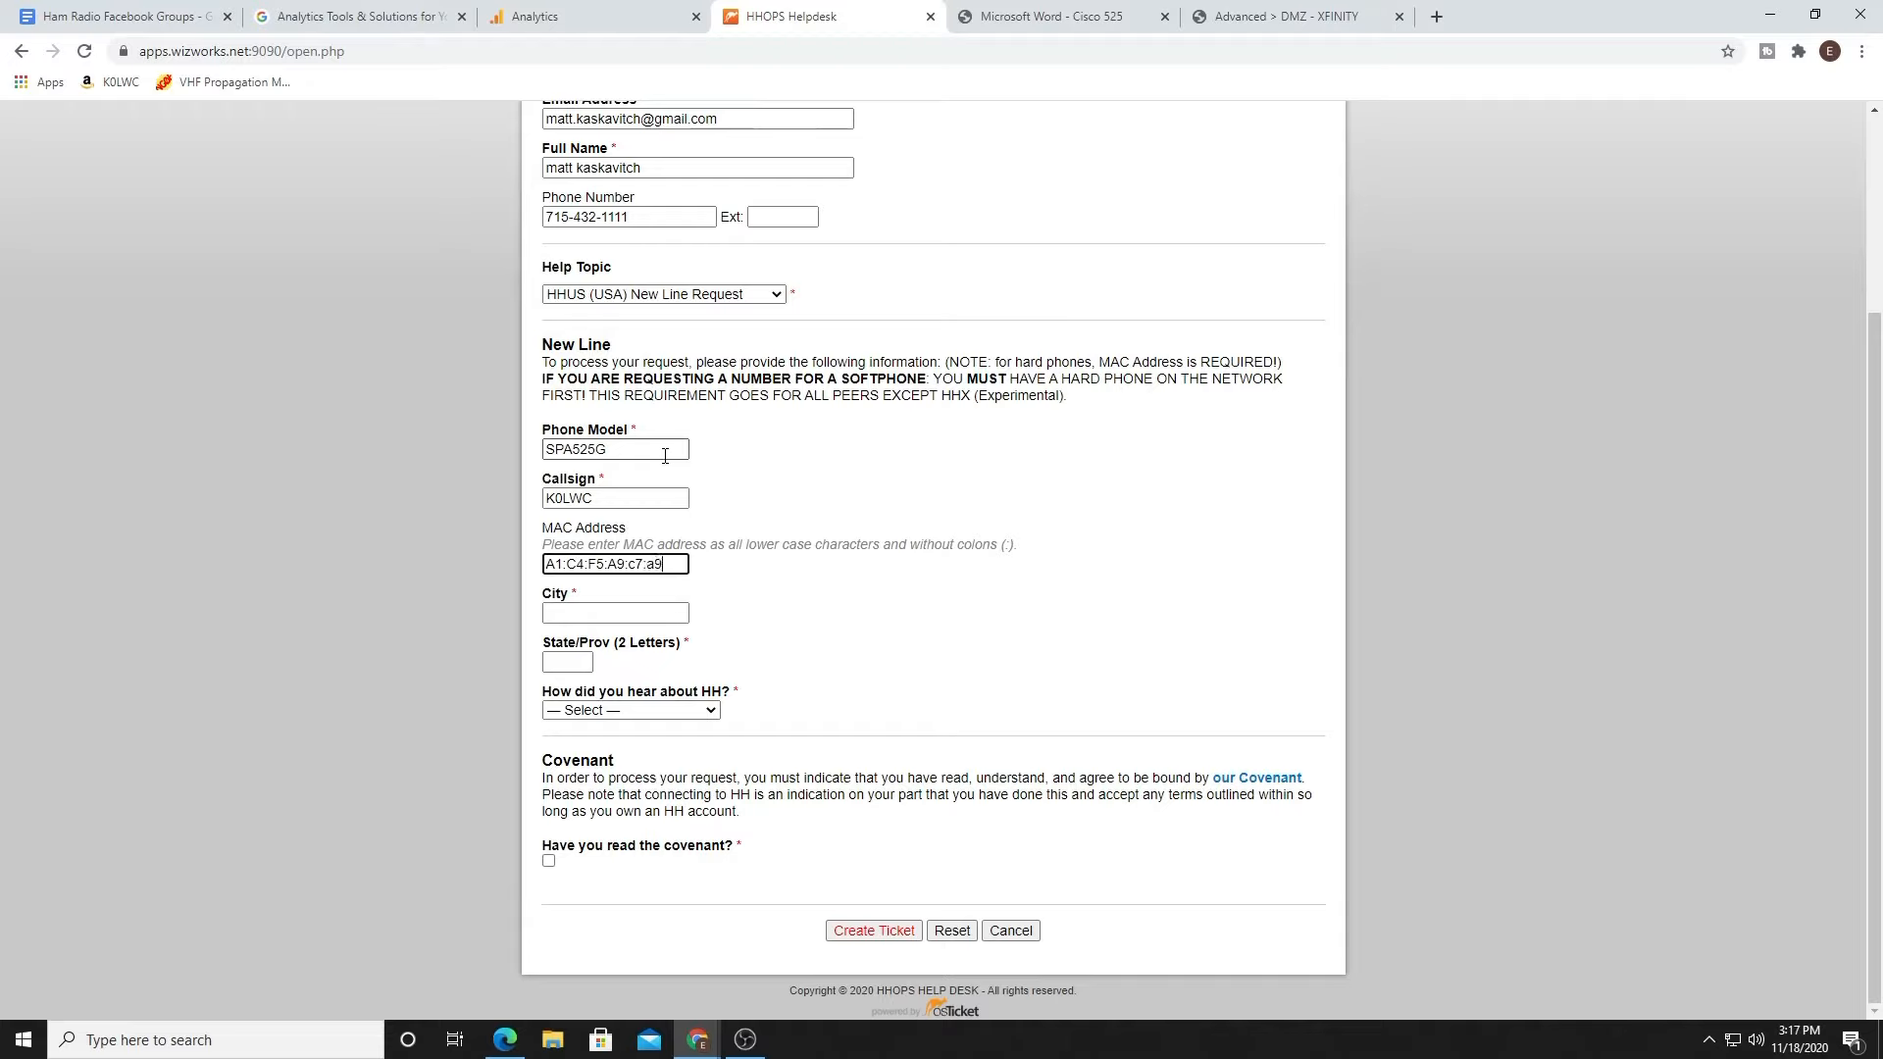
# Fill city Maple Grove, referral source and covenant confirmation, then submit the ticket.
pyautogui.click(614, 611)
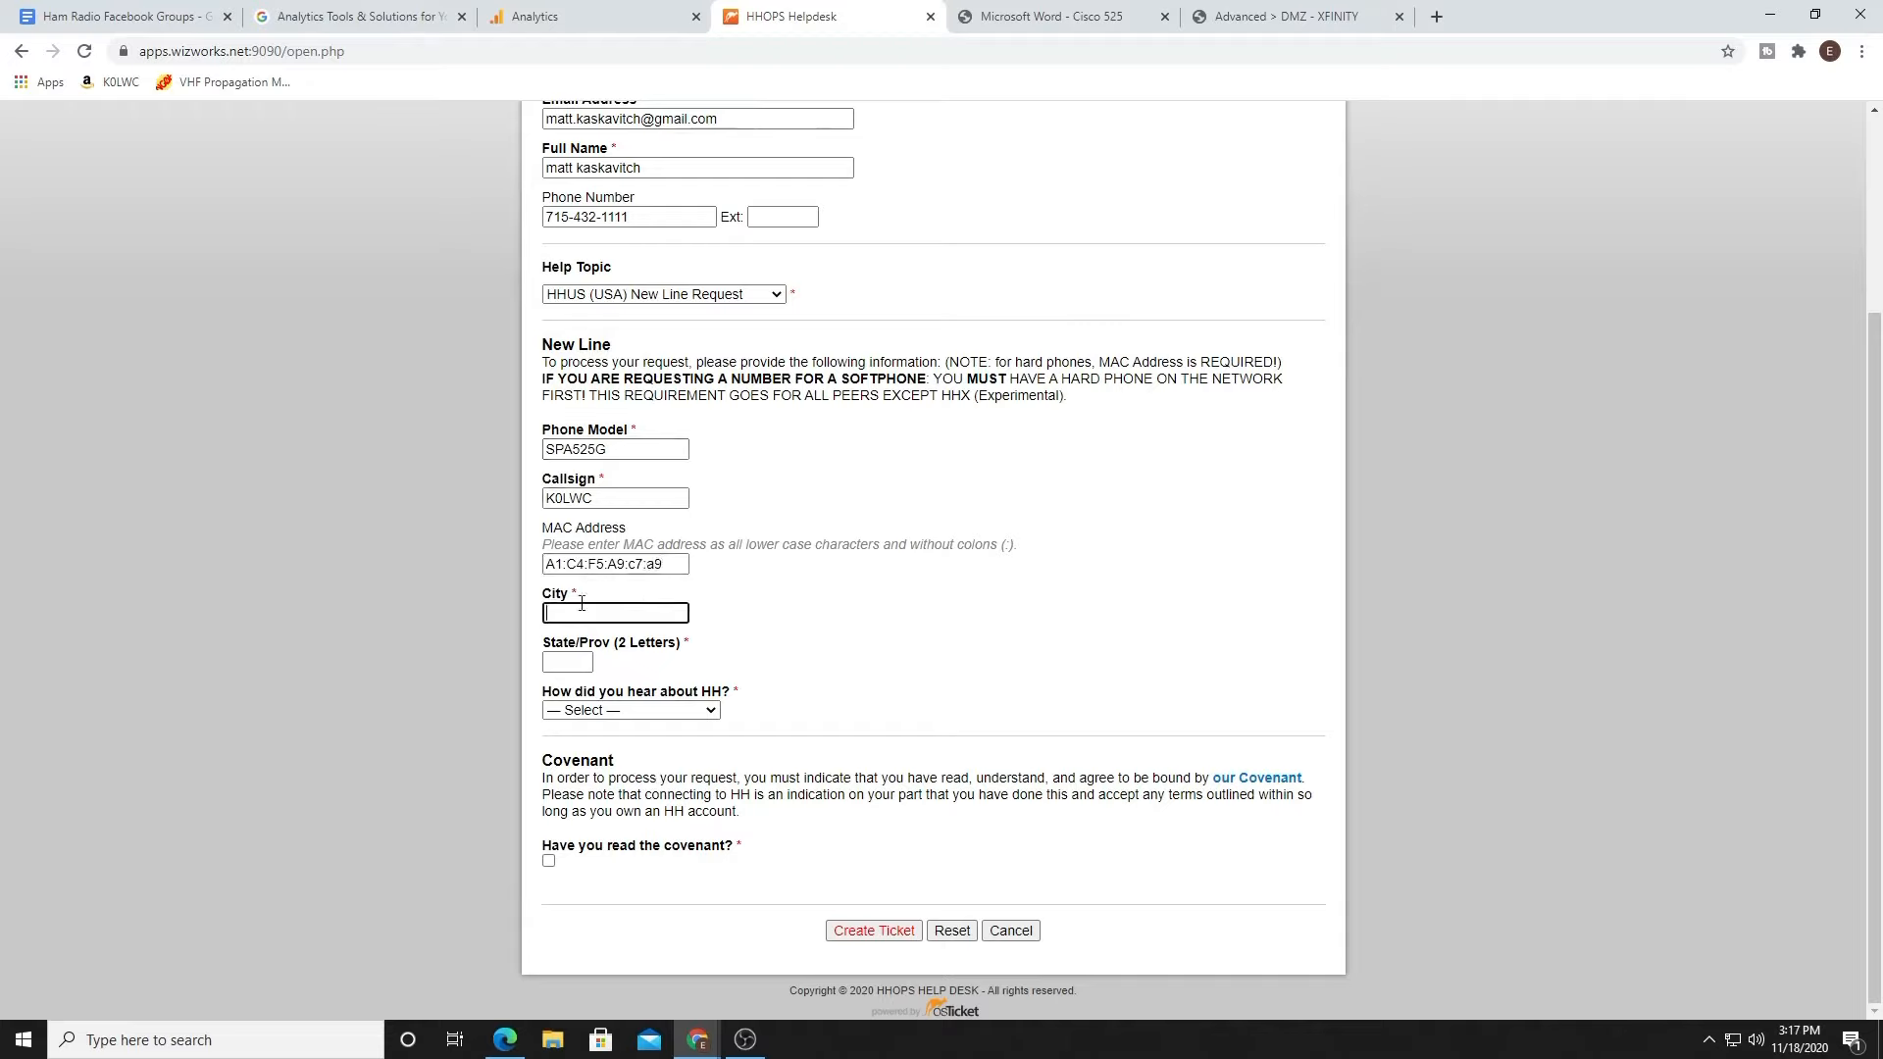
pyautogui.write('Maple Grove')
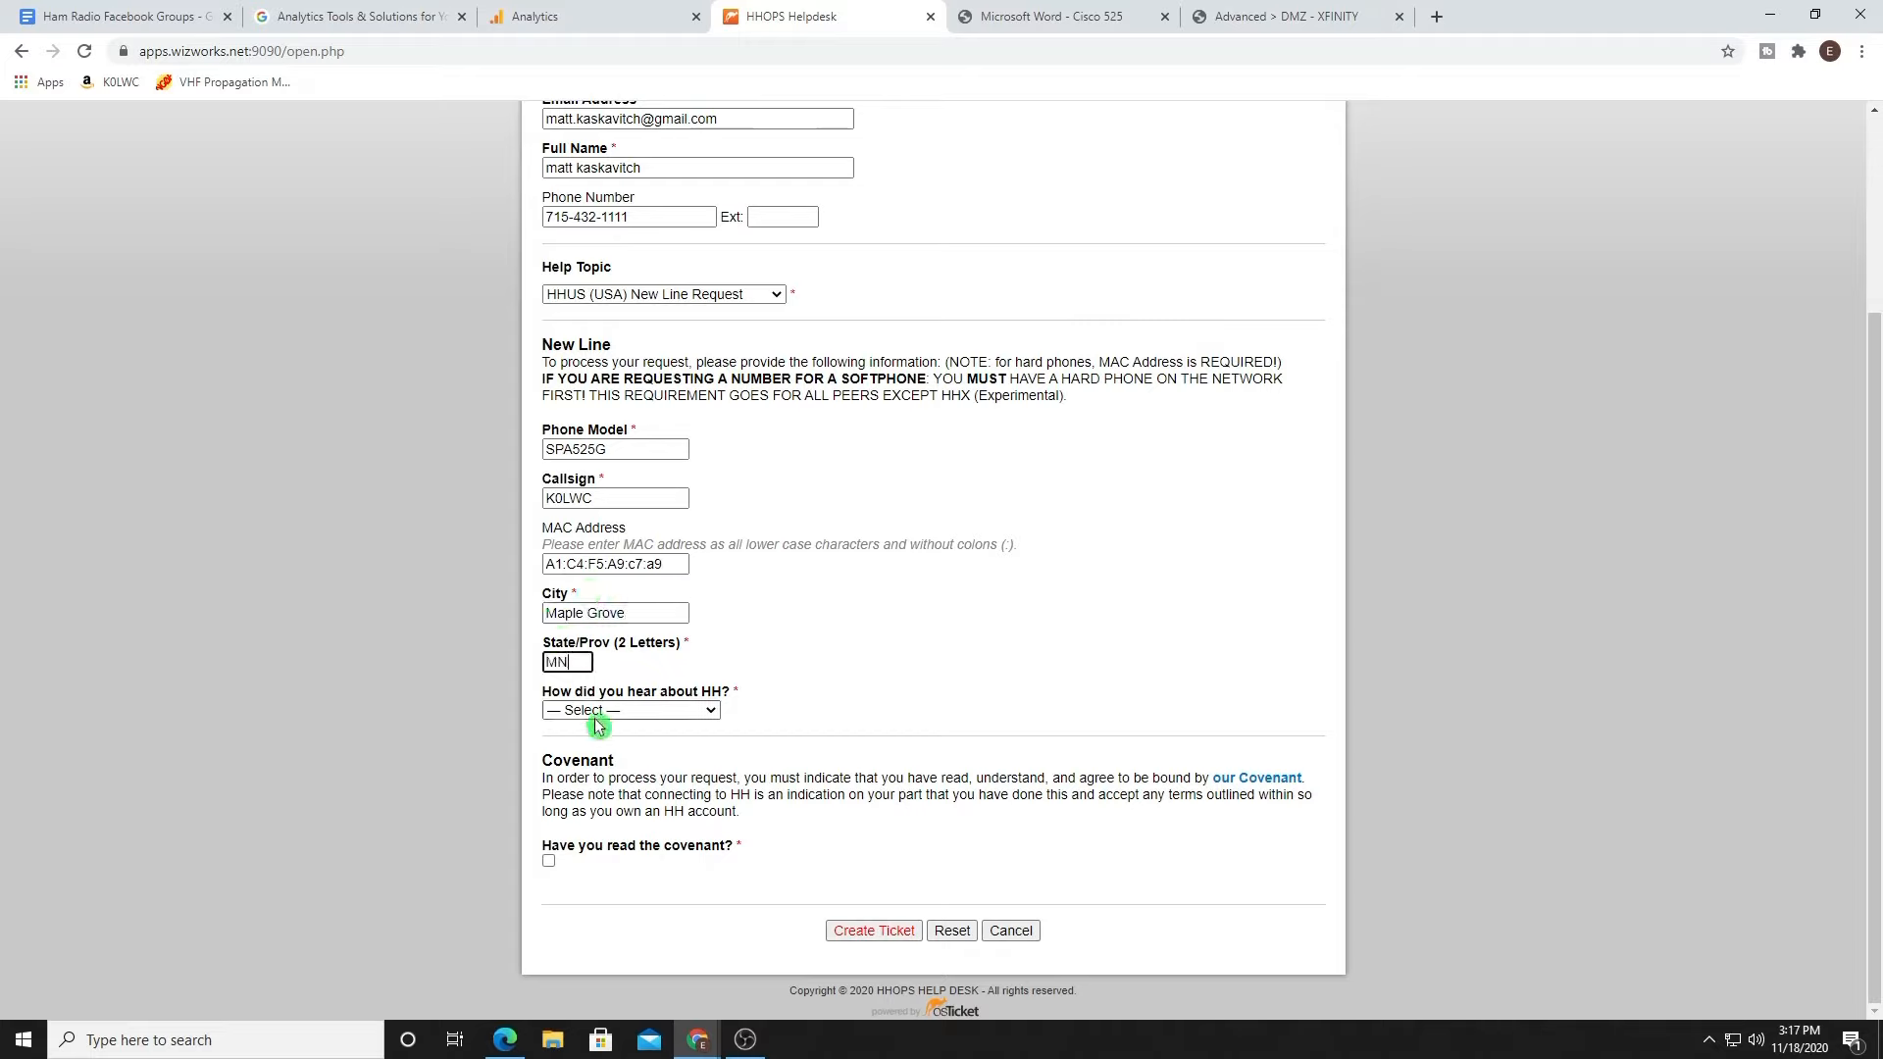
pyautogui.click(629, 710)
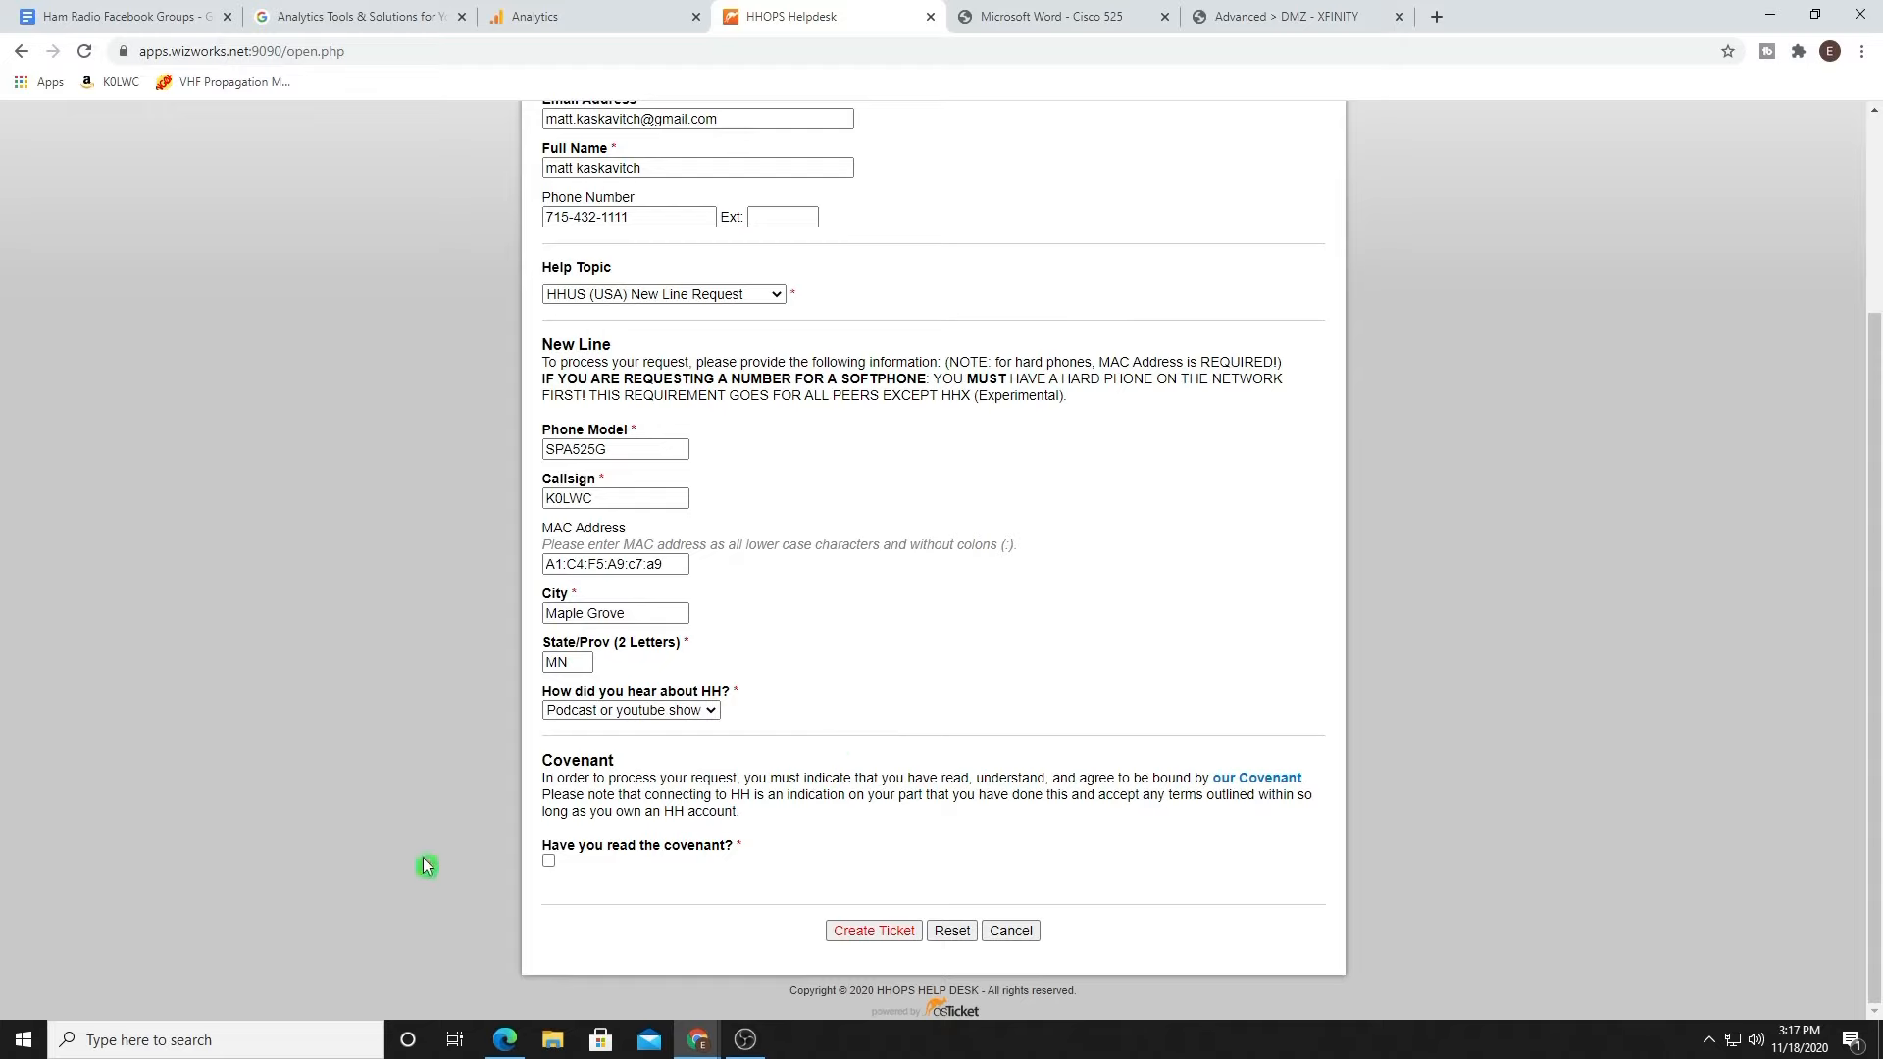
pyautogui.click(547, 861)
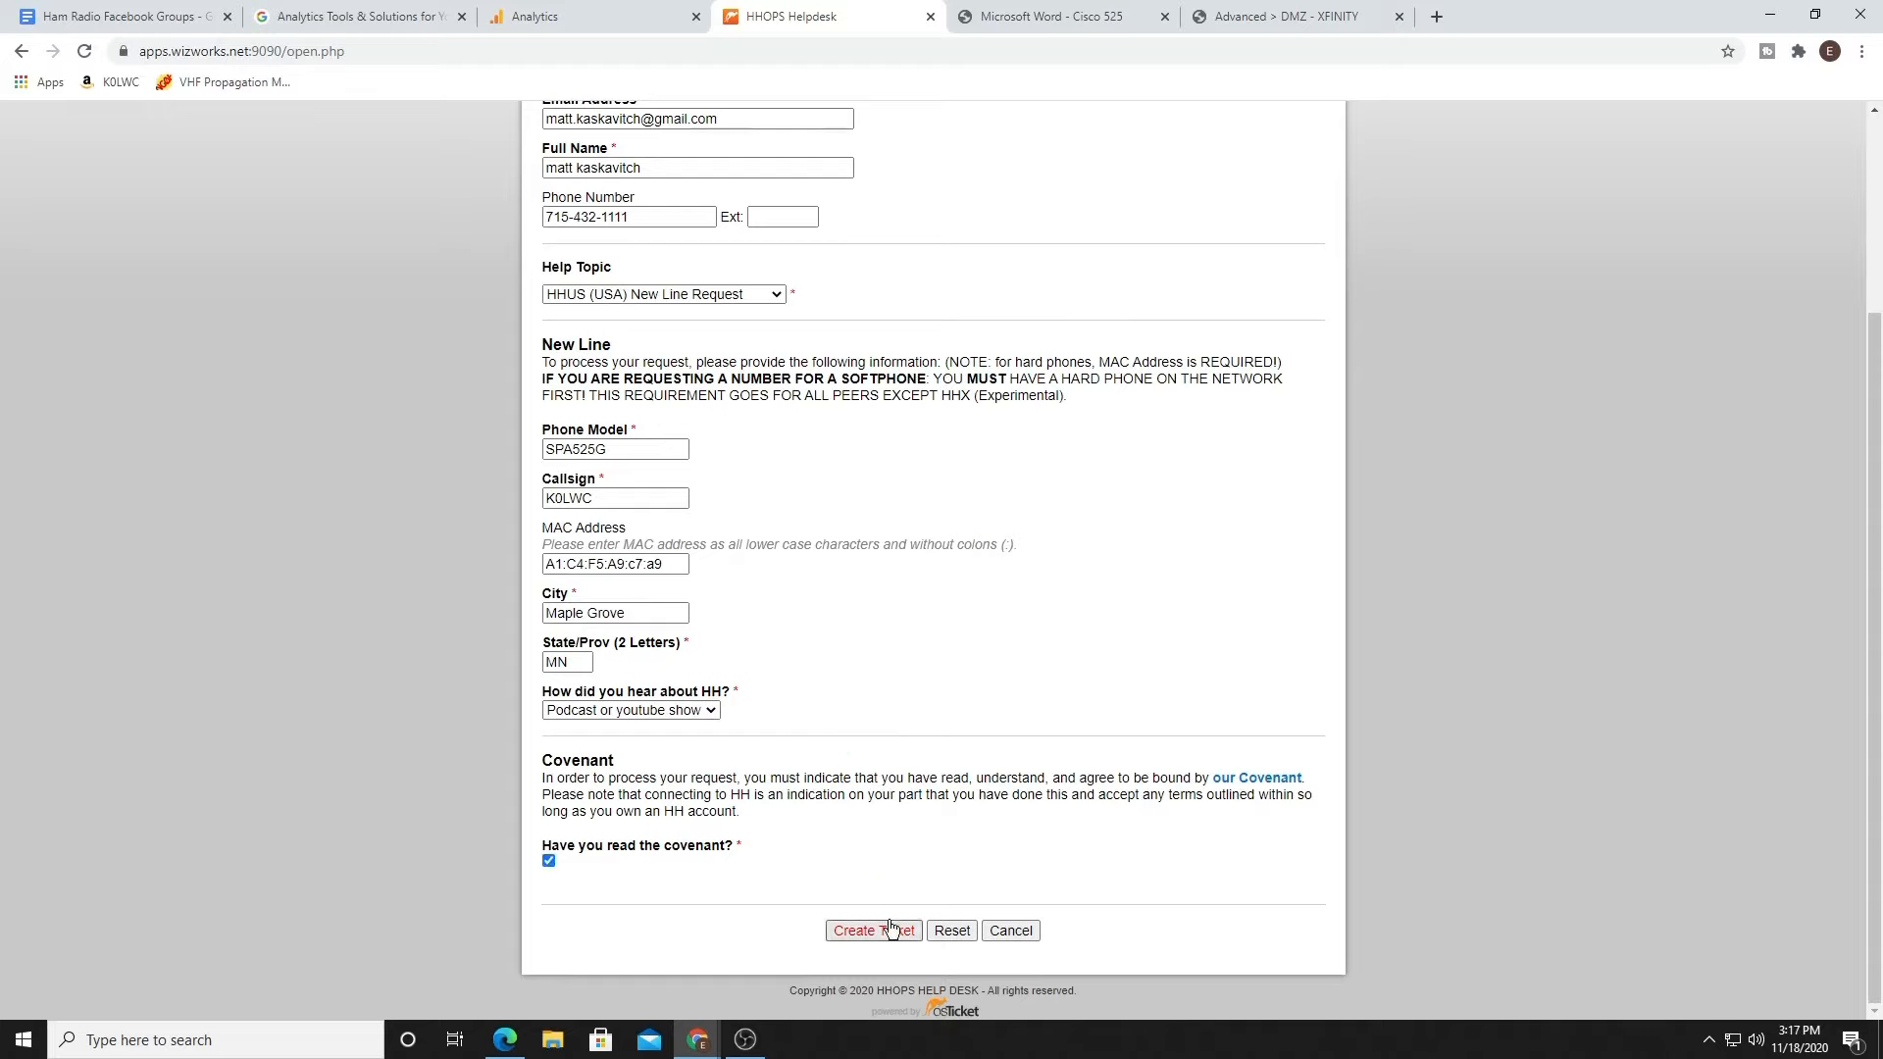
pyautogui.moveTo(883, 936)
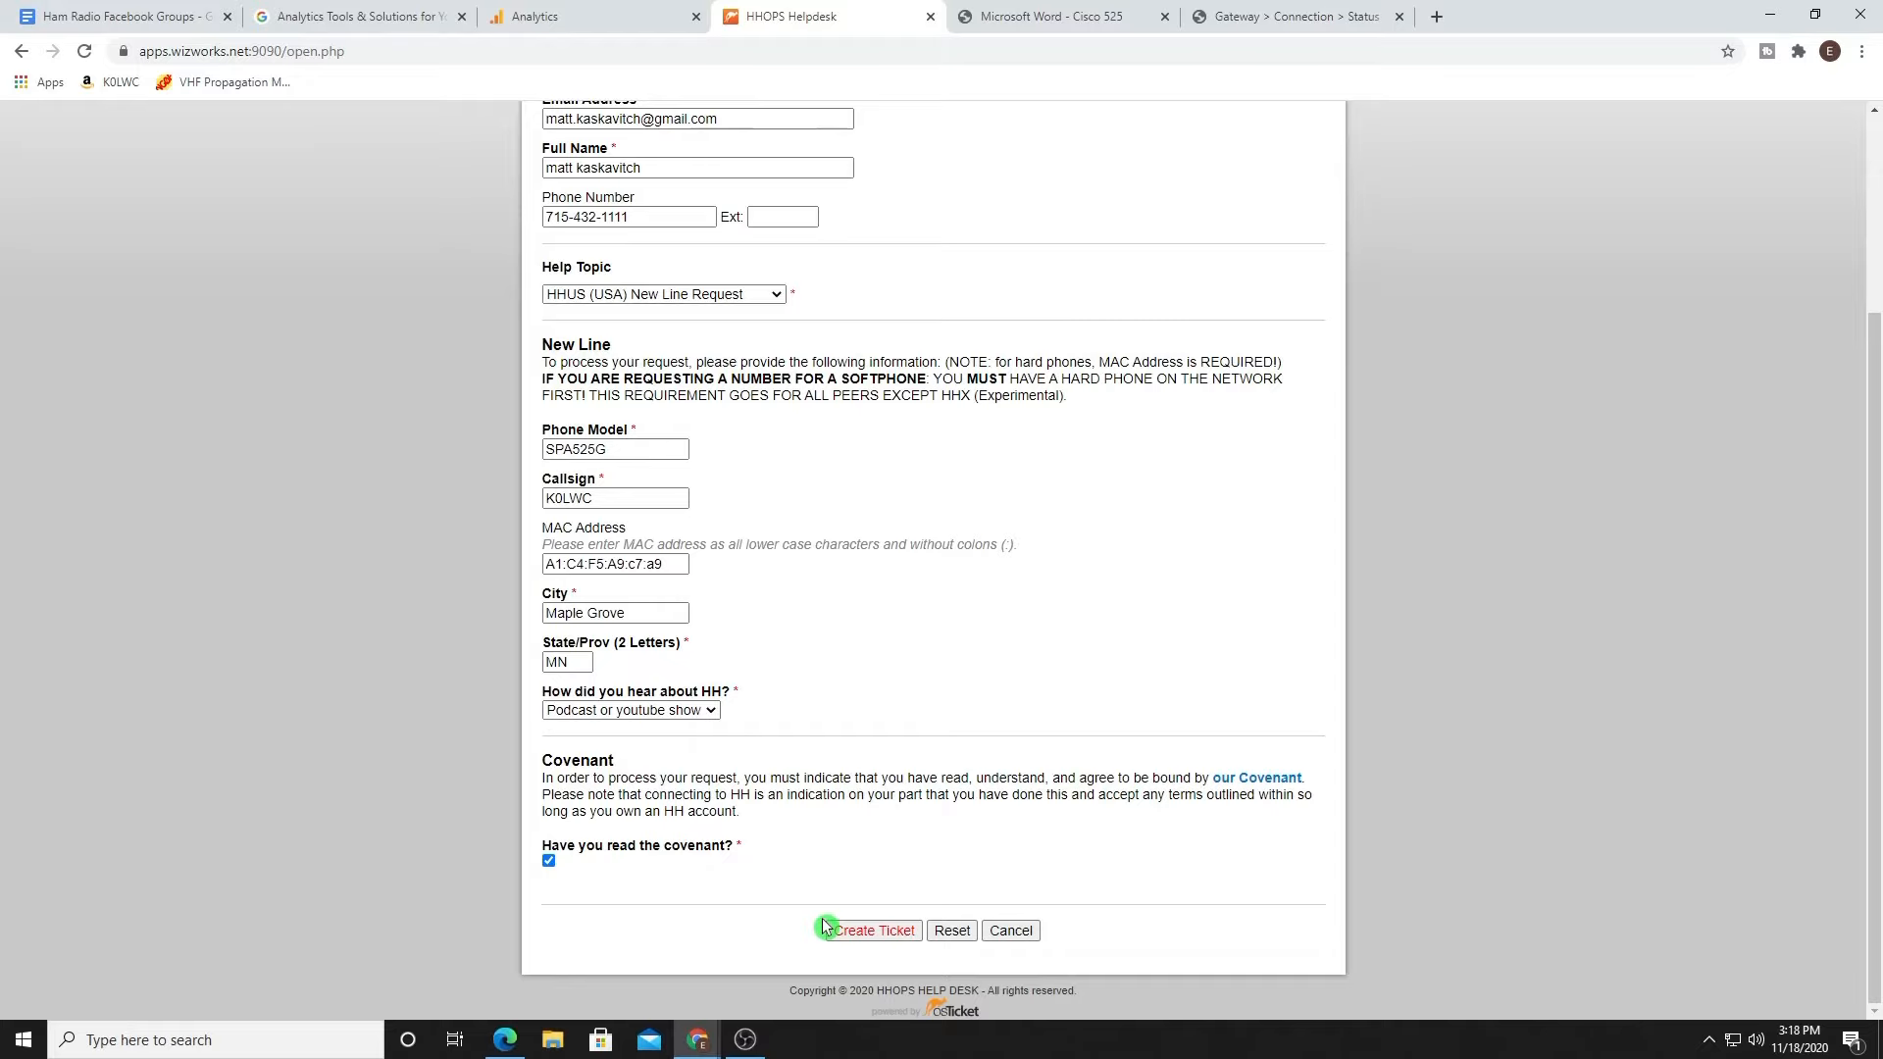
pyautogui.click(1295, 16)
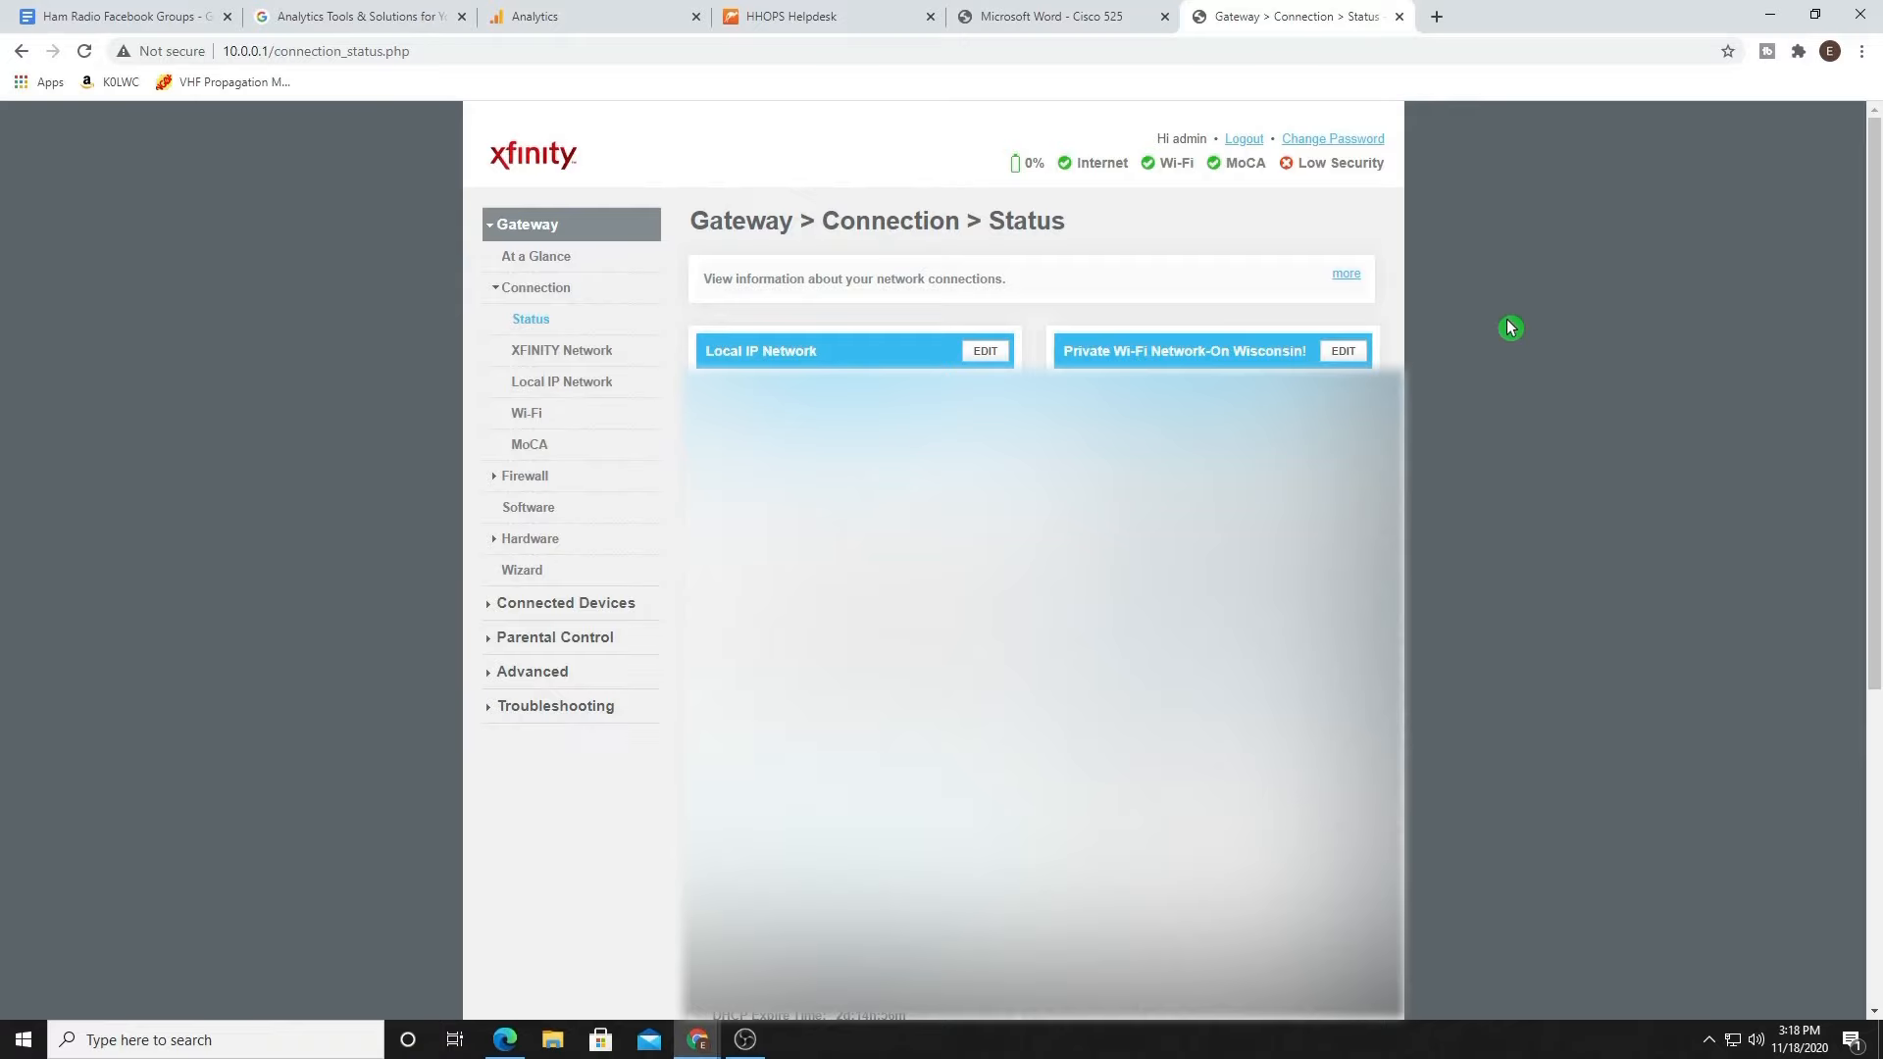
pyautogui.moveTo(1504, 329)
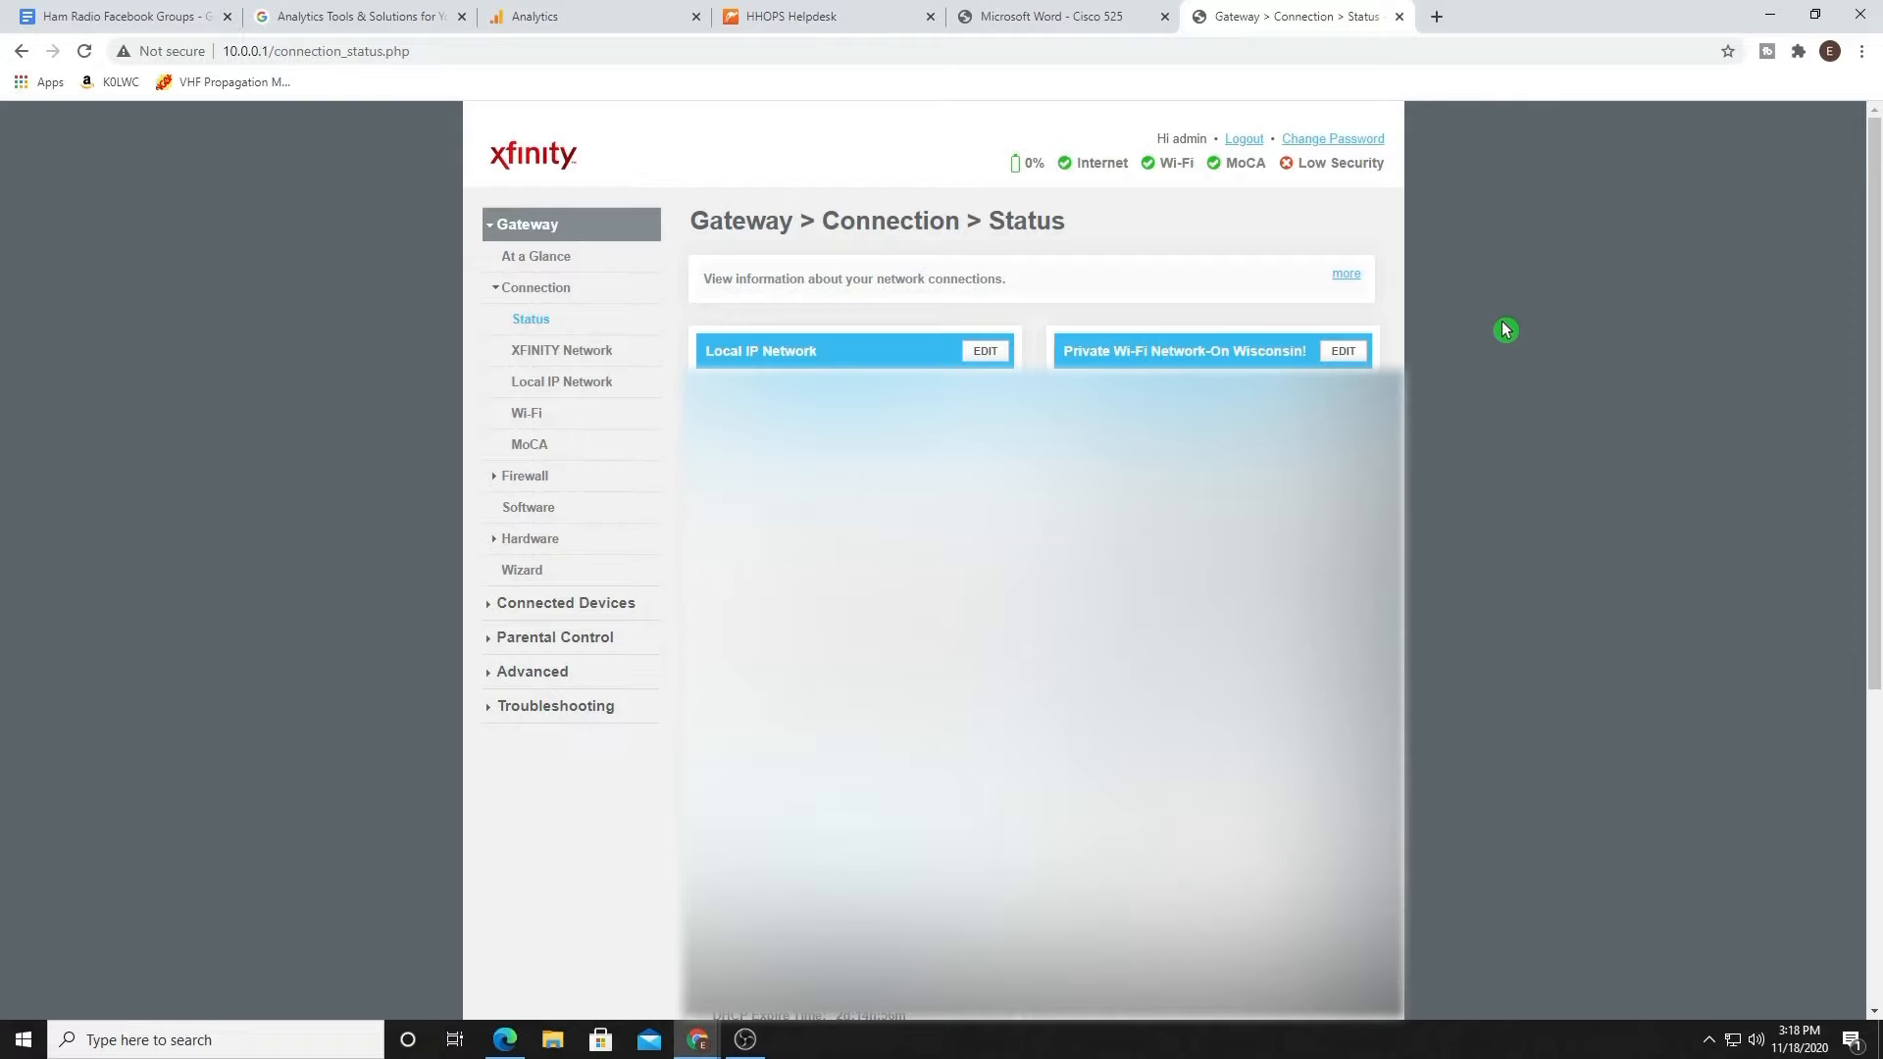
pyautogui.moveTo(1394, 367)
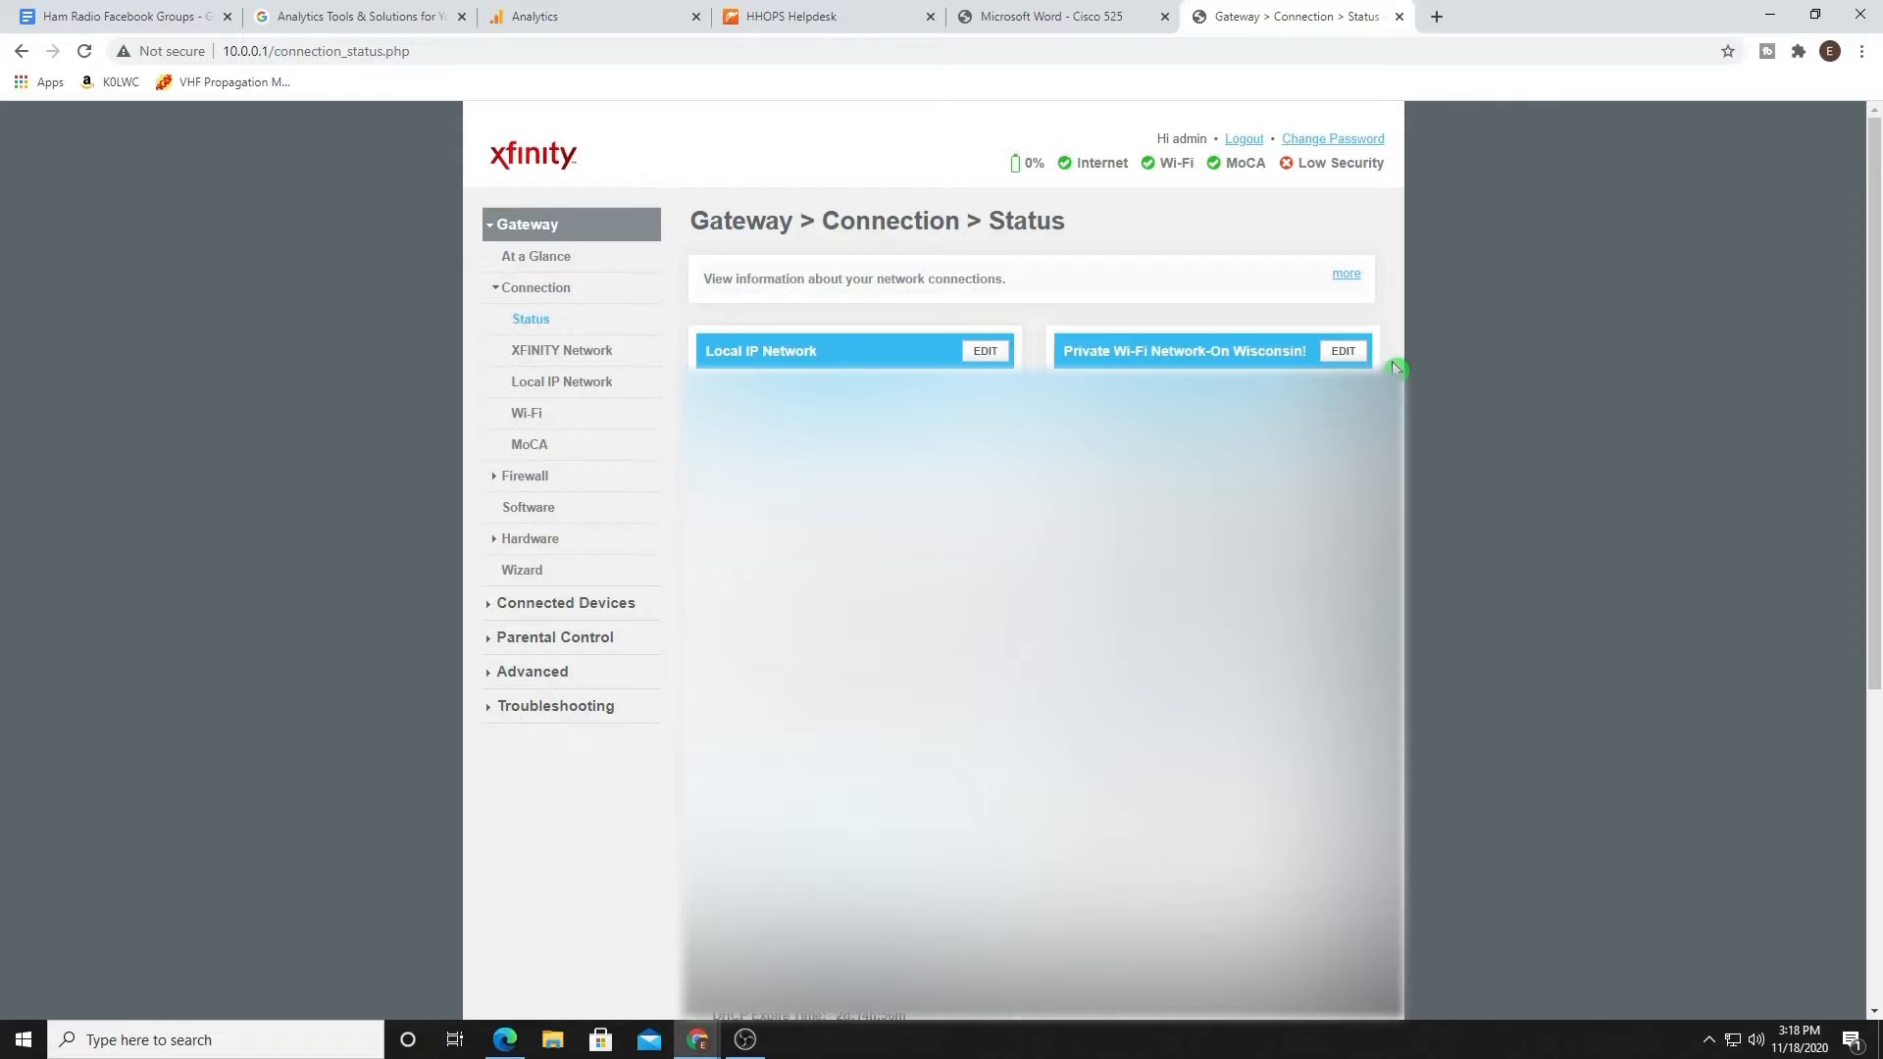
pyautogui.moveTo(531, 671)
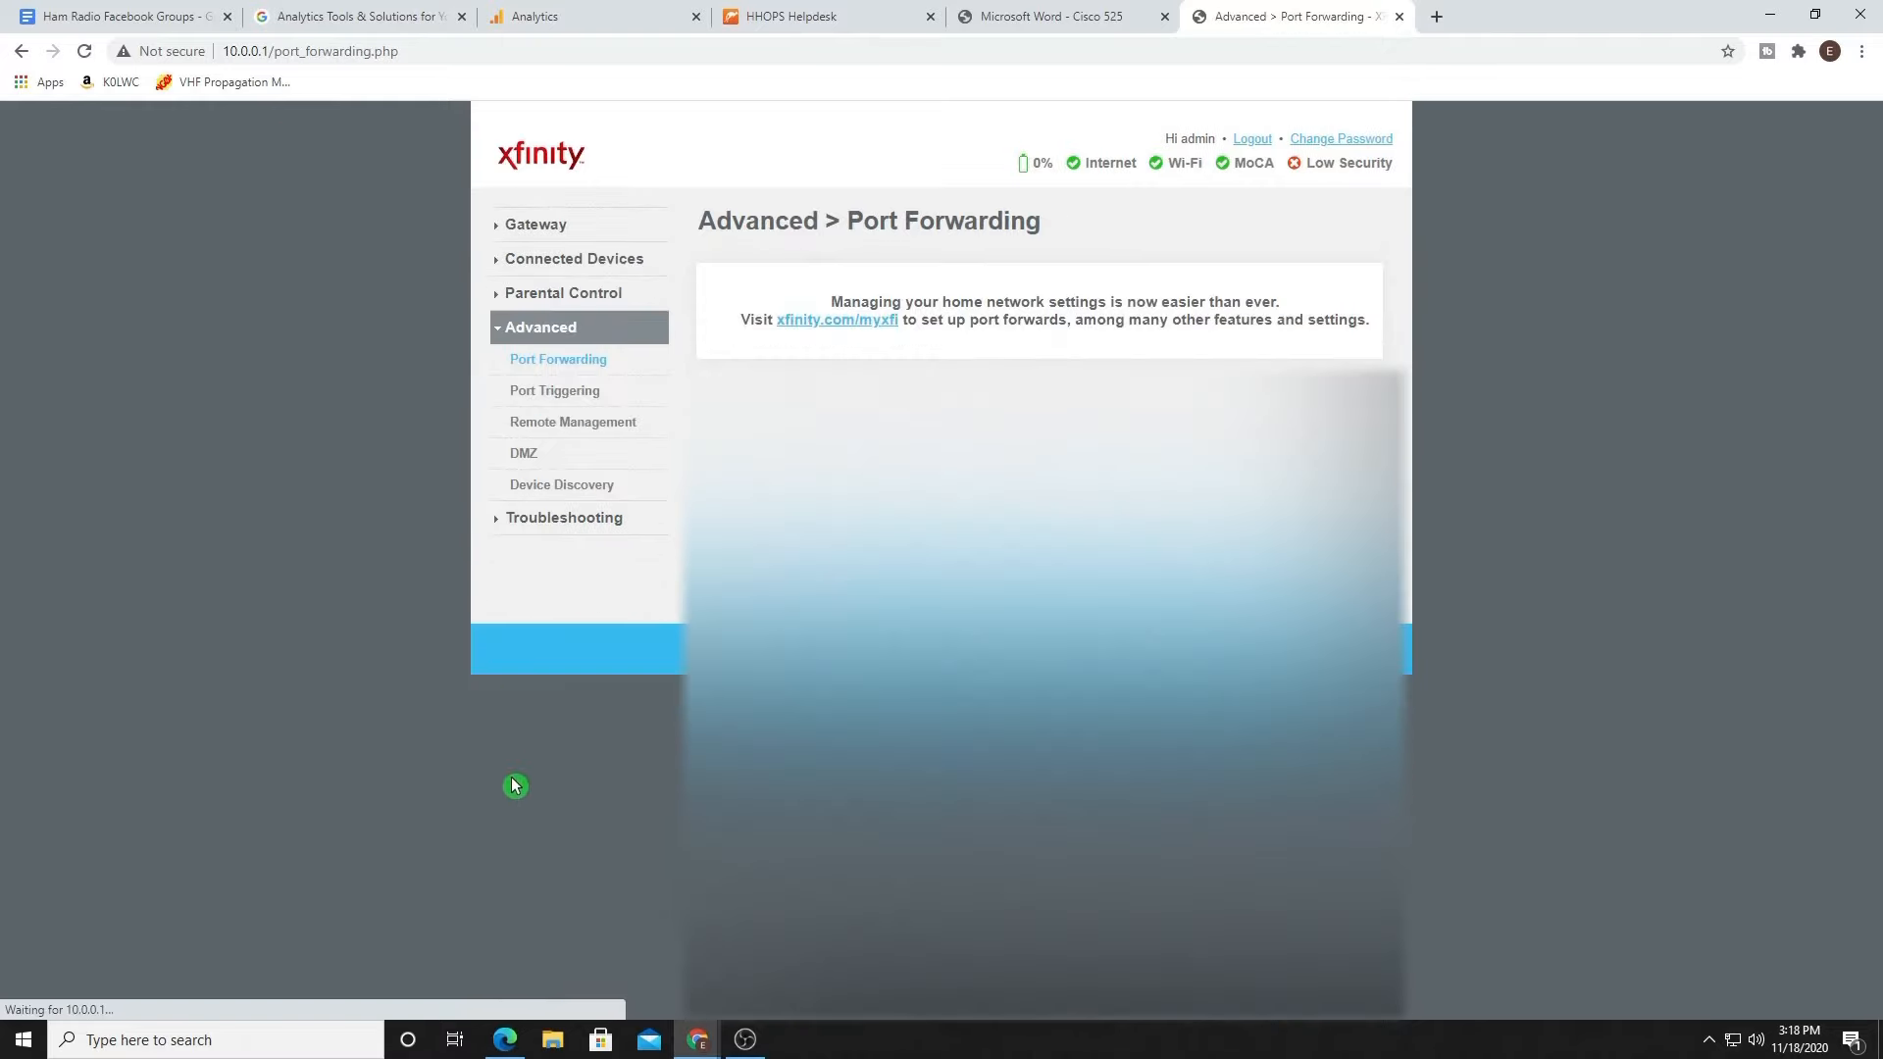
# Enable DMZ on the gateway and select the address bar for a new URL.
pyautogui.click(522, 453)
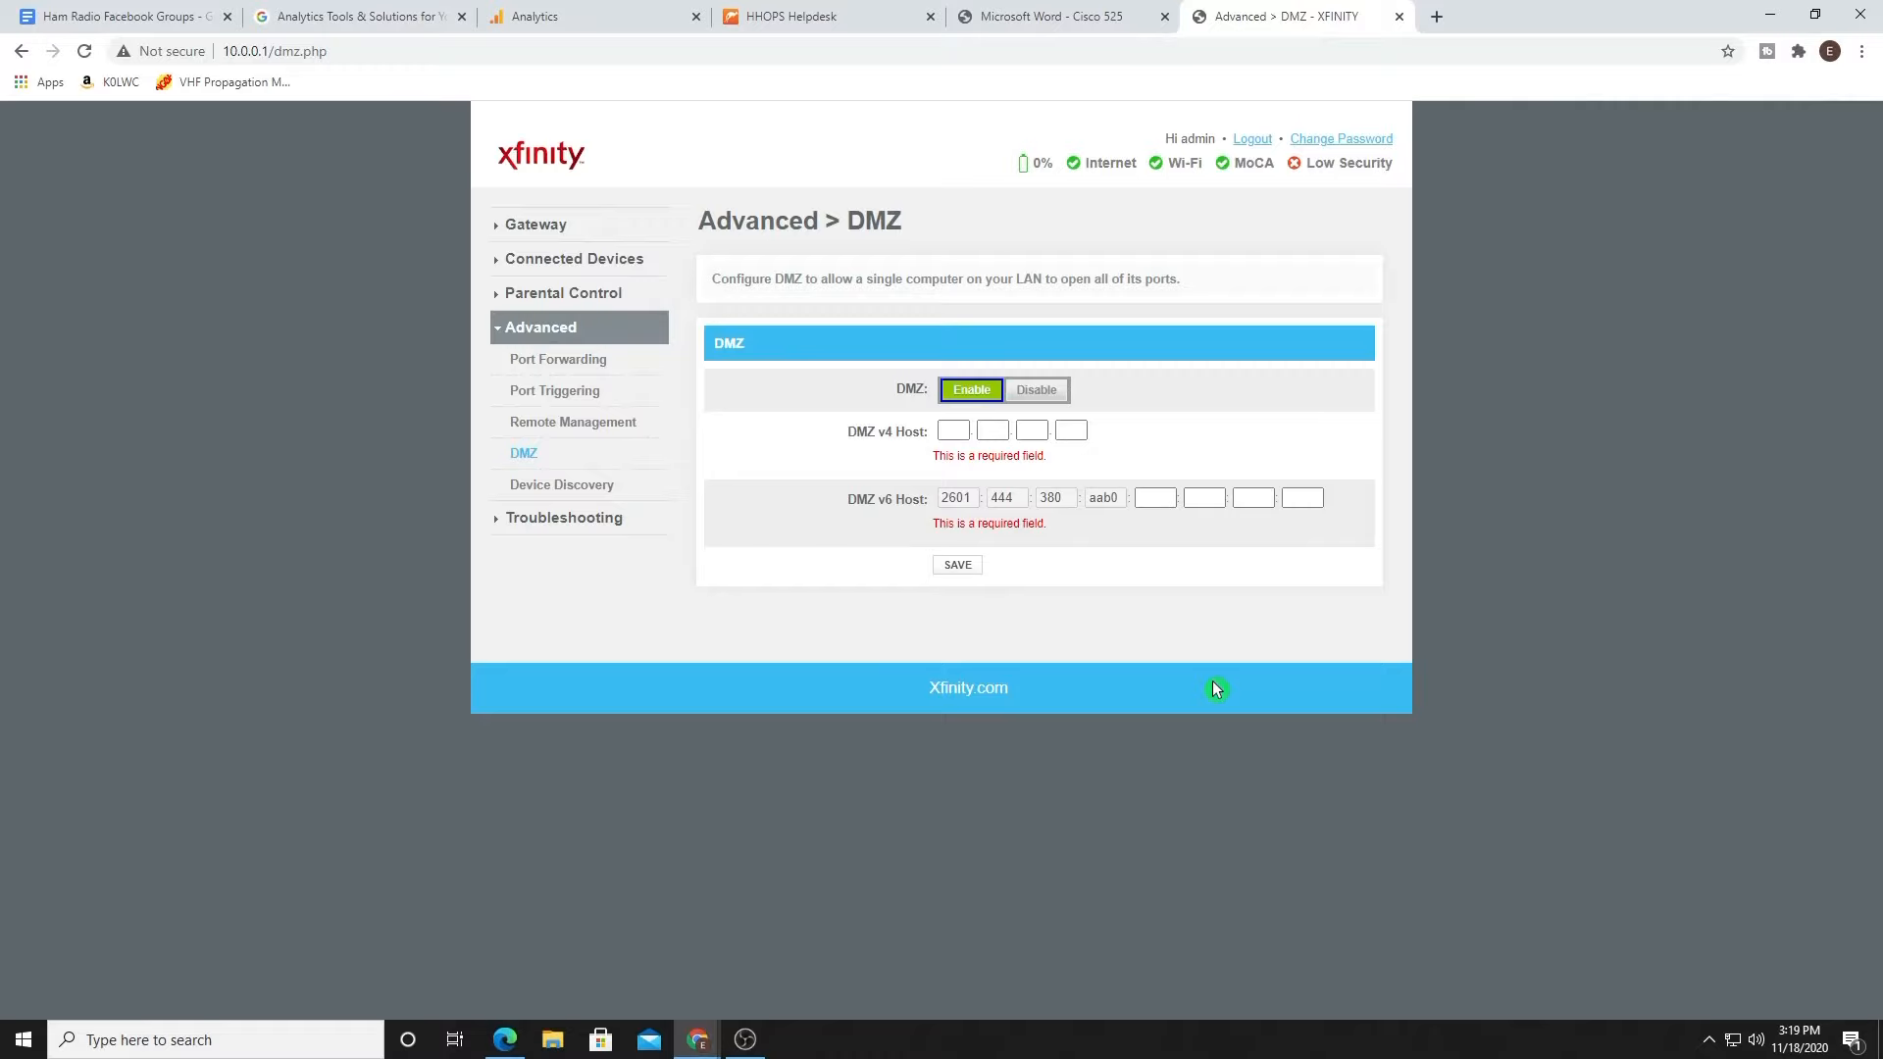
pyautogui.moveTo(1446, 779)
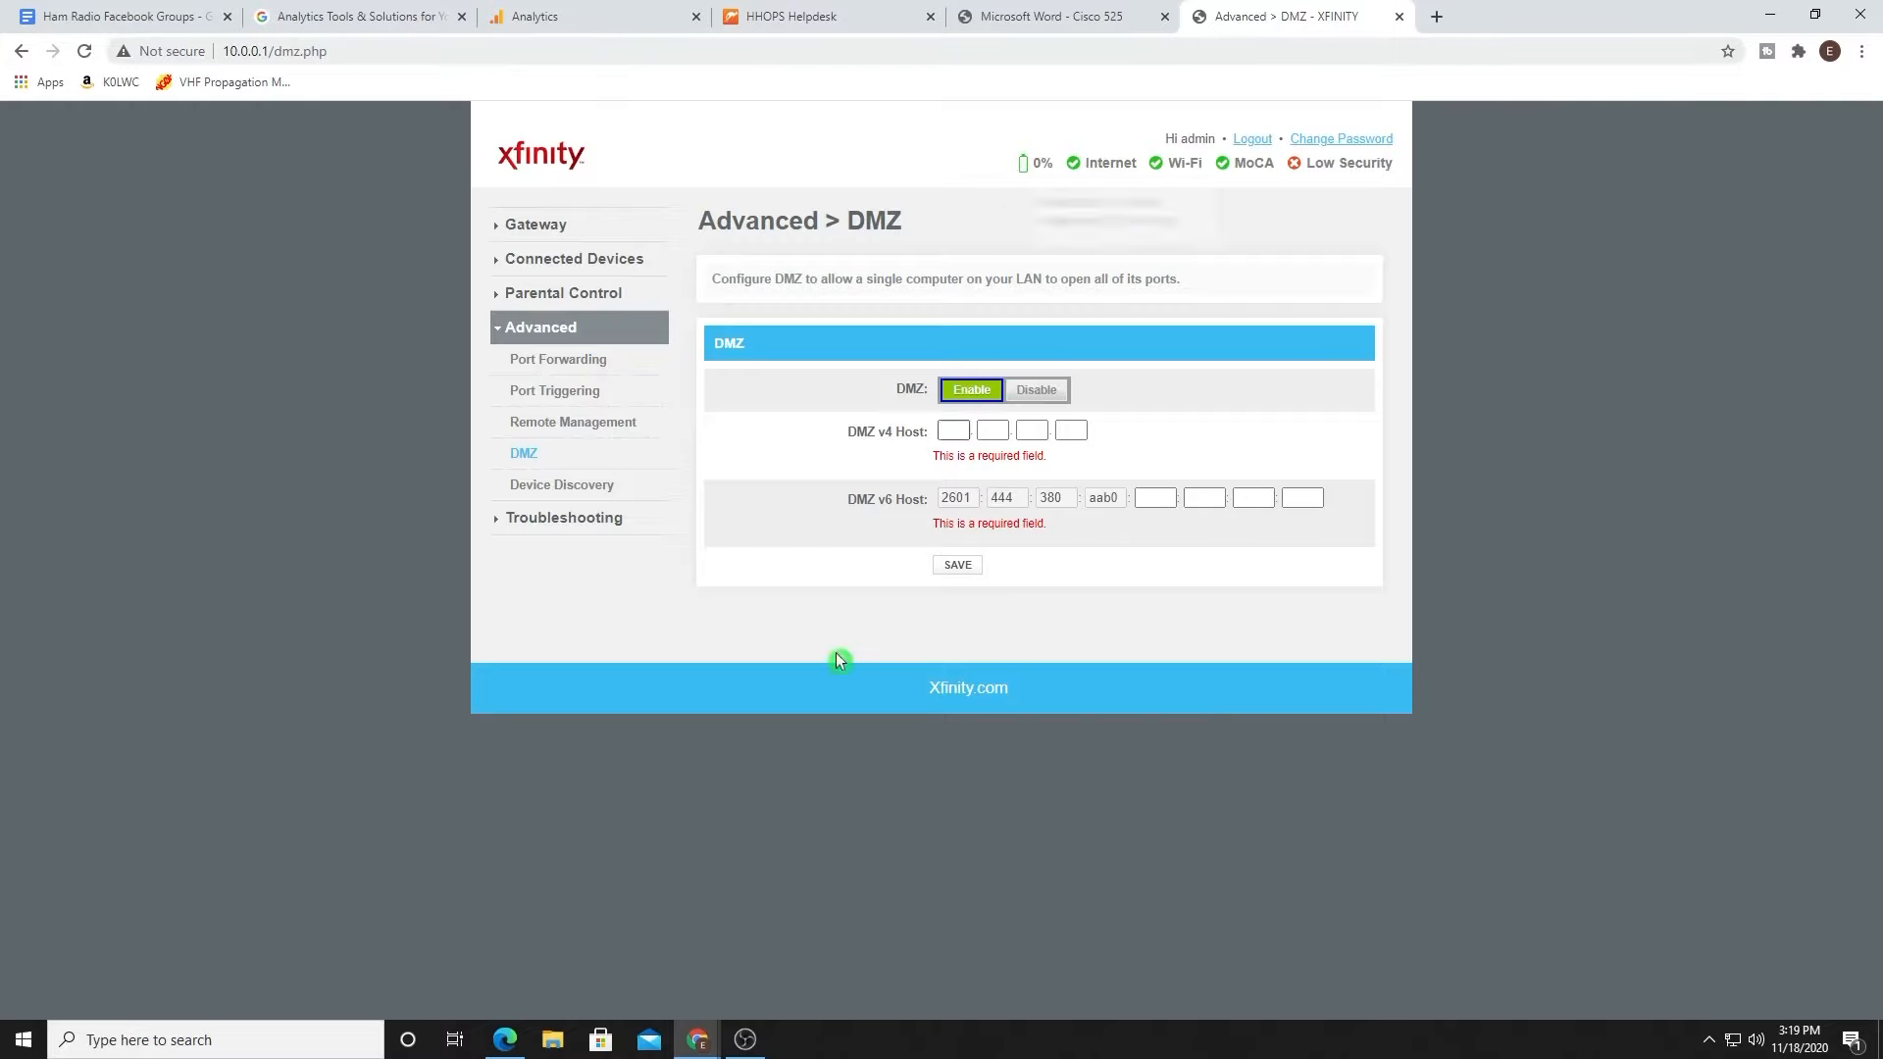
pyautogui.moveTo(1012, 681)
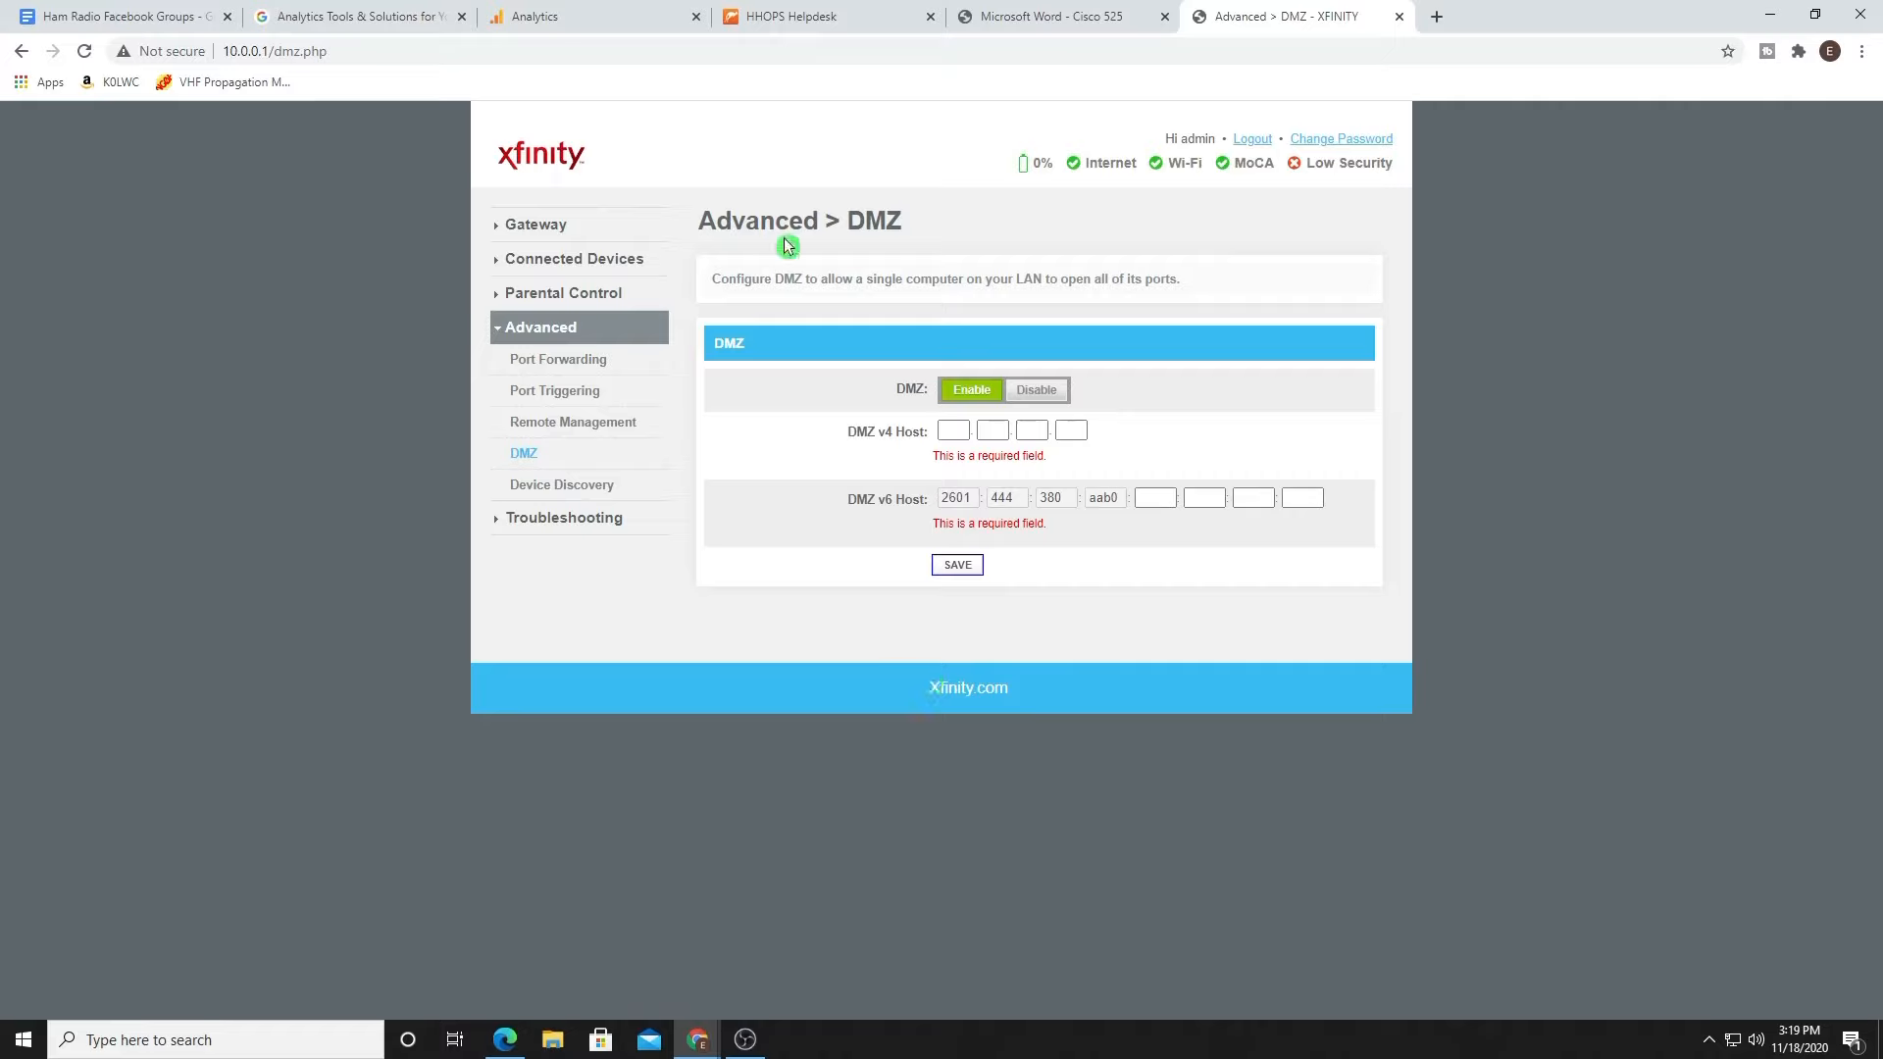
pyautogui.click(274, 51)
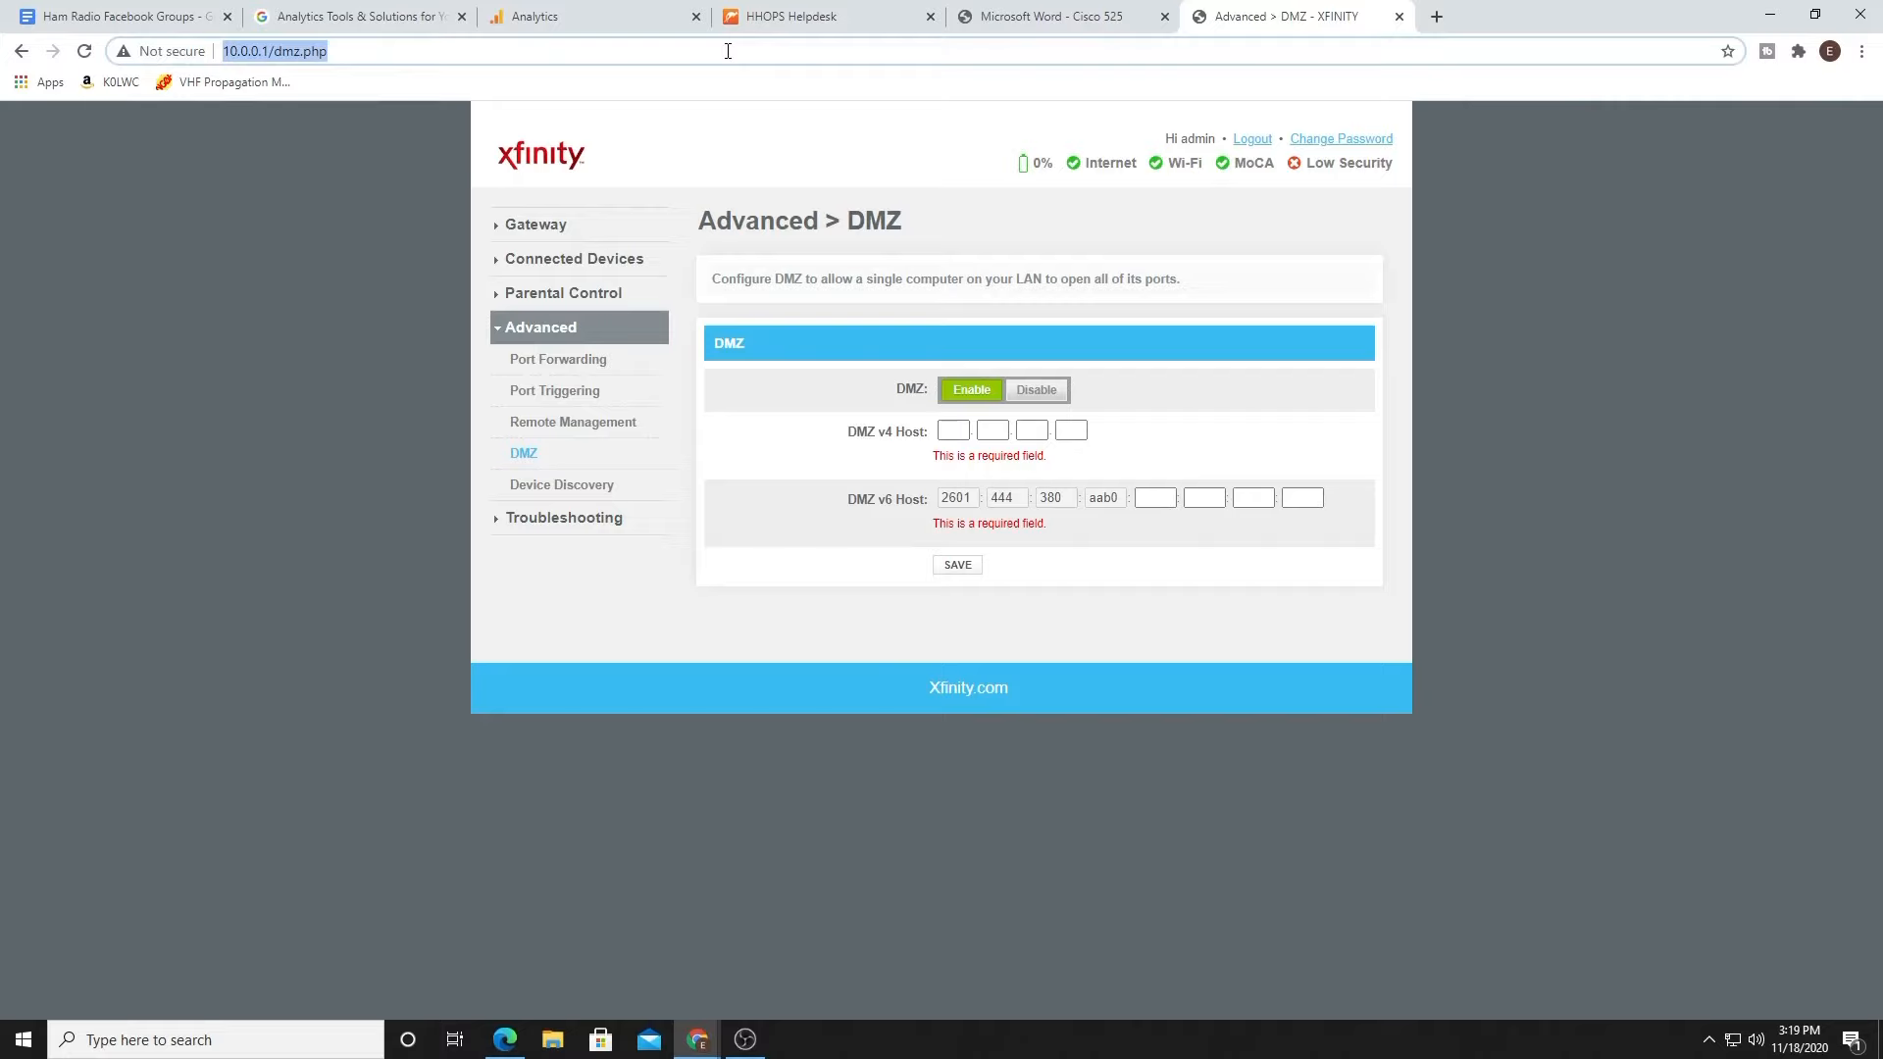
pyautogui.write('http://x.x.x.x/admin/resync?tftp://apps.wizworks.net/spacfg-$MA.cfg')
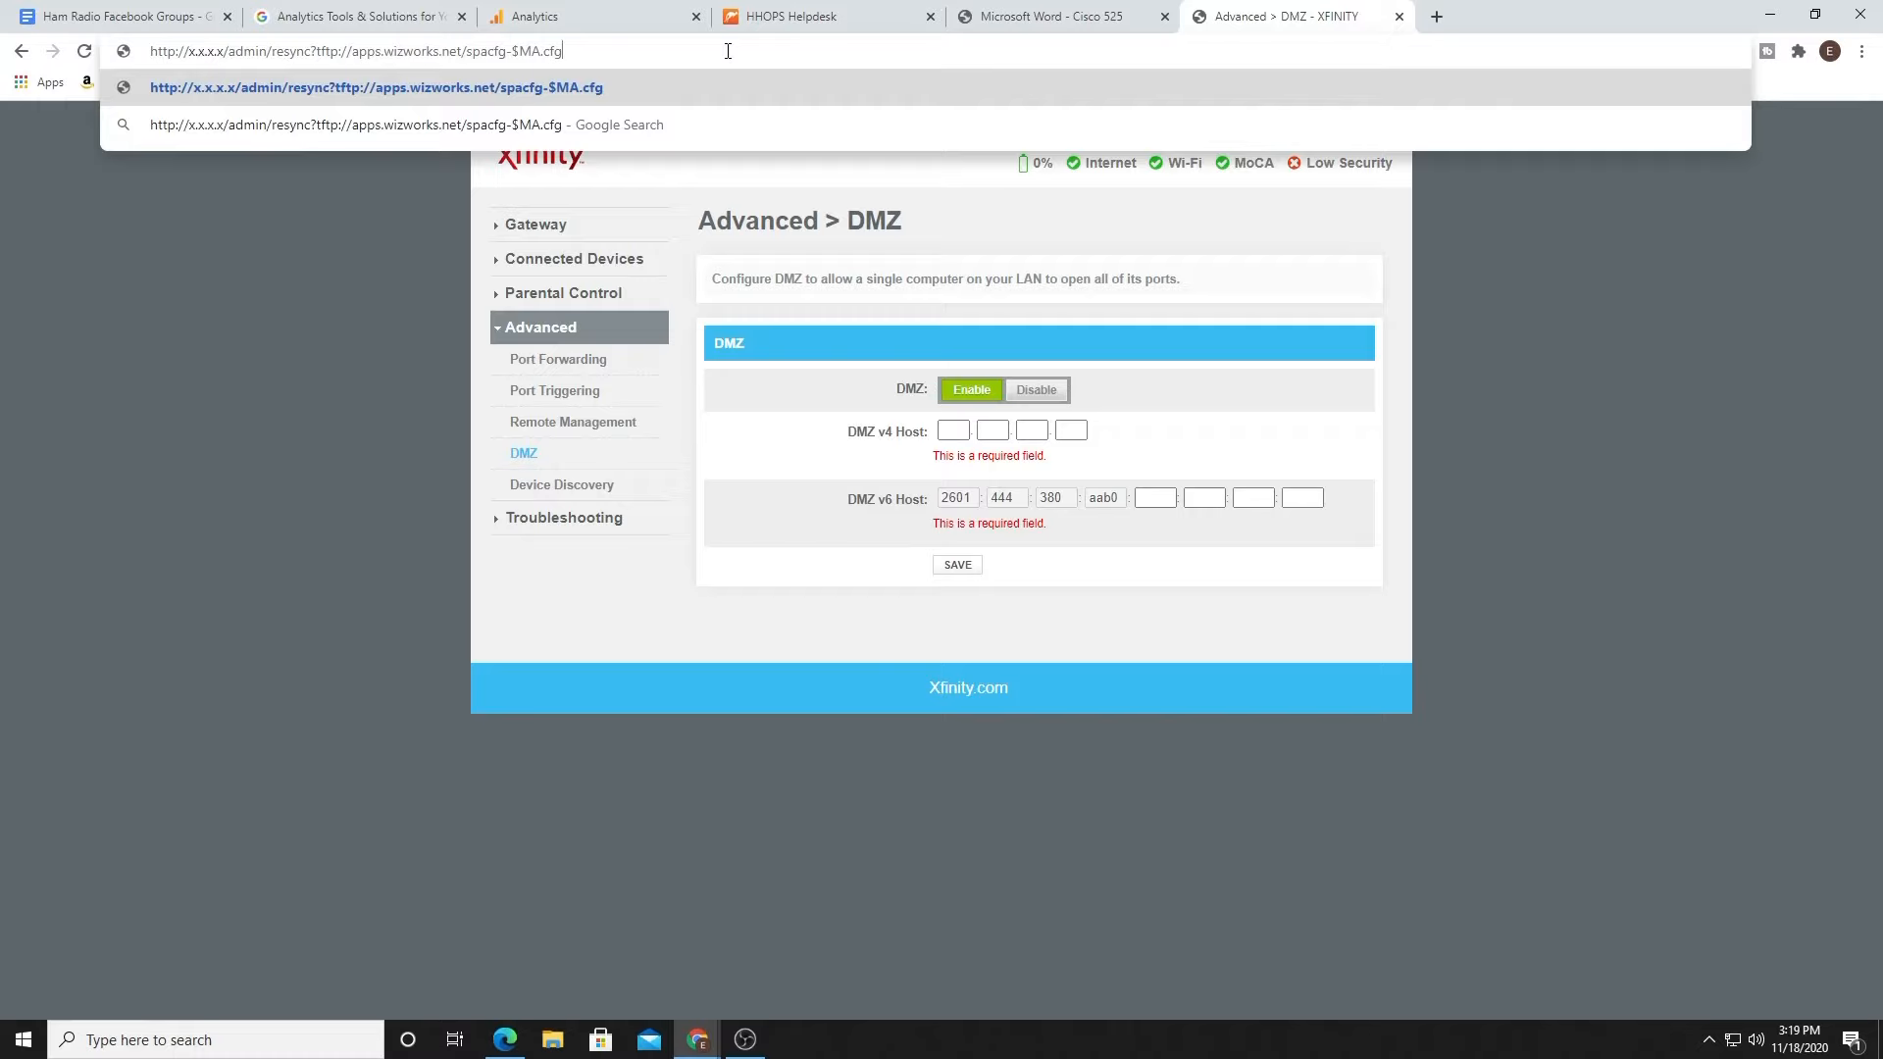
pyautogui.moveTo(224, 57)
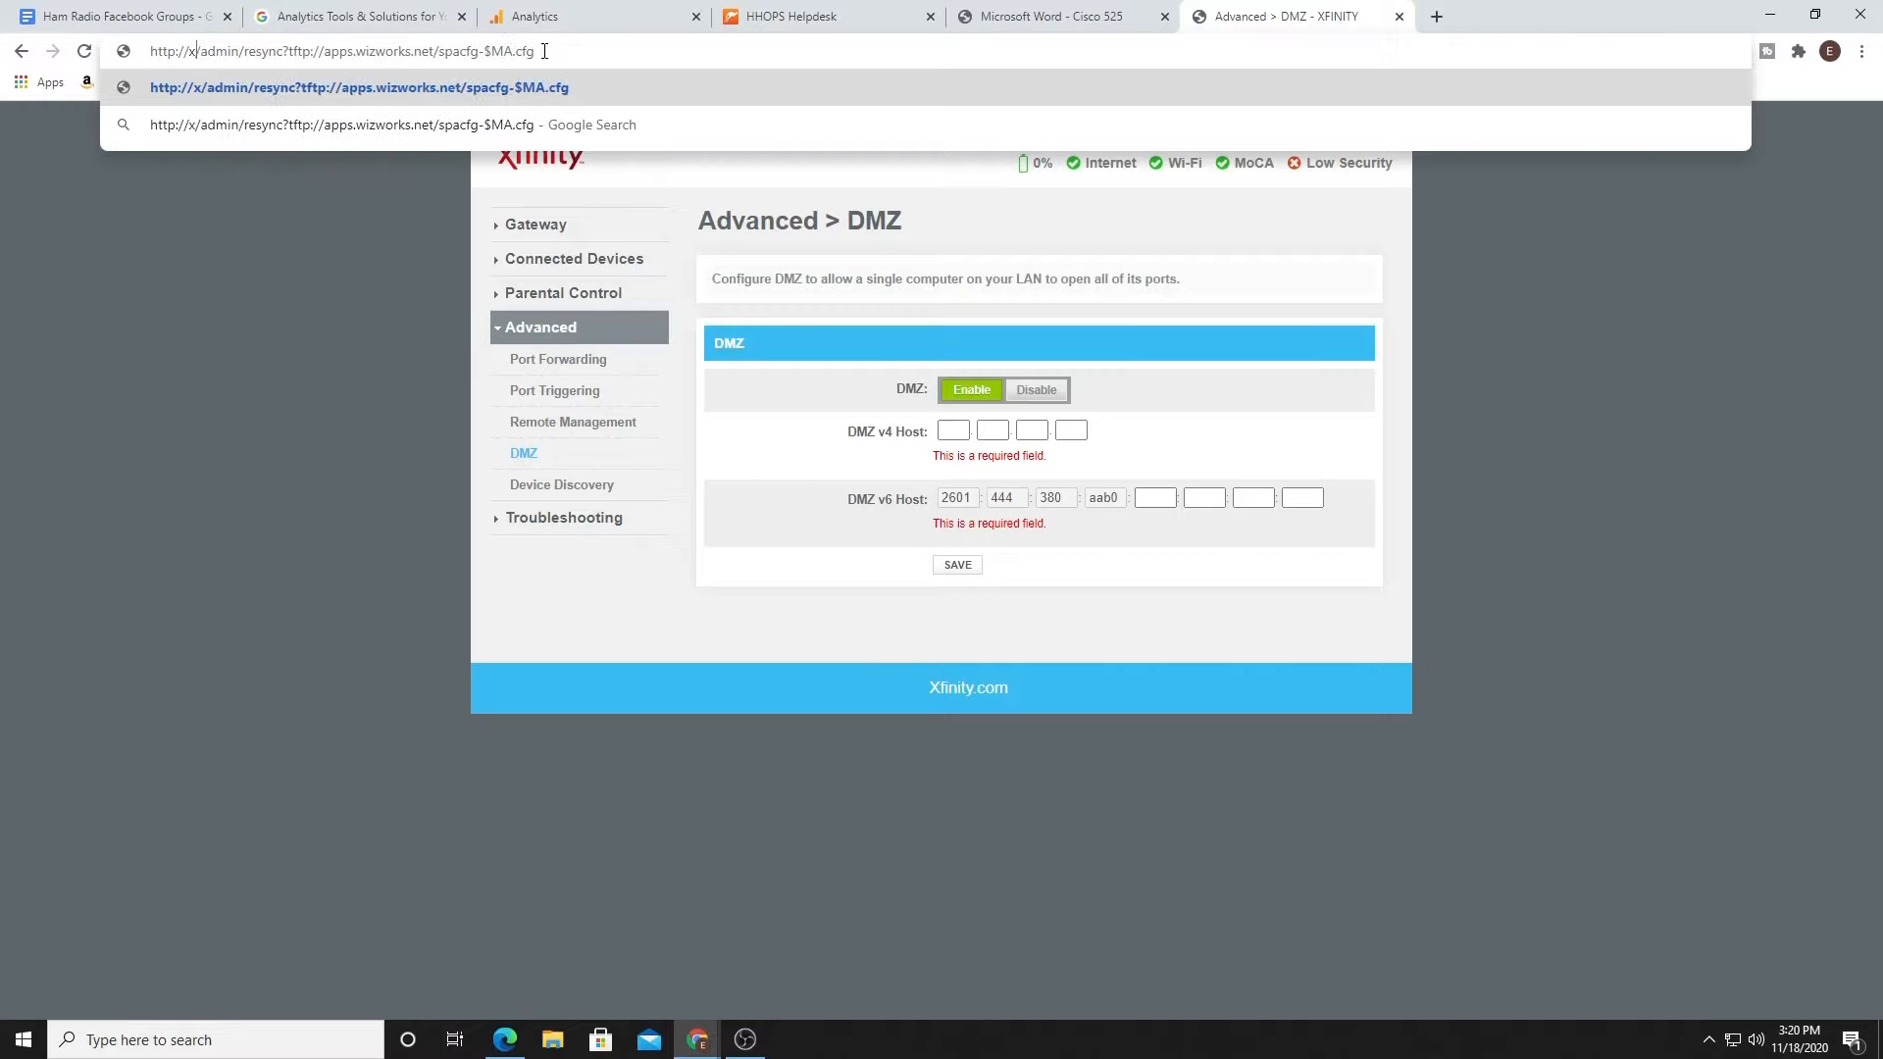
pyautogui.write('10.0.0.41')
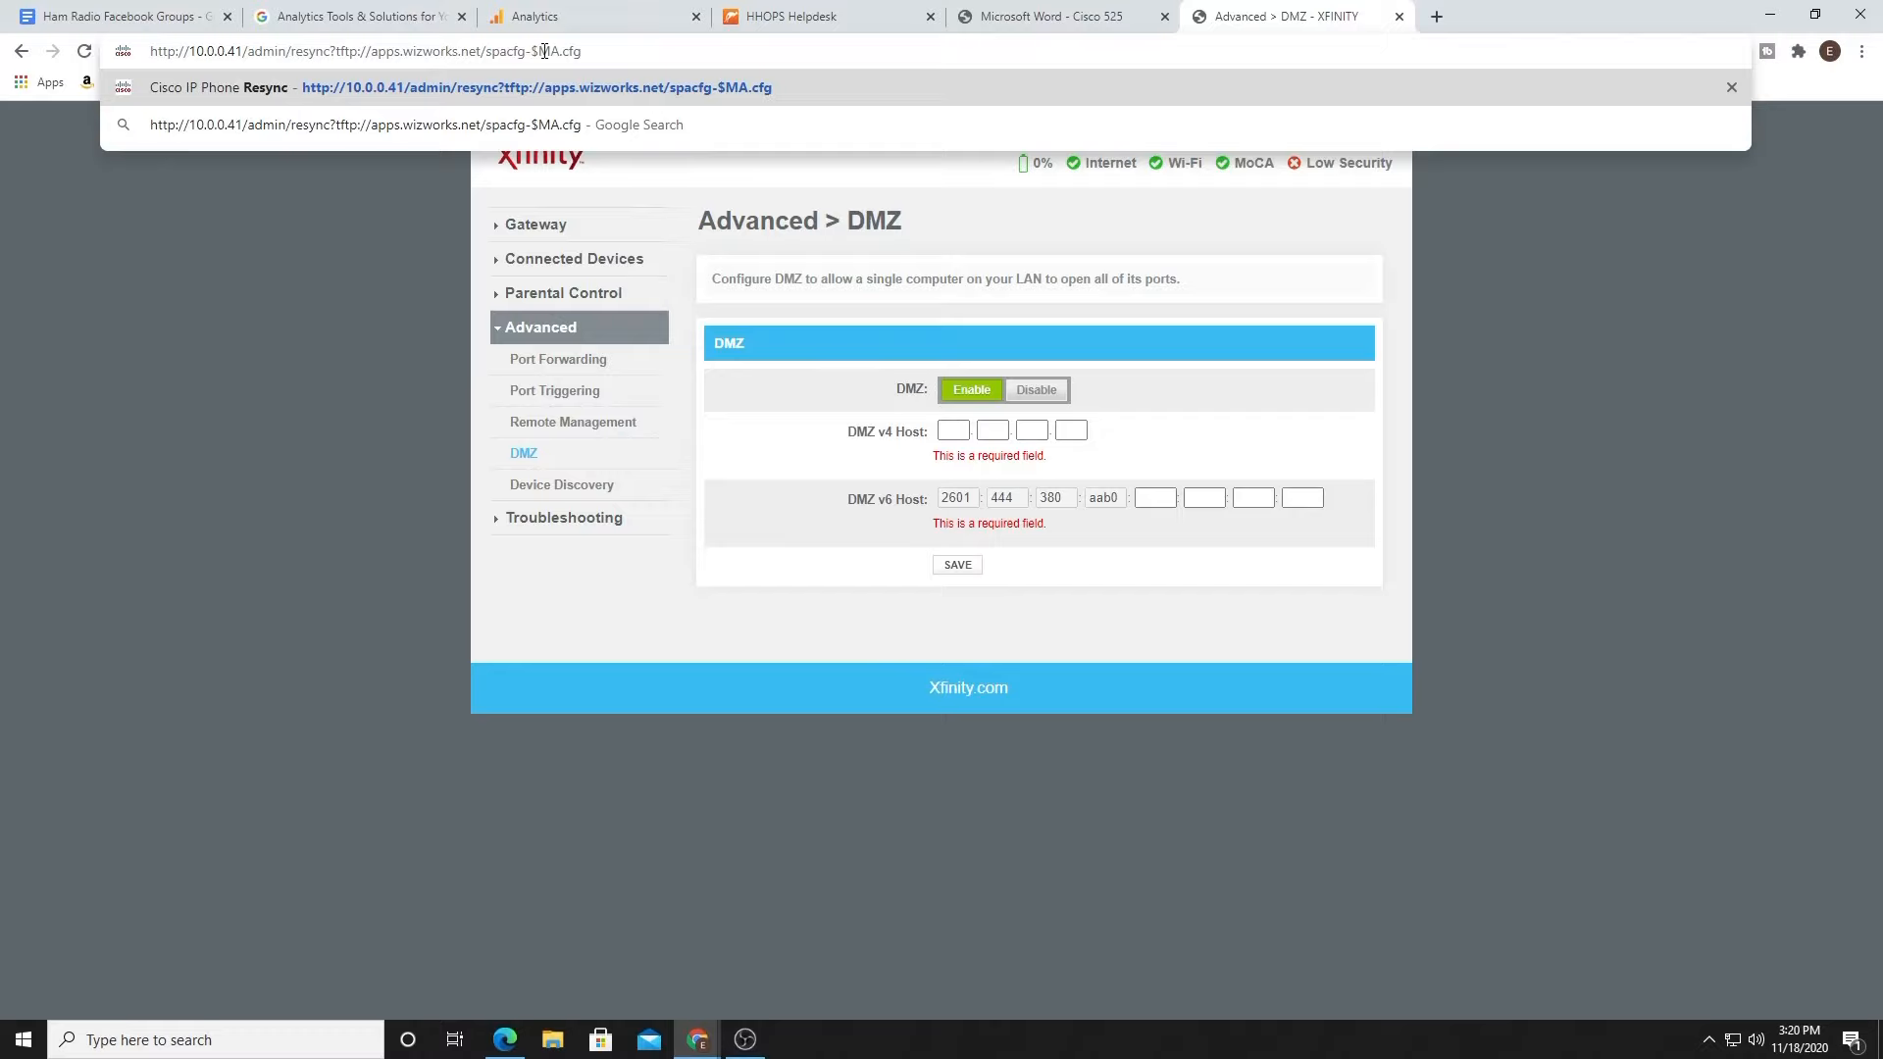
pyautogui.press('Enter')
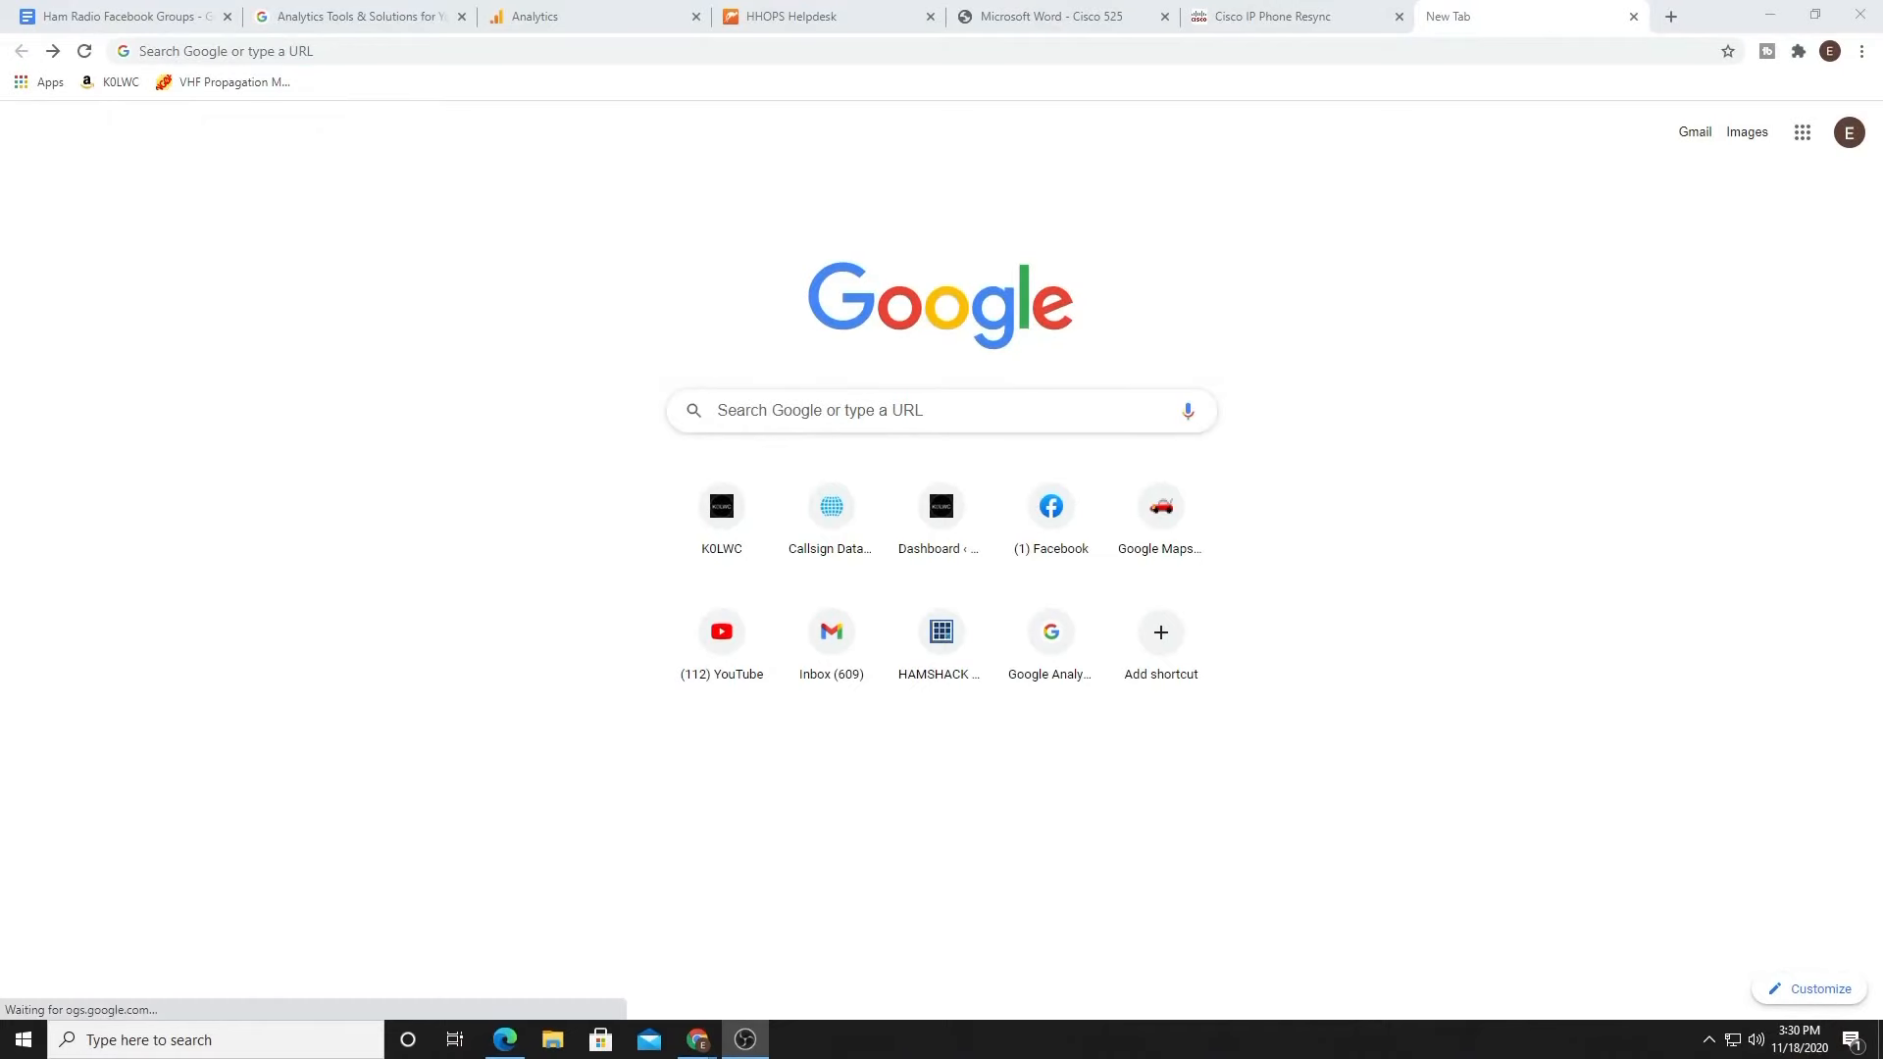
pyautogui.moveTo(553, 290)
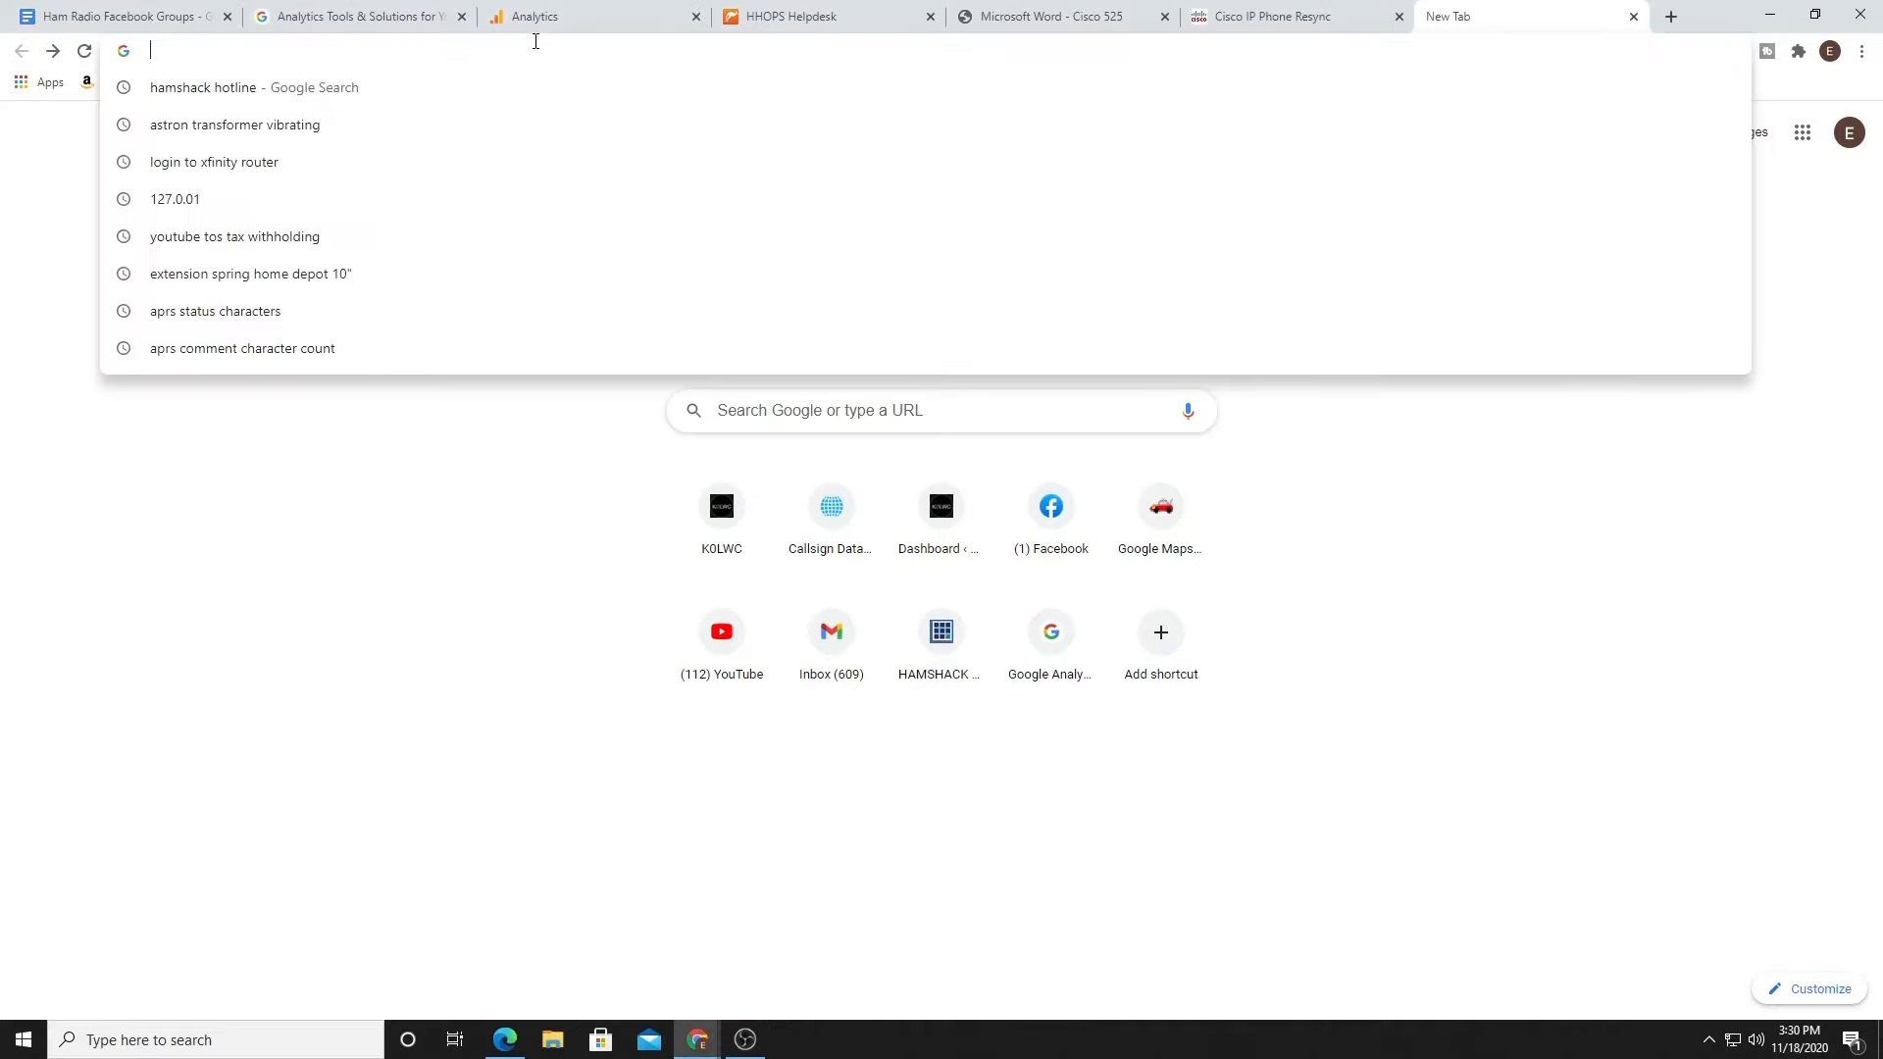
# Browse to the phone's web interface at 10.0.0.41.
pyautogui.write('10.0.0.41')
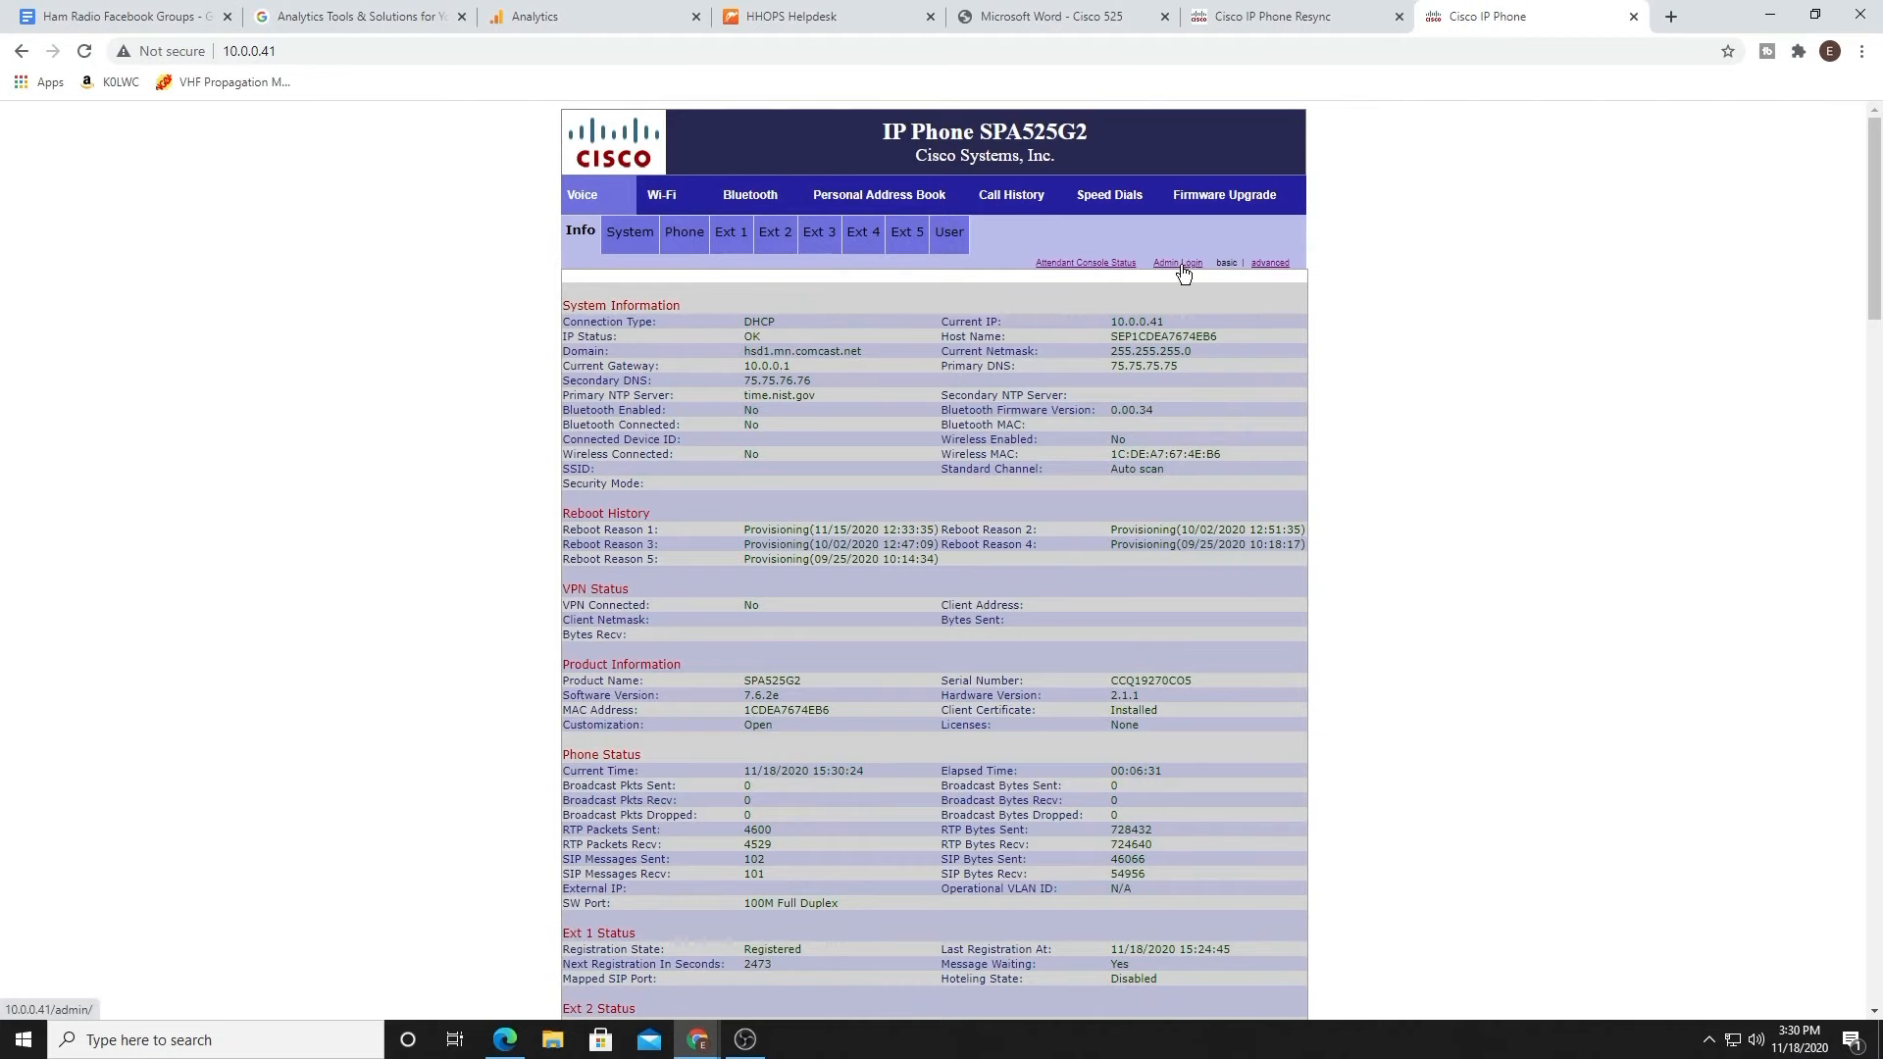
# Log in as admin, switch to advanced view and show the Phone line key settings.
pyautogui.click(1175, 261)
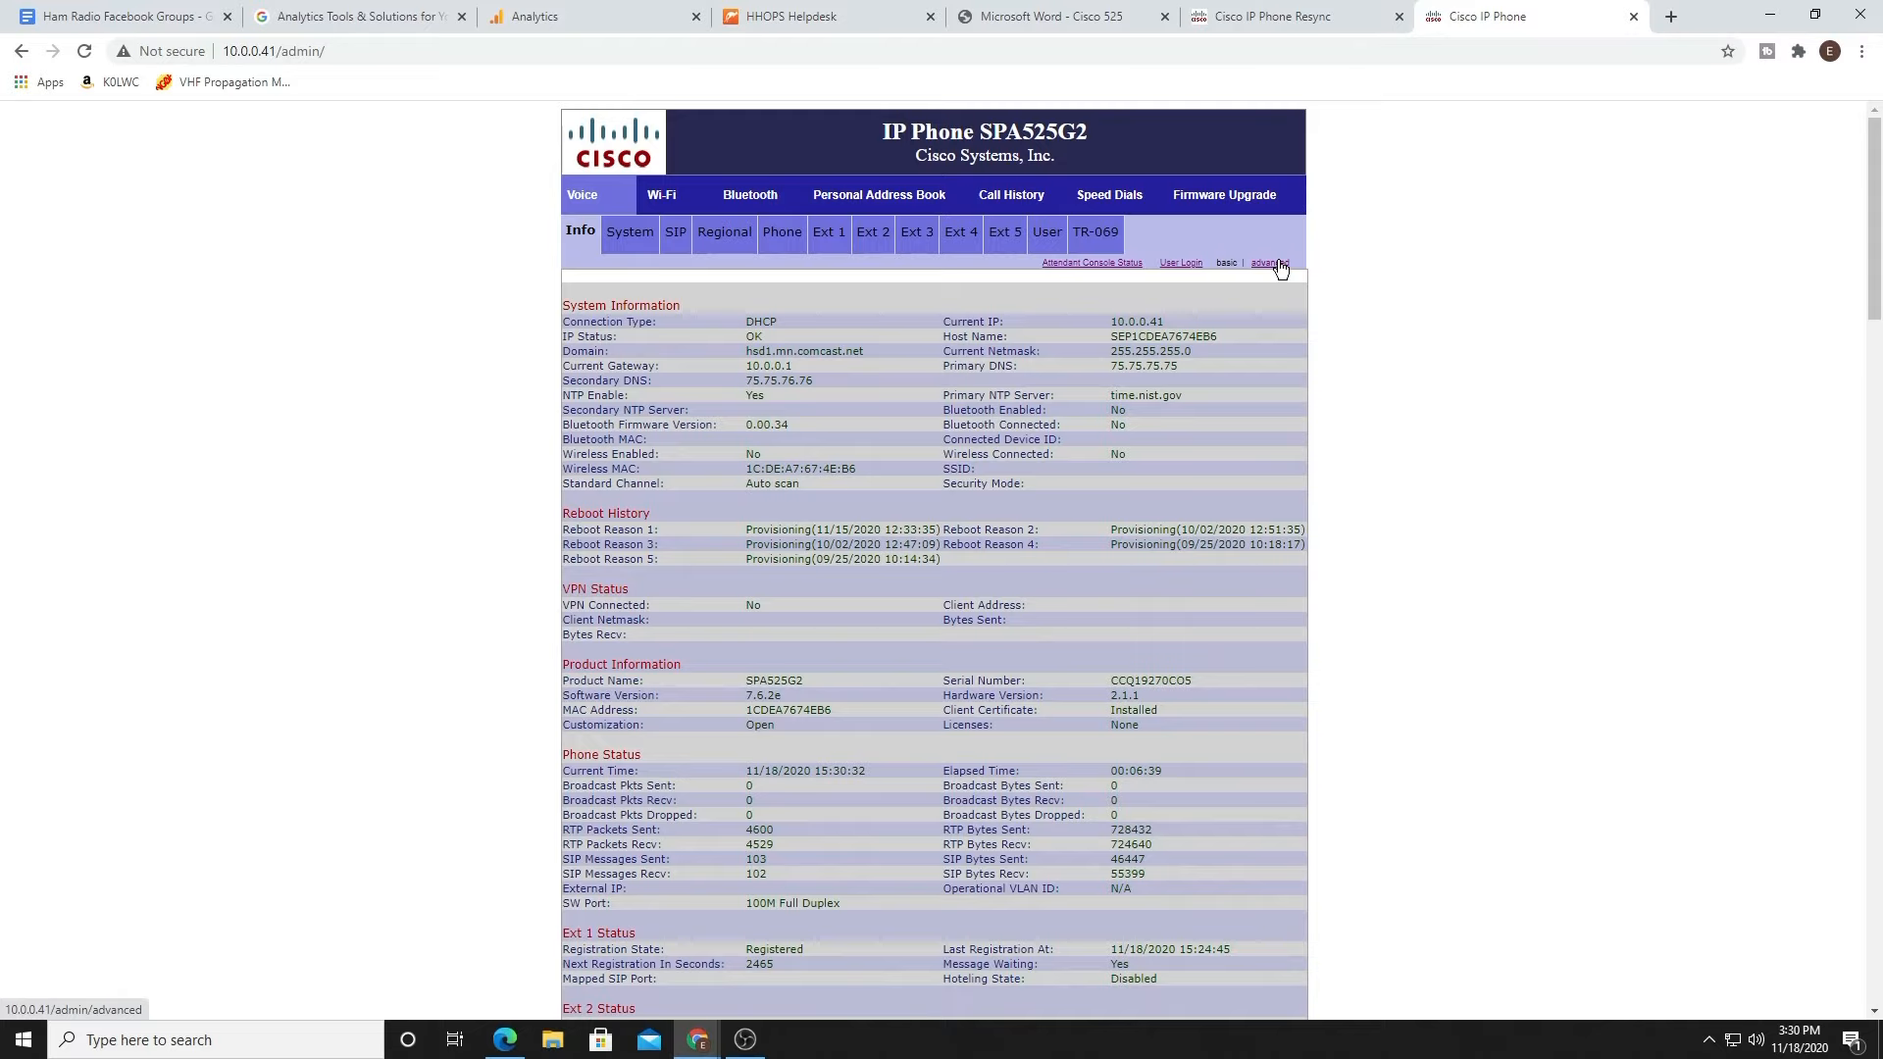
pyautogui.click(1266, 261)
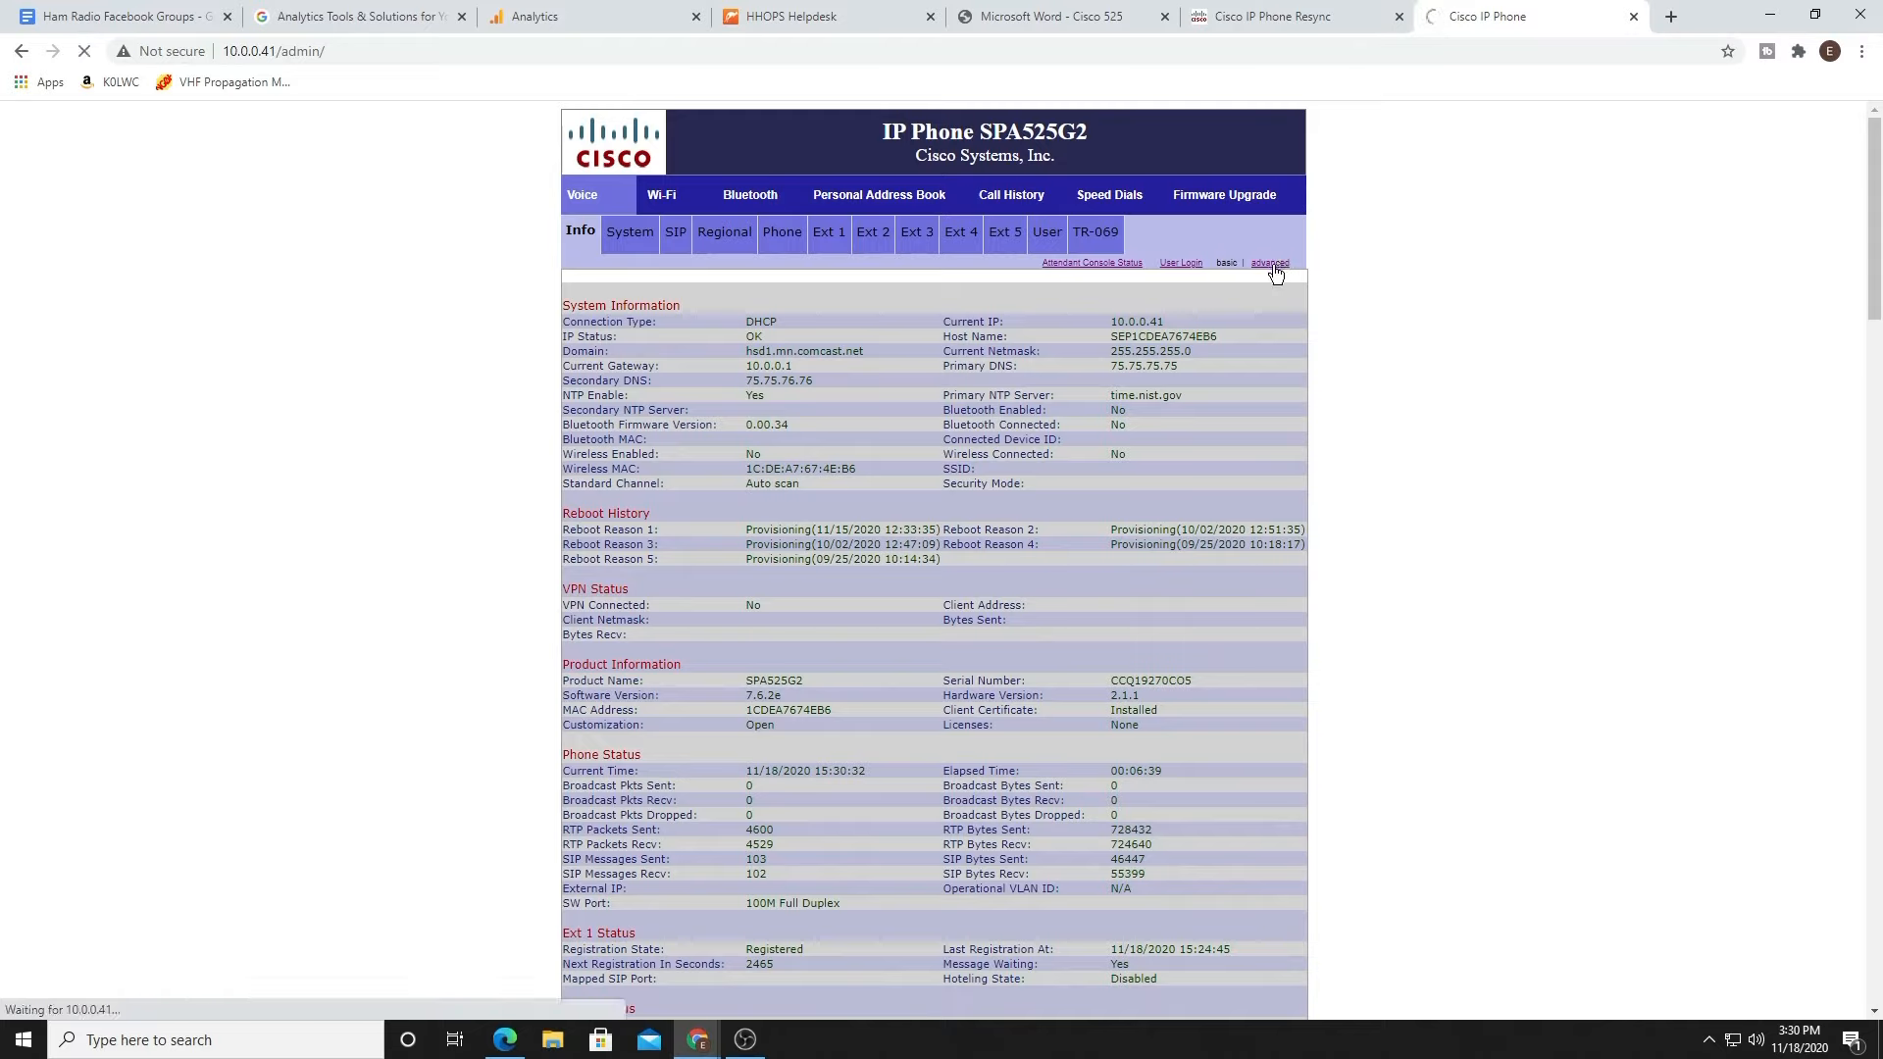
pyautogui.click(1269, 261)
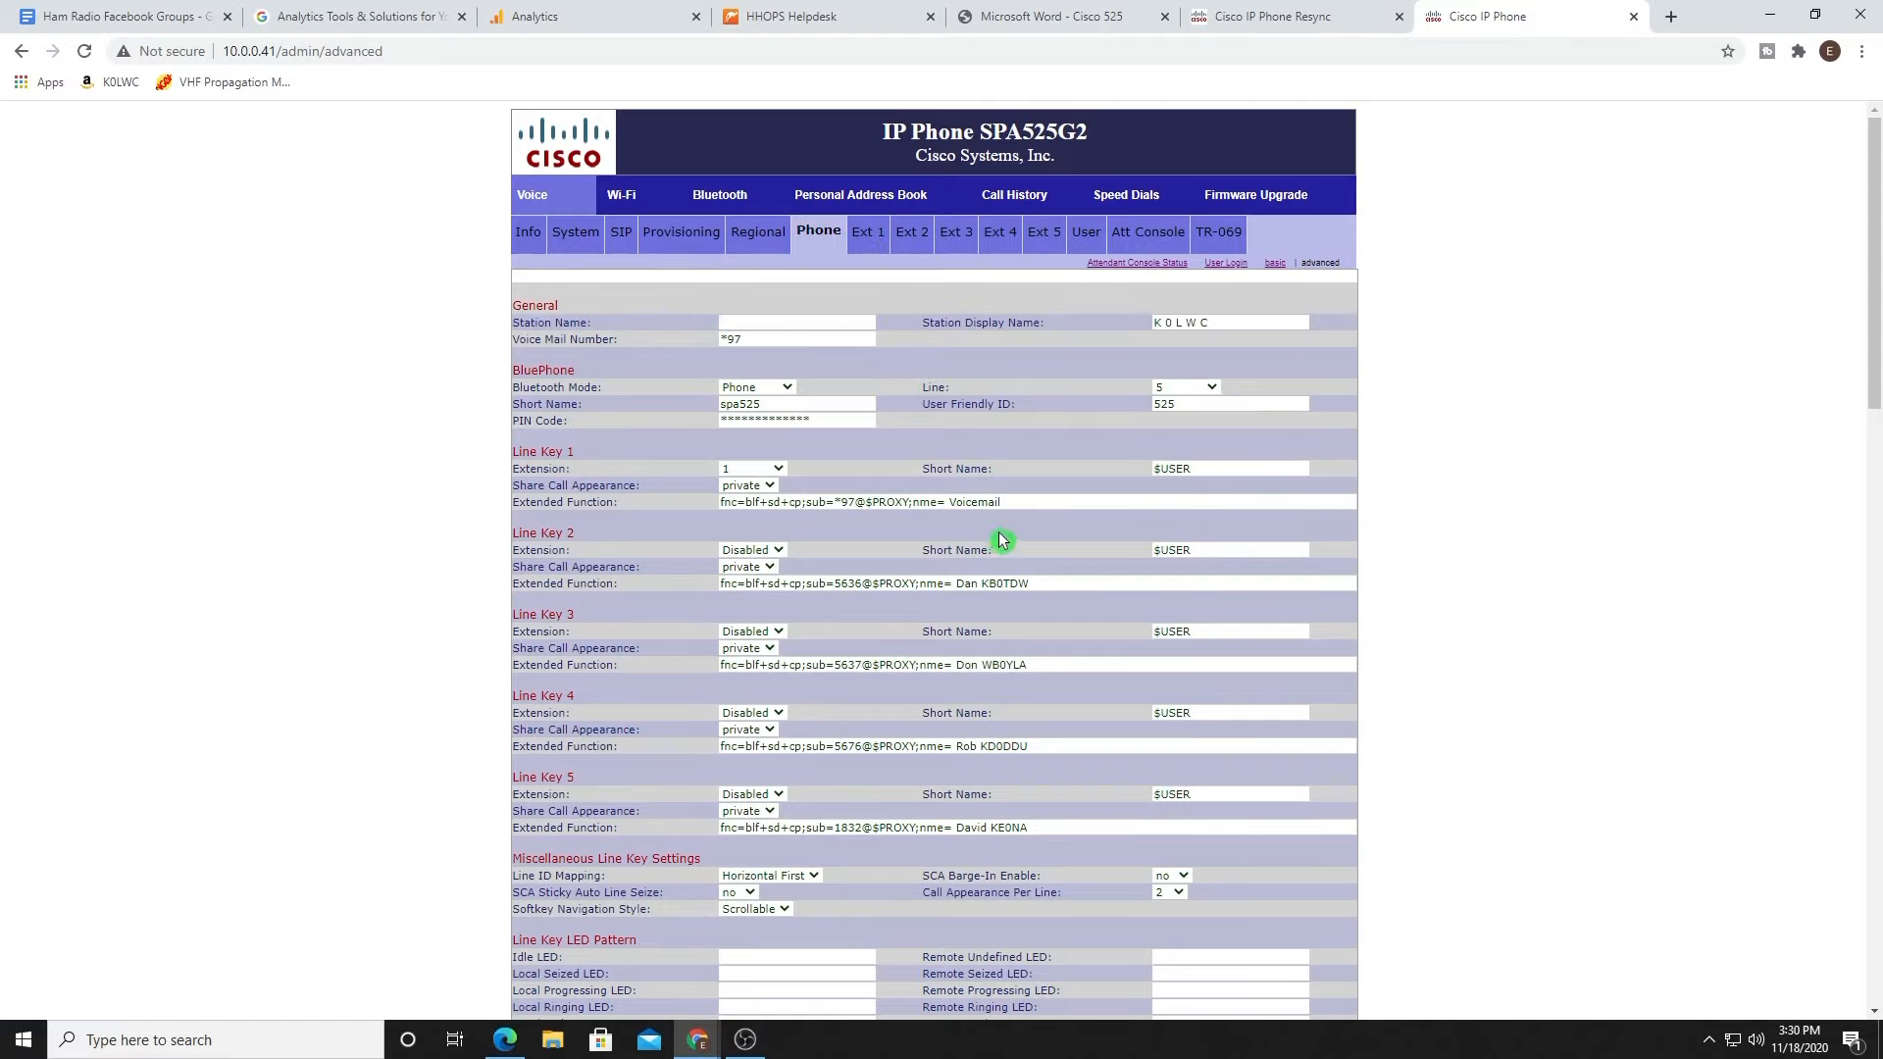
pyautogui.scroll(-3)
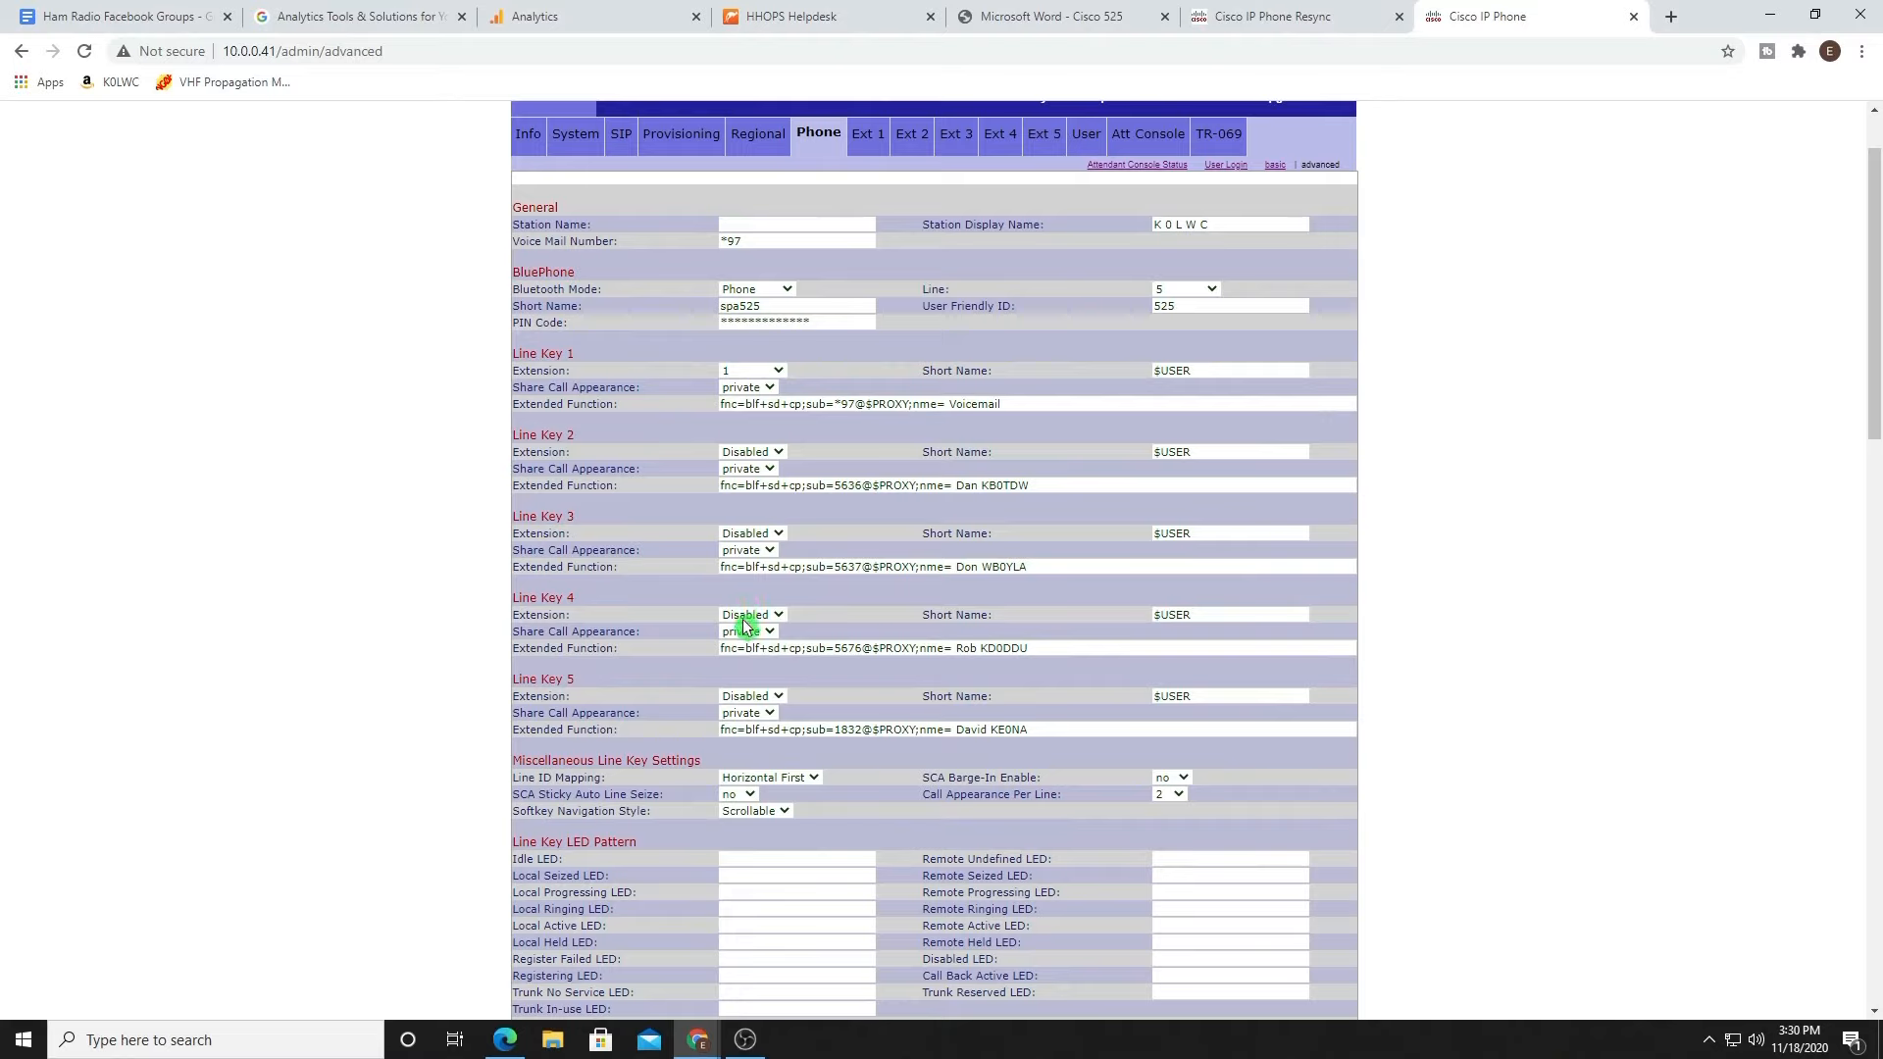
# Inspect the fnc=blf+sd+cp speed-dial entries for Line Keys 5 and 2, selecting contact names.
pyautogui.tripleClick(859, 404)
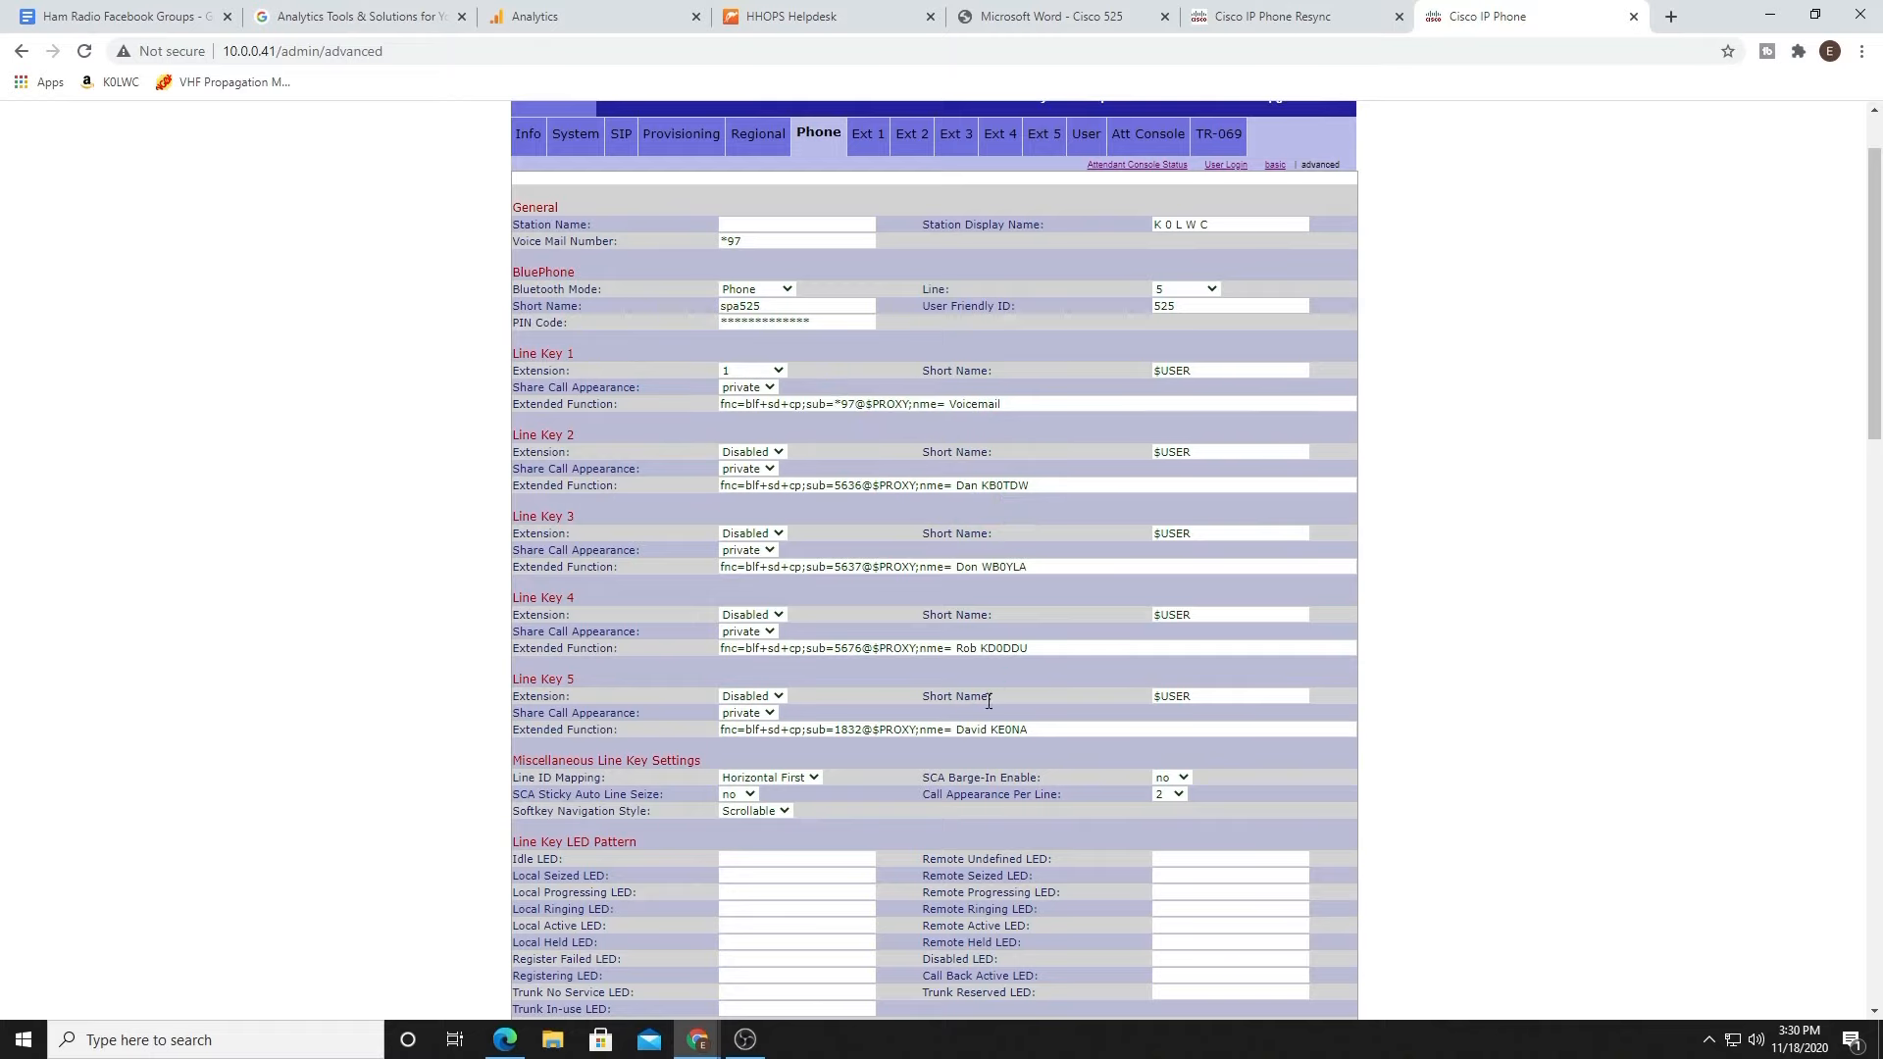
pyautogui.click(1033, 730)
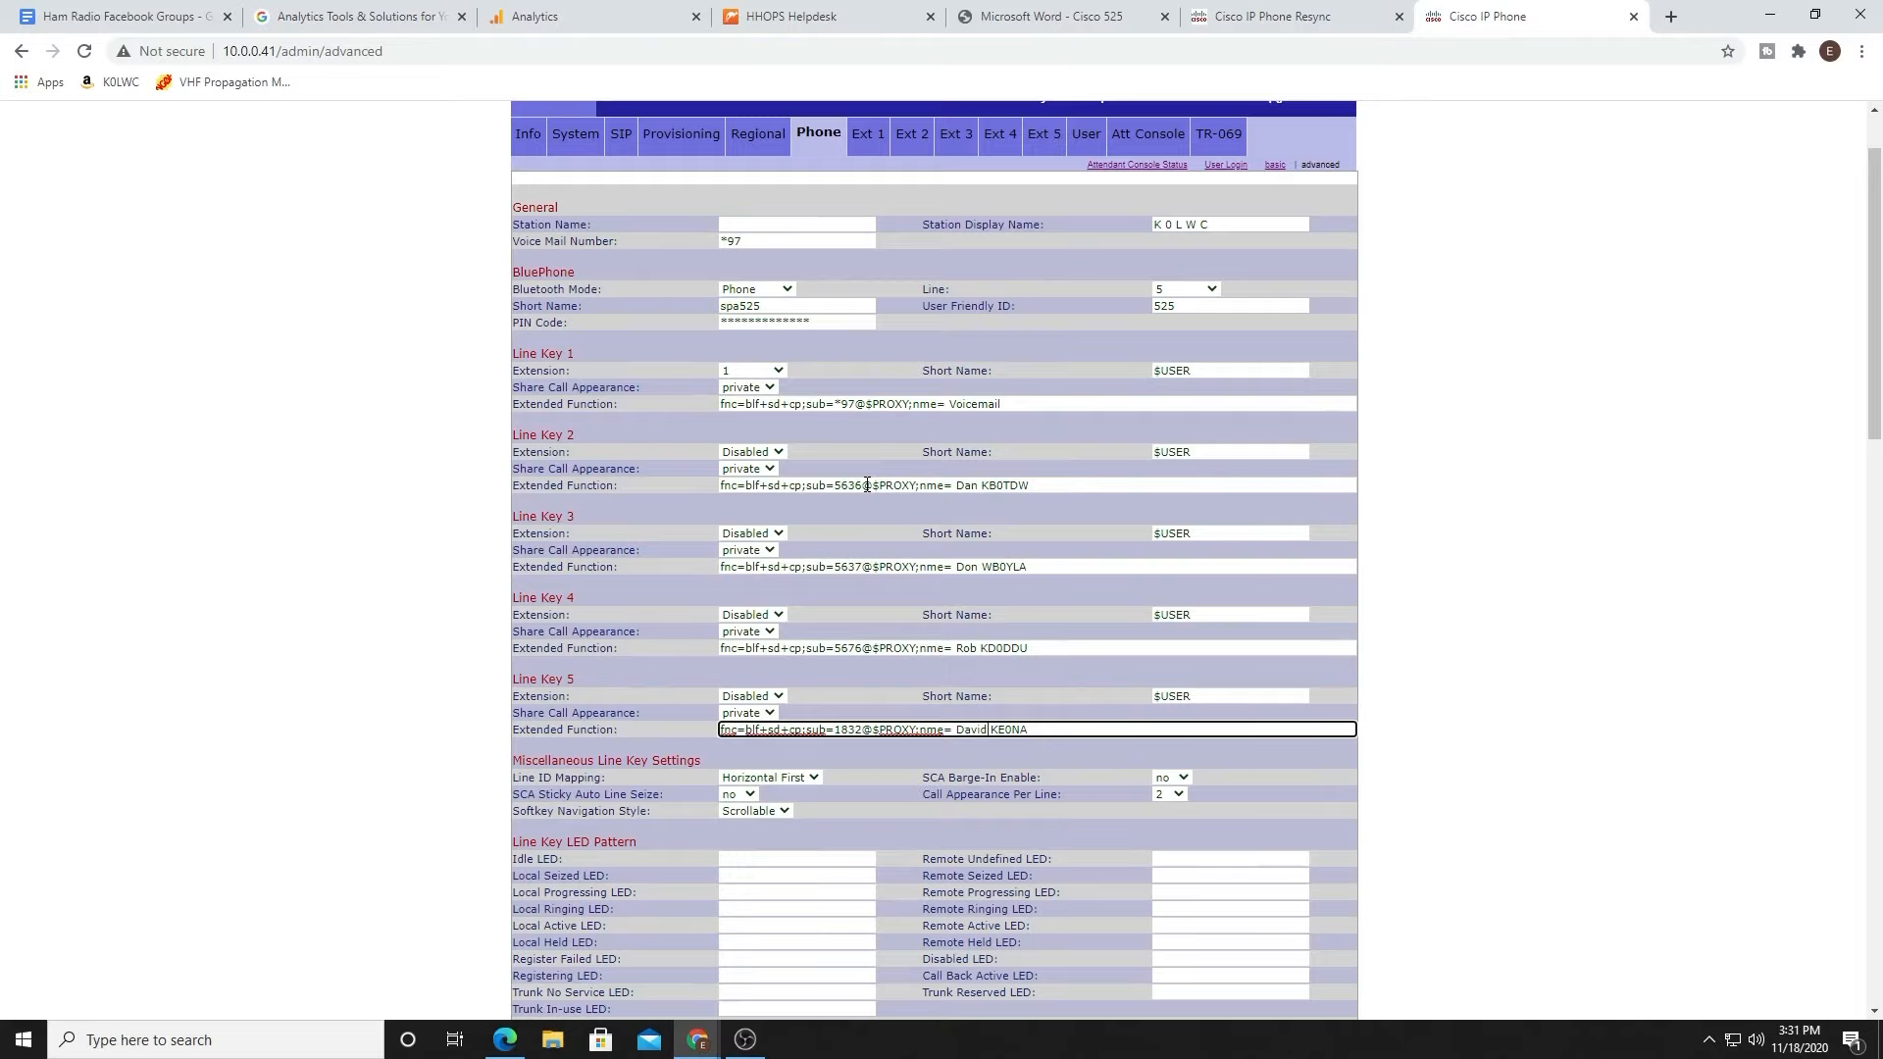
pyautogui.doubleClick(845, 485)
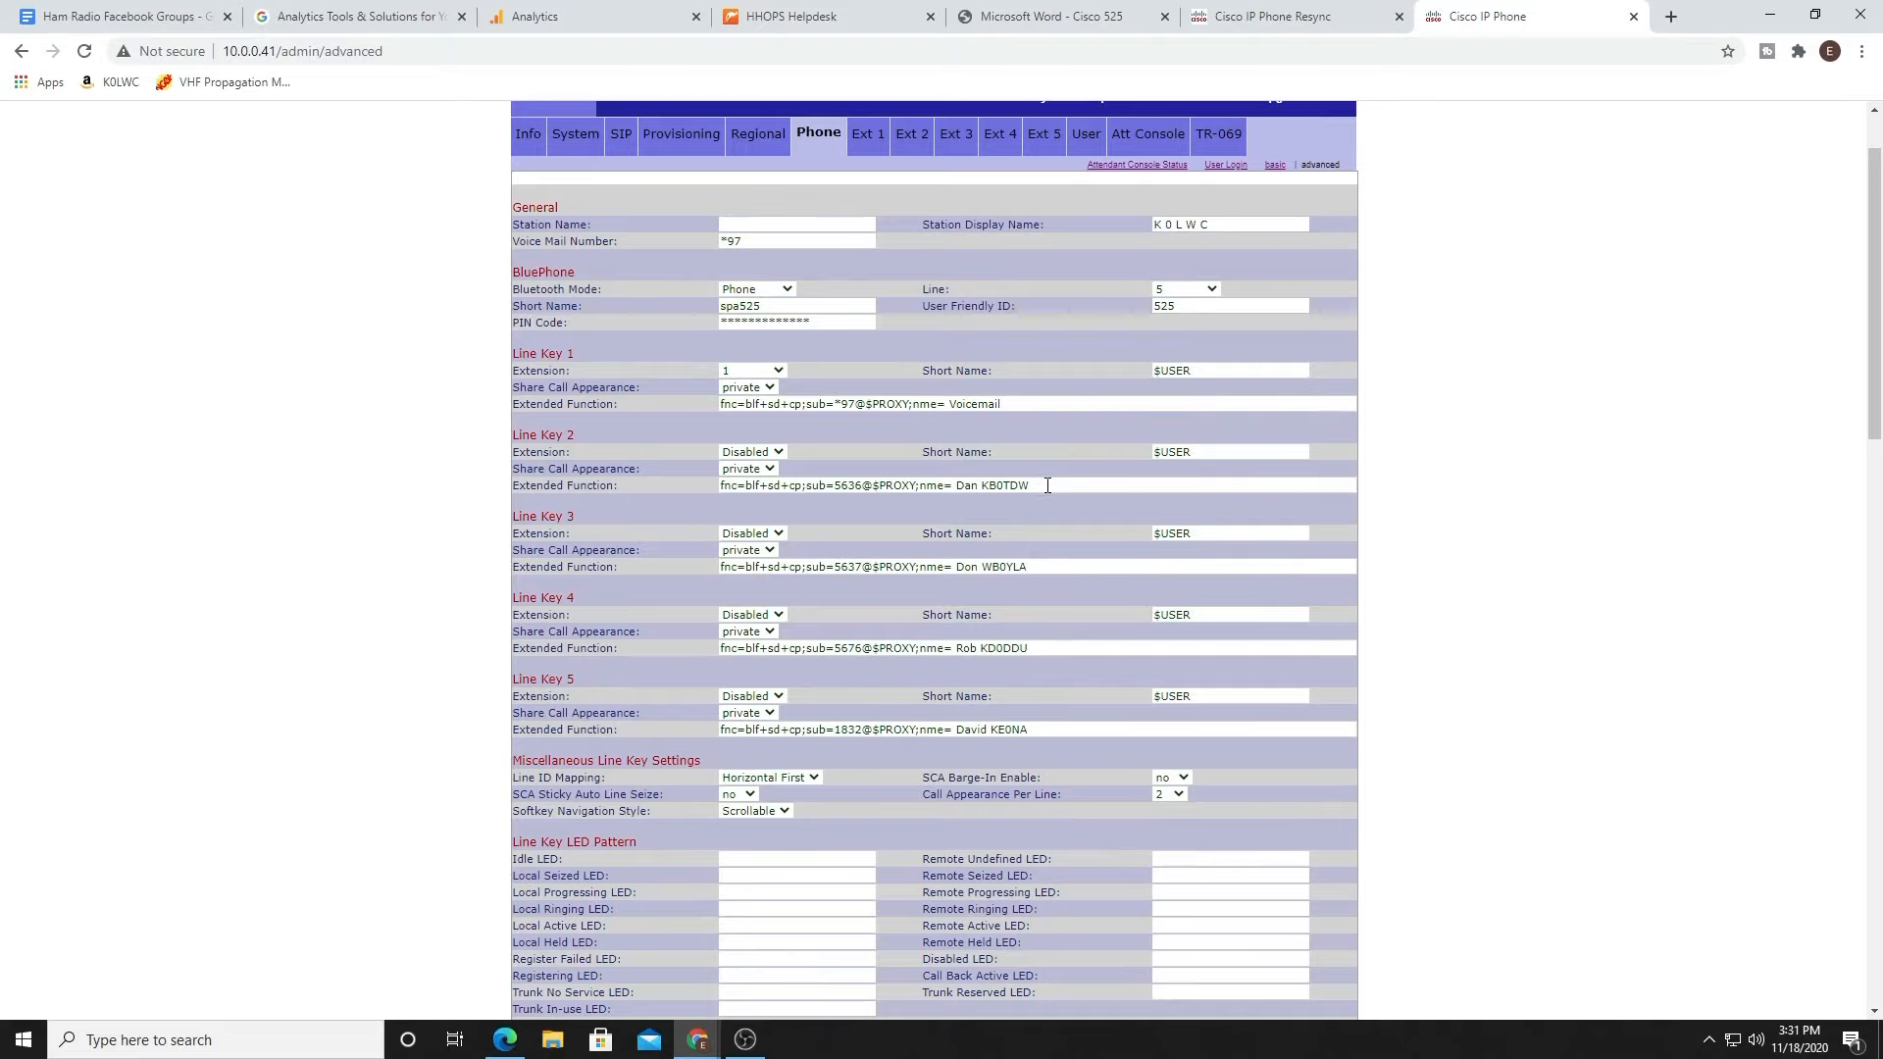
pyautogui.doubleClick(990, 484)
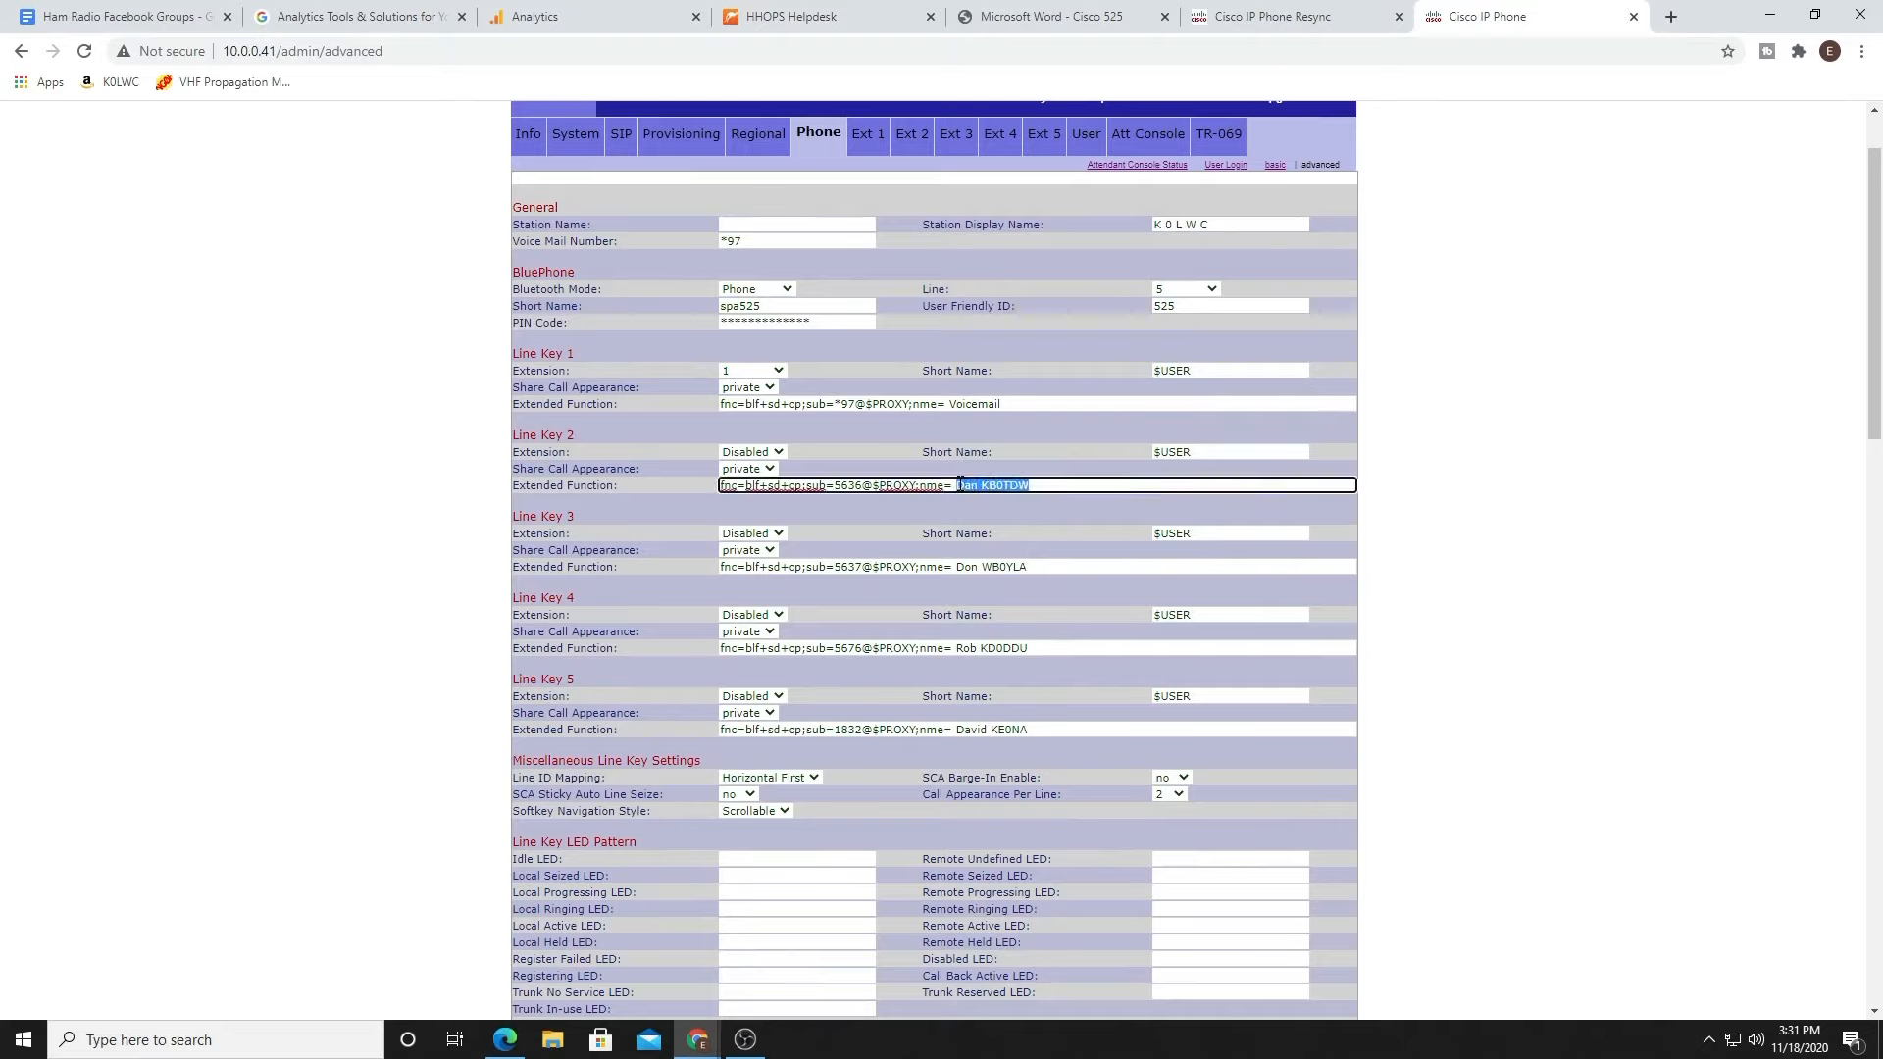